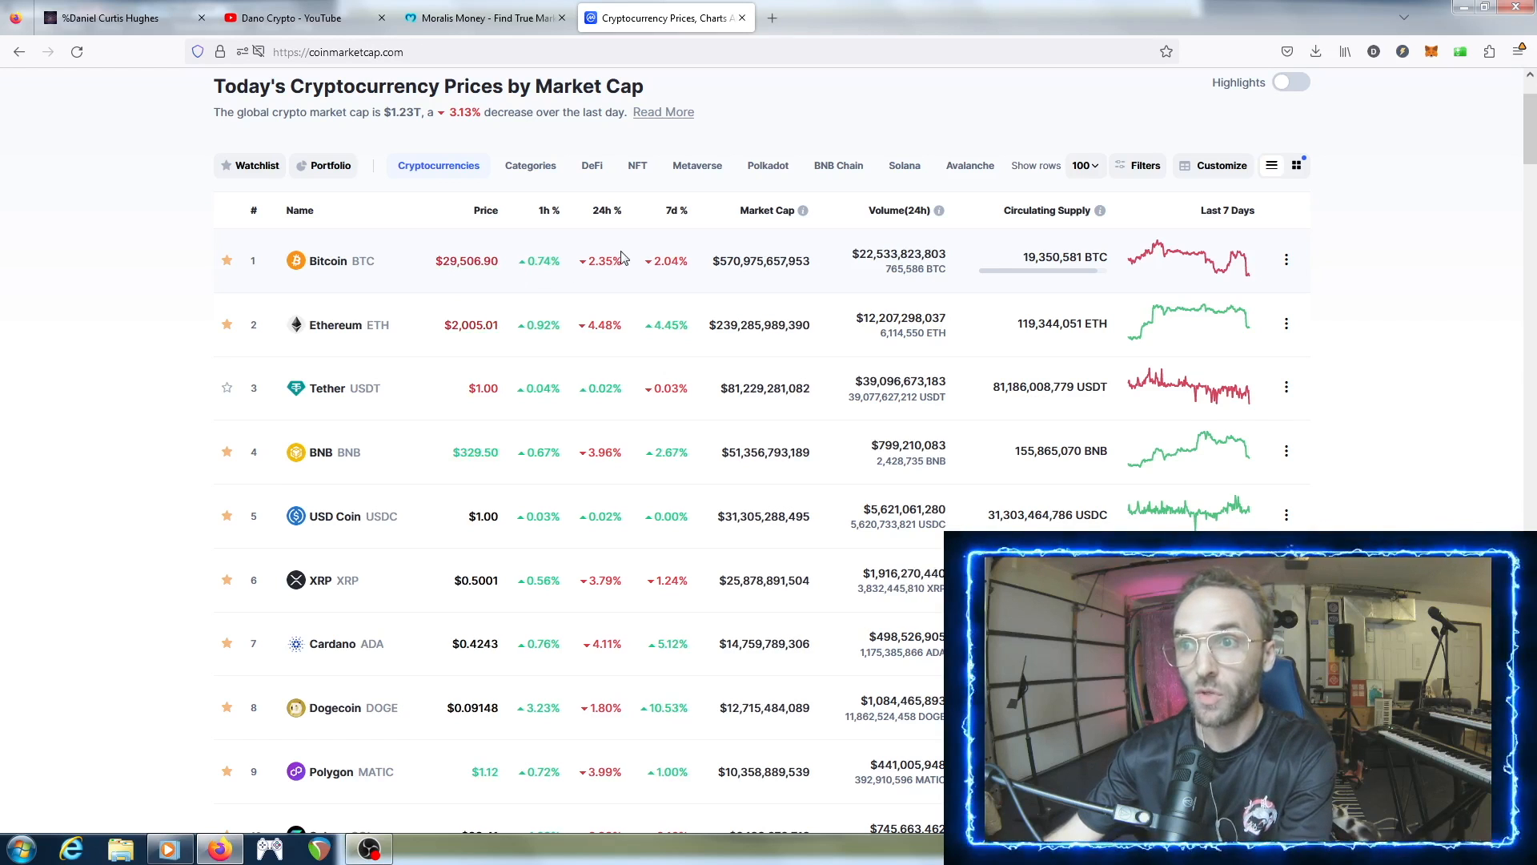
{"action": "mouse_move", "coordinate": [628, 301]}
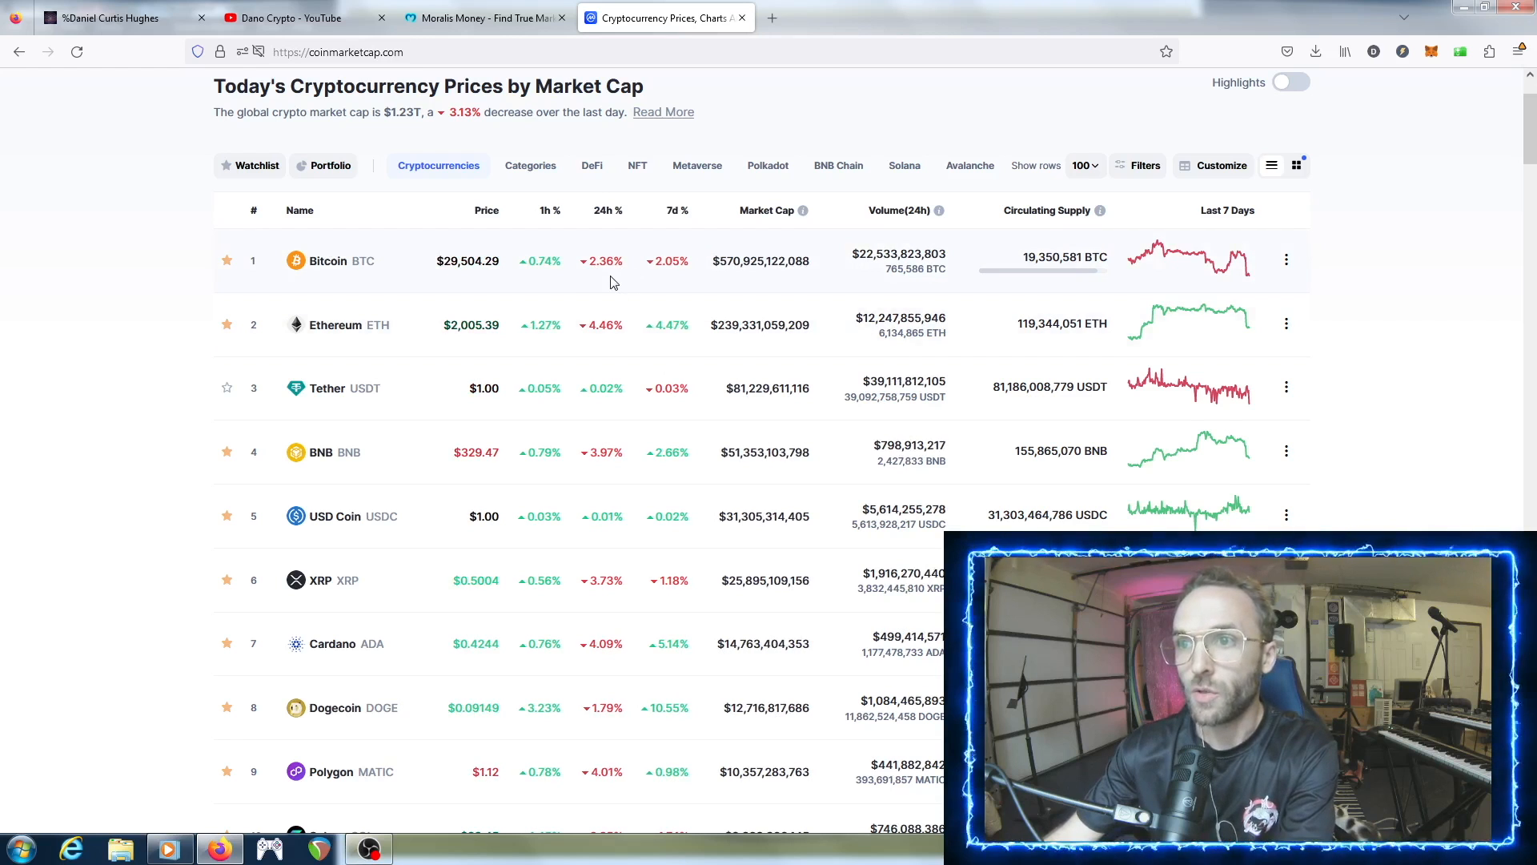
- Scroll through the CoinMarketCap table ranked by 1h % change, then switch to the Moralis Money tab
{"action": "scroll", "scroll_direction": "down", "scroll_amount": 3}
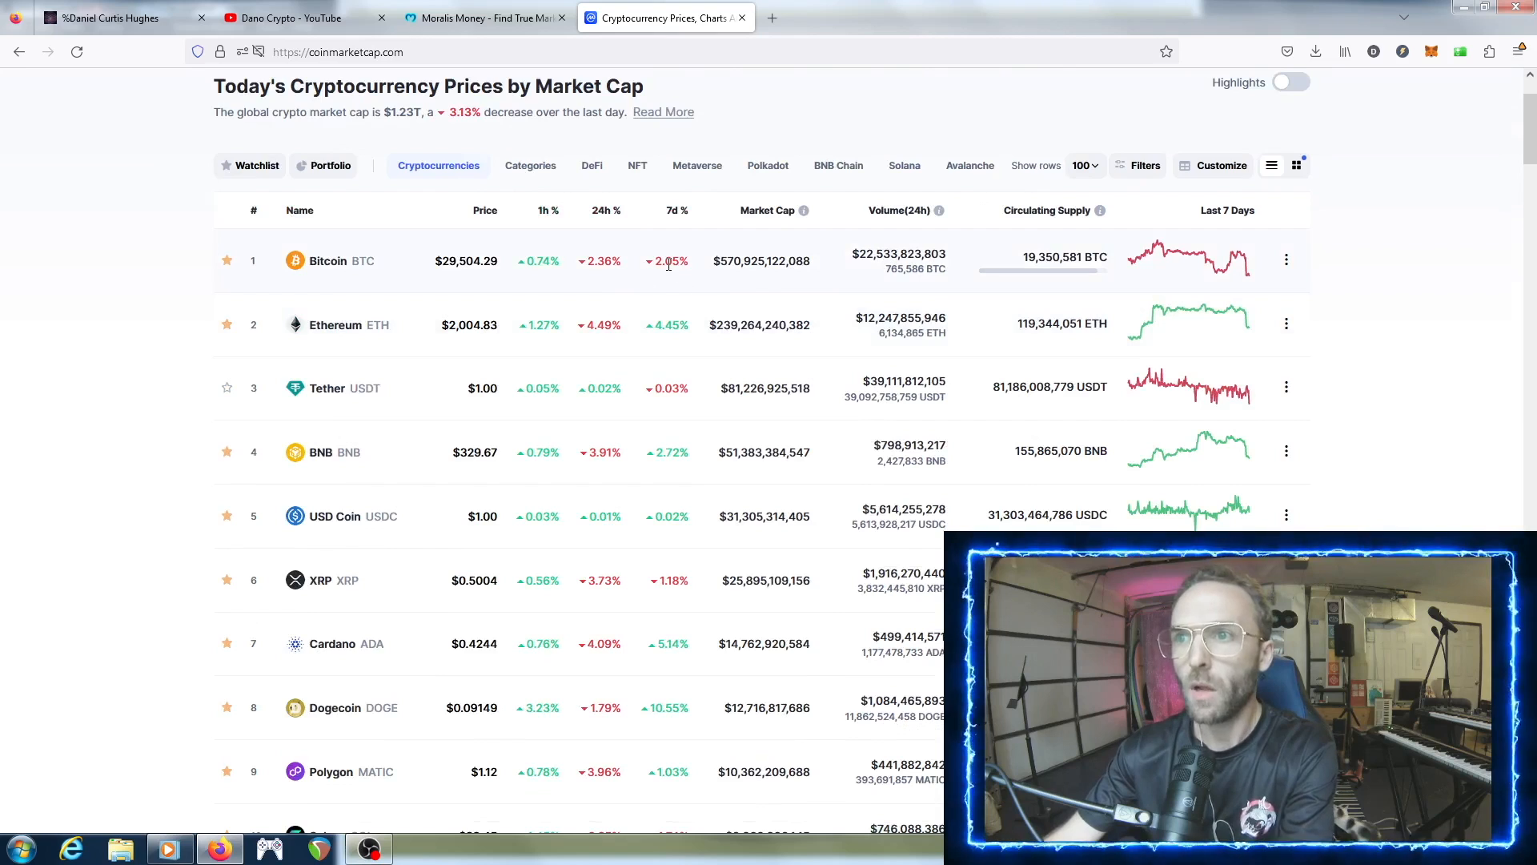
{"action": "scroll", "scroll_direction": "down", "scroll_amount": 3}
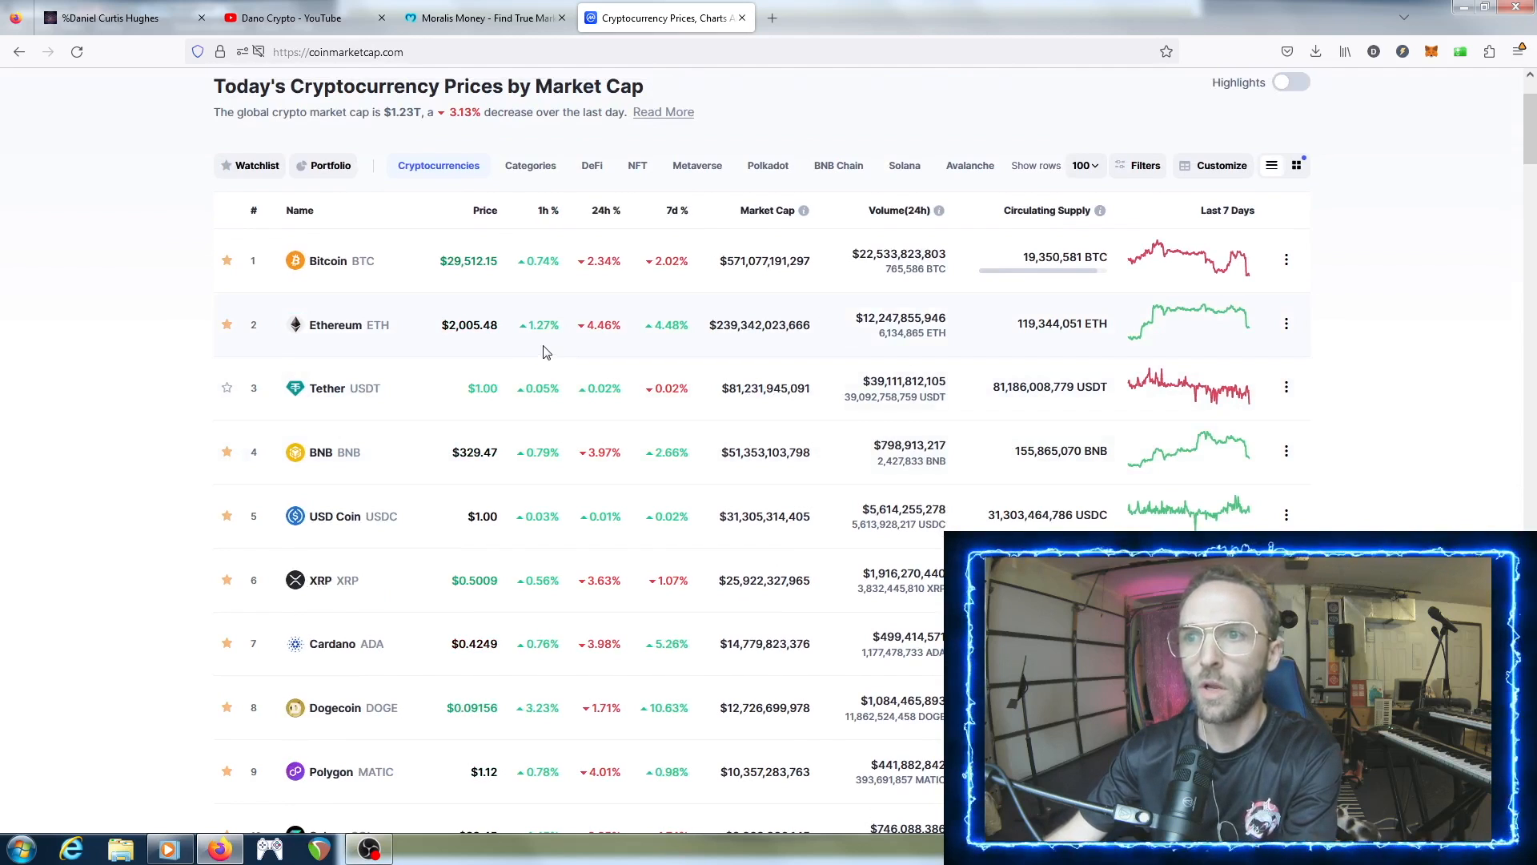
{"action": "scroll", "scroll_direction": "down", "scroll_amount": 3}
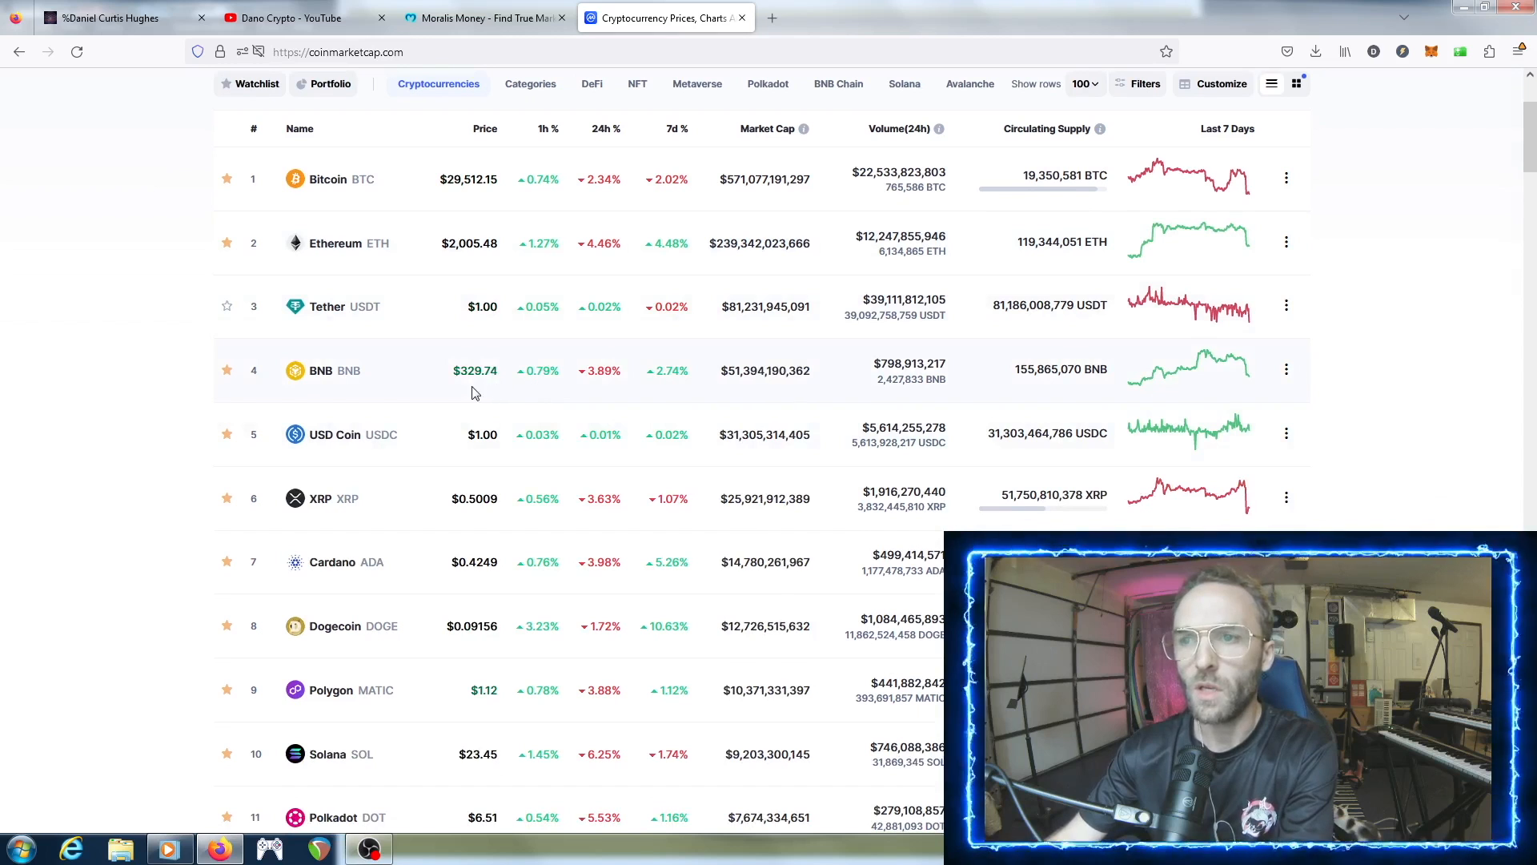
{"action": "mouse_move", "coordinate": [544, 383]}
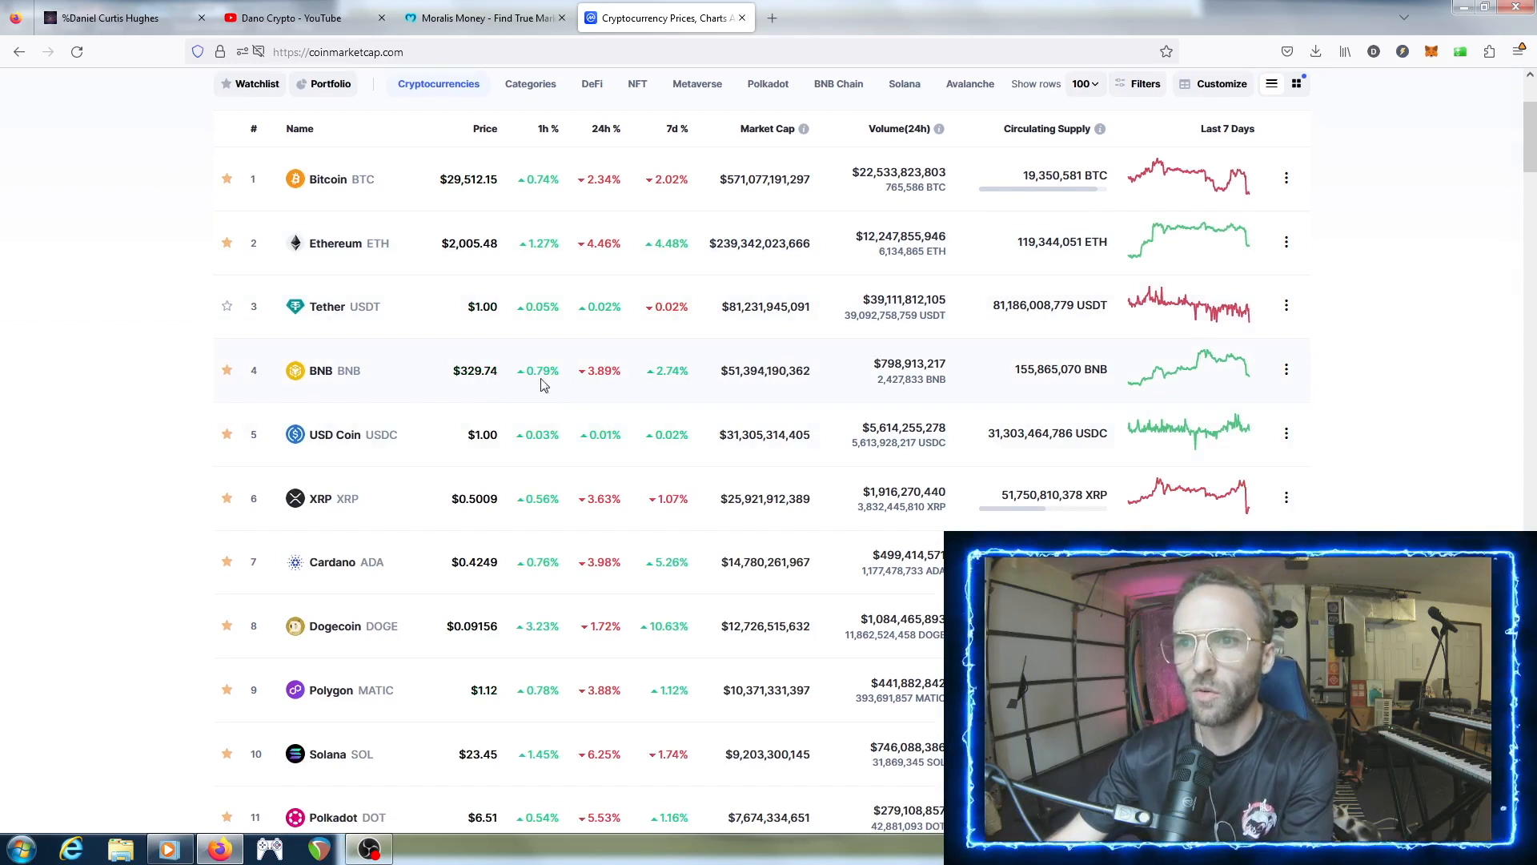
{"action": "scroll", "scroll_direction": "down", "scroll_amount": 3}
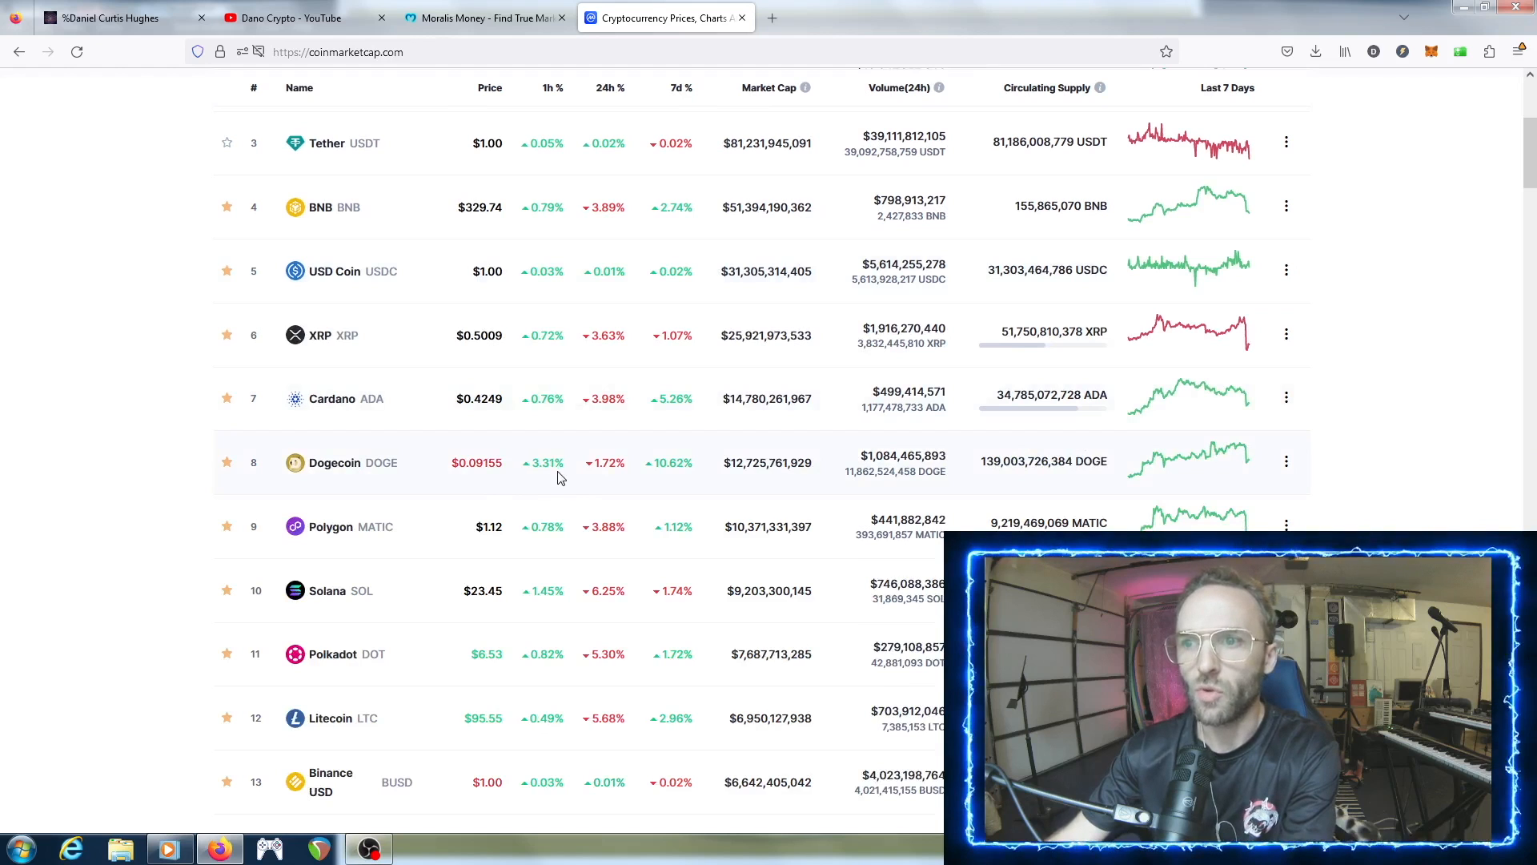
{"action": "scroll", "scroll_direction": "down", "scroll_amount": 3}
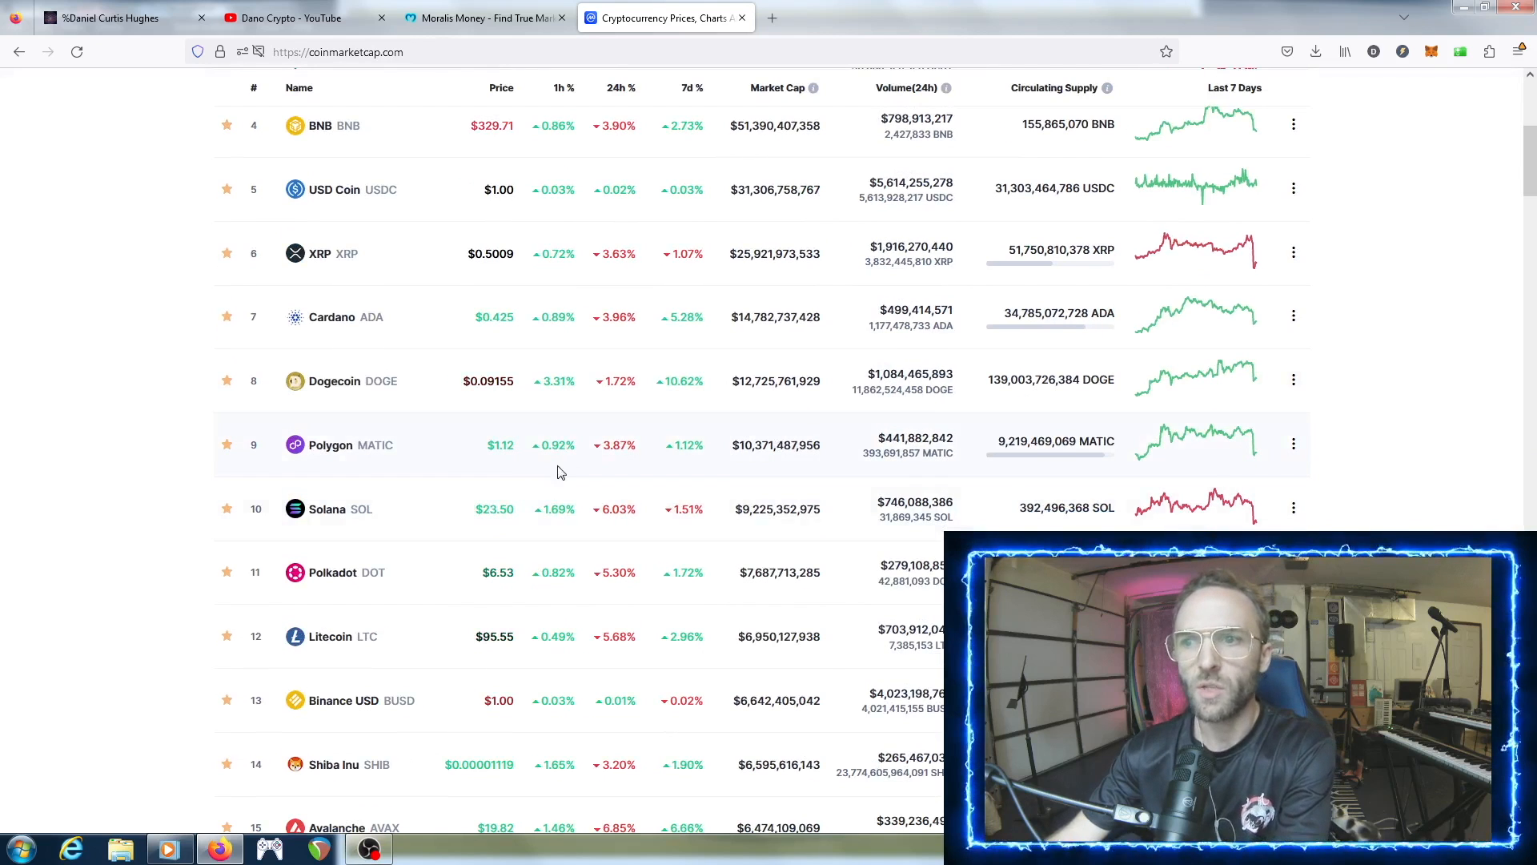
{"action": "scroll", "scroll_direction": "down", "scroll_amount": 3}
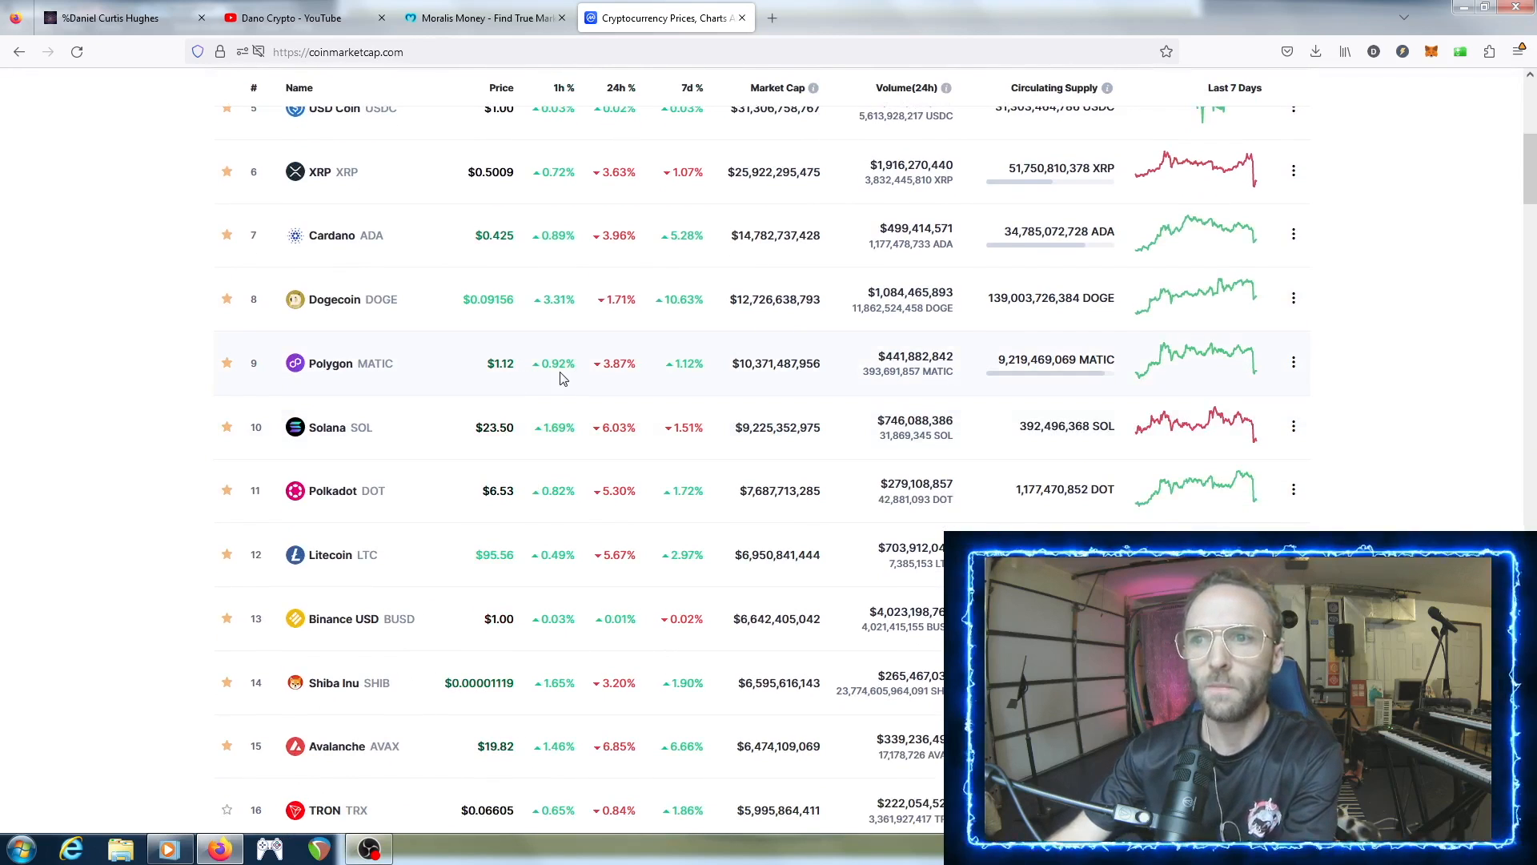
{"action": "scroll", "scroll_direction": "up", "scroll_amount": 3}
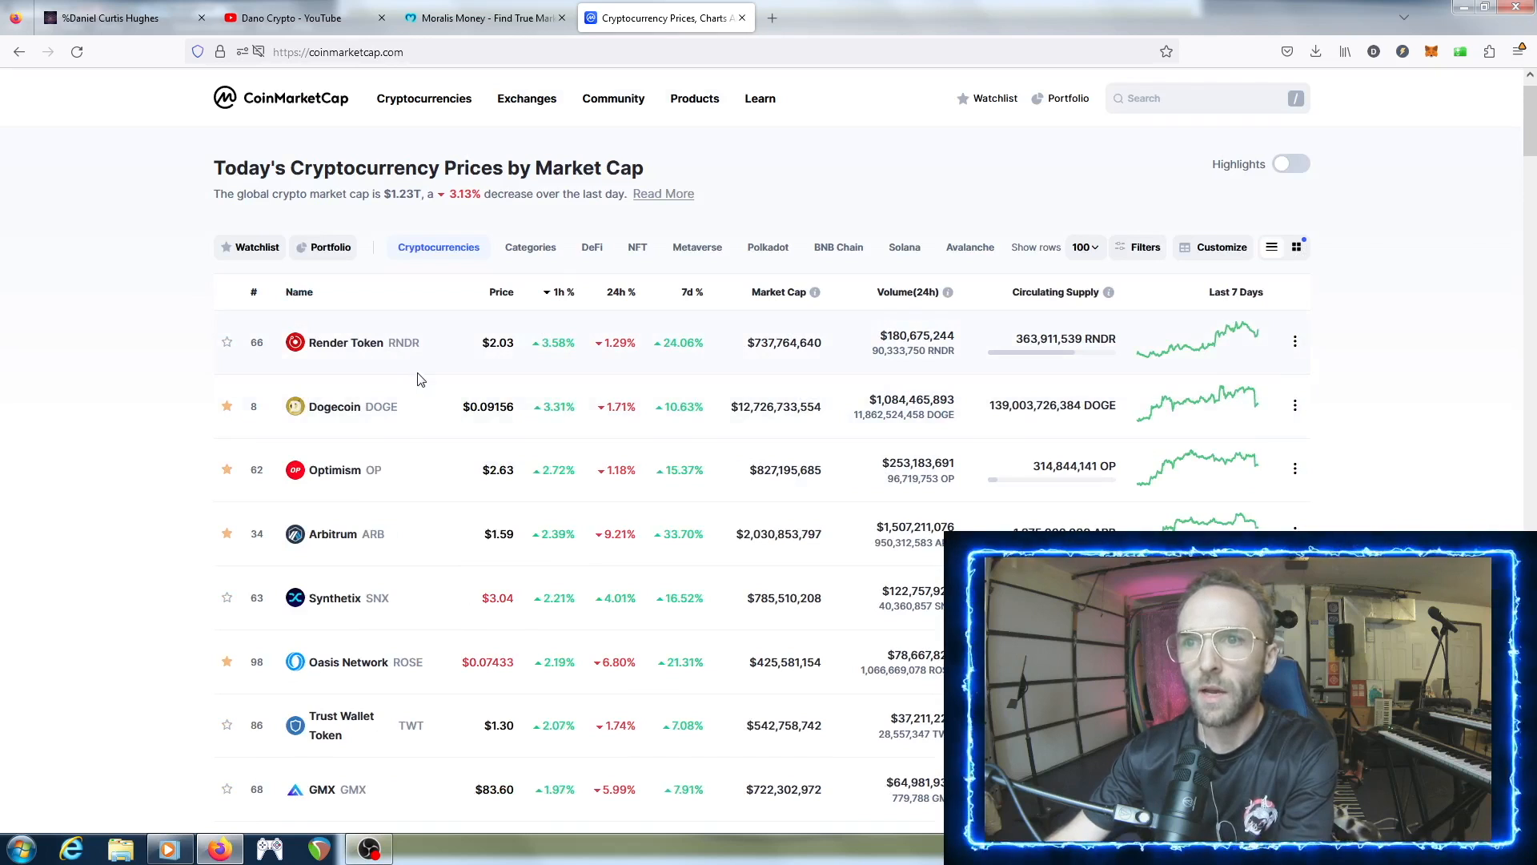
{"action": "scroll", "scroll_direction": "down", "scroll_amount": 3}
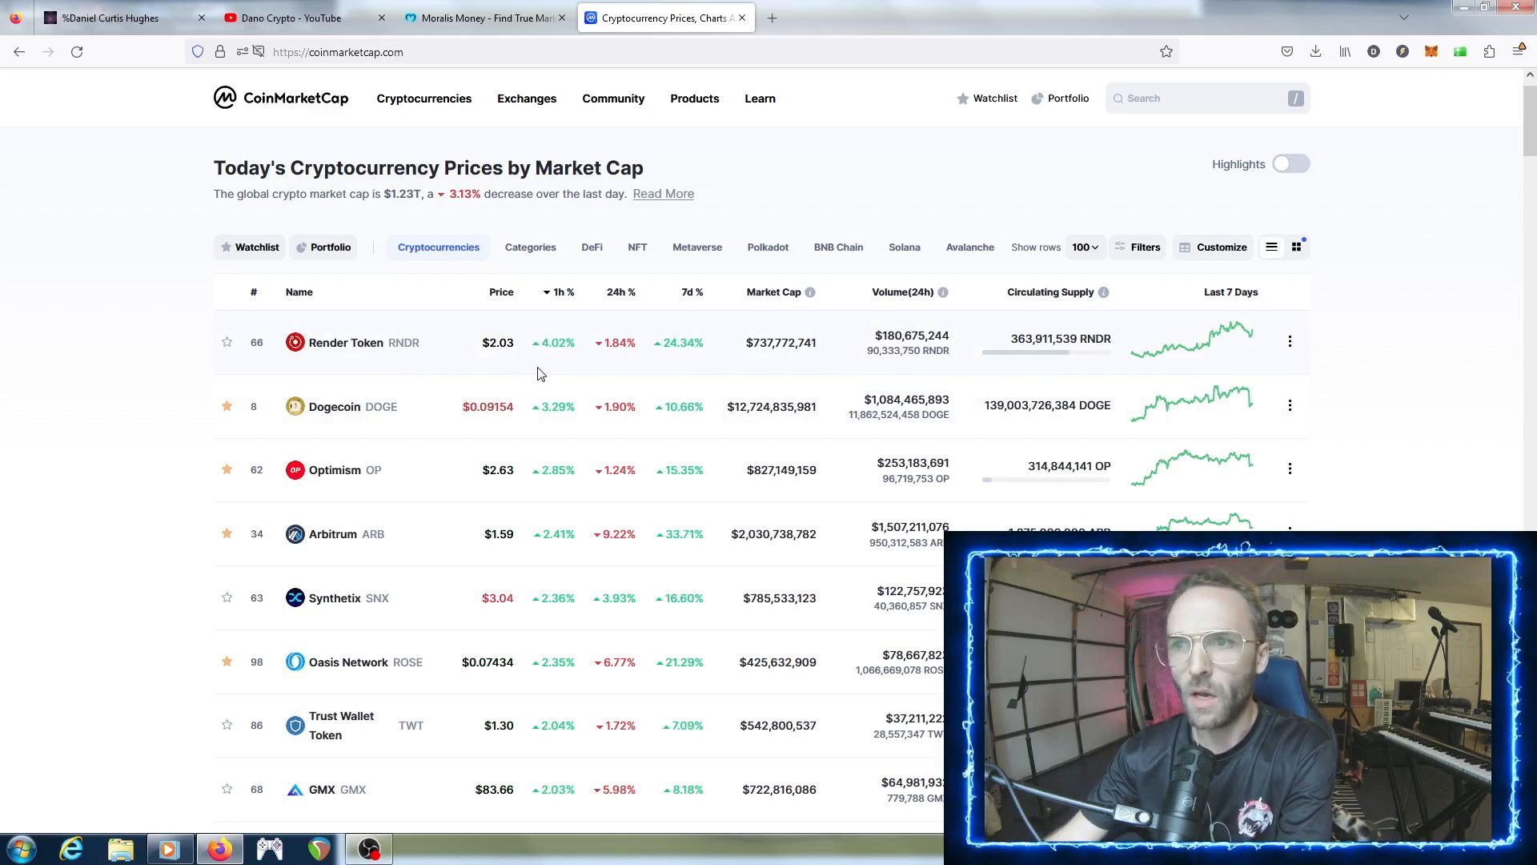
{"action": "scroll", "scroll_direction": "down", "scroll_amount": 3}
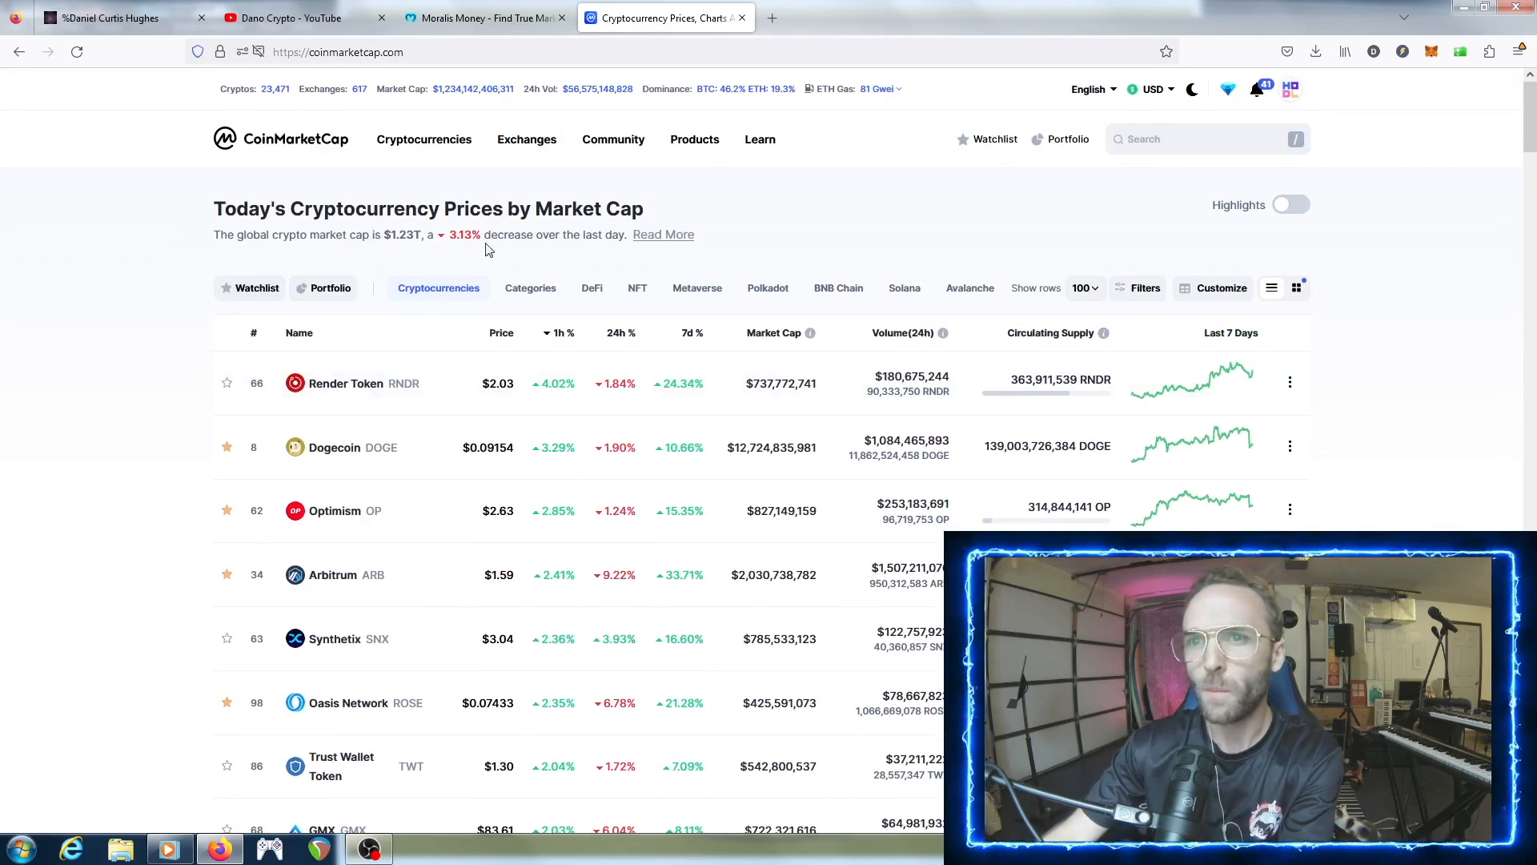
{"action": "left_click", "coordinate": [480, 17]}
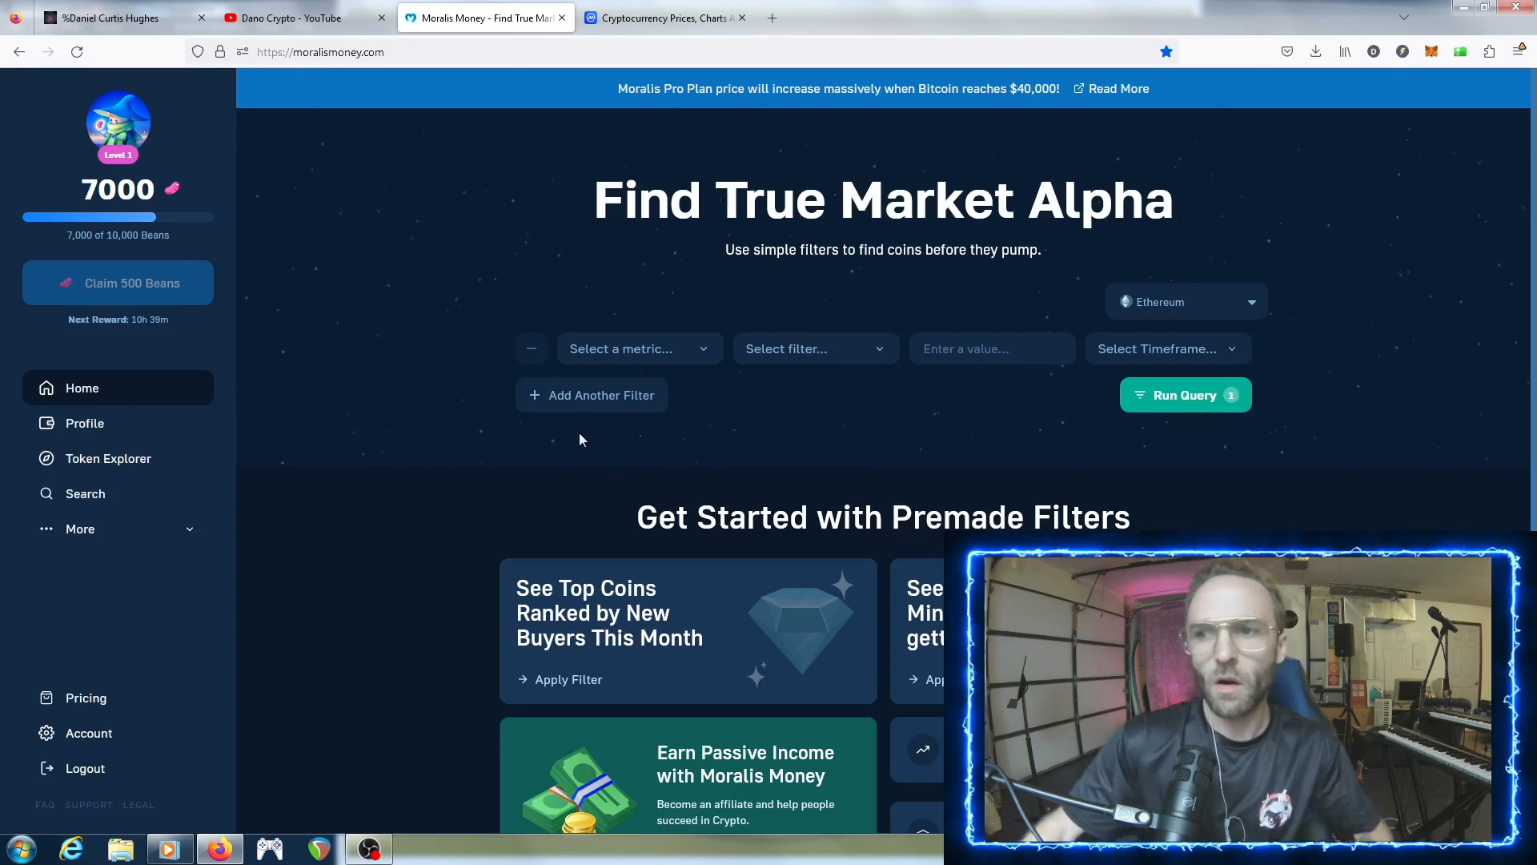
{"action": "mouse_move", "coordinate": [567, 452]}
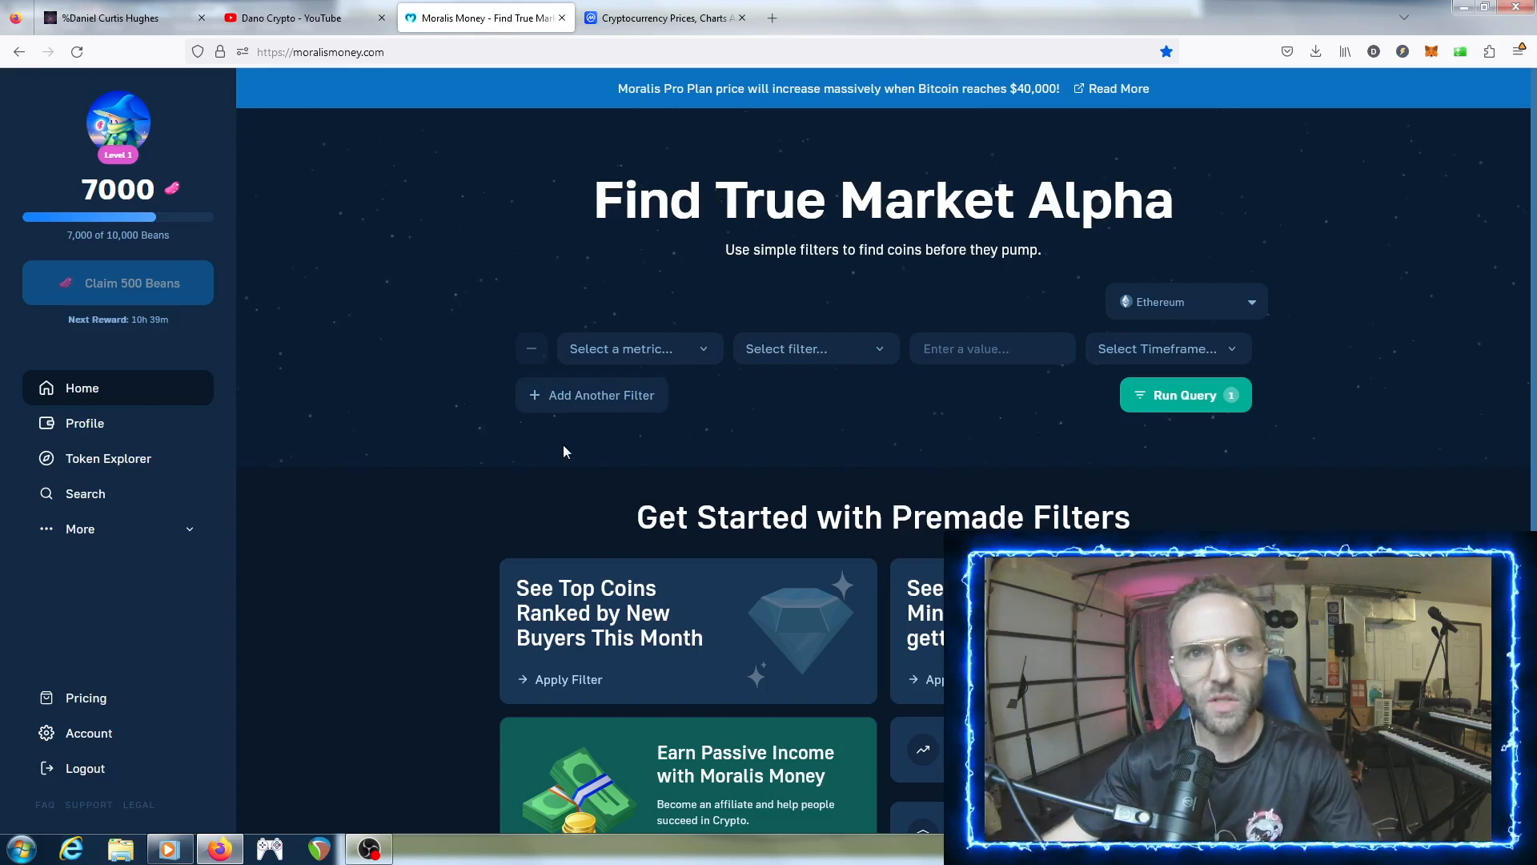
{"action": "mouse_move", "coordinate": [559, 452]}
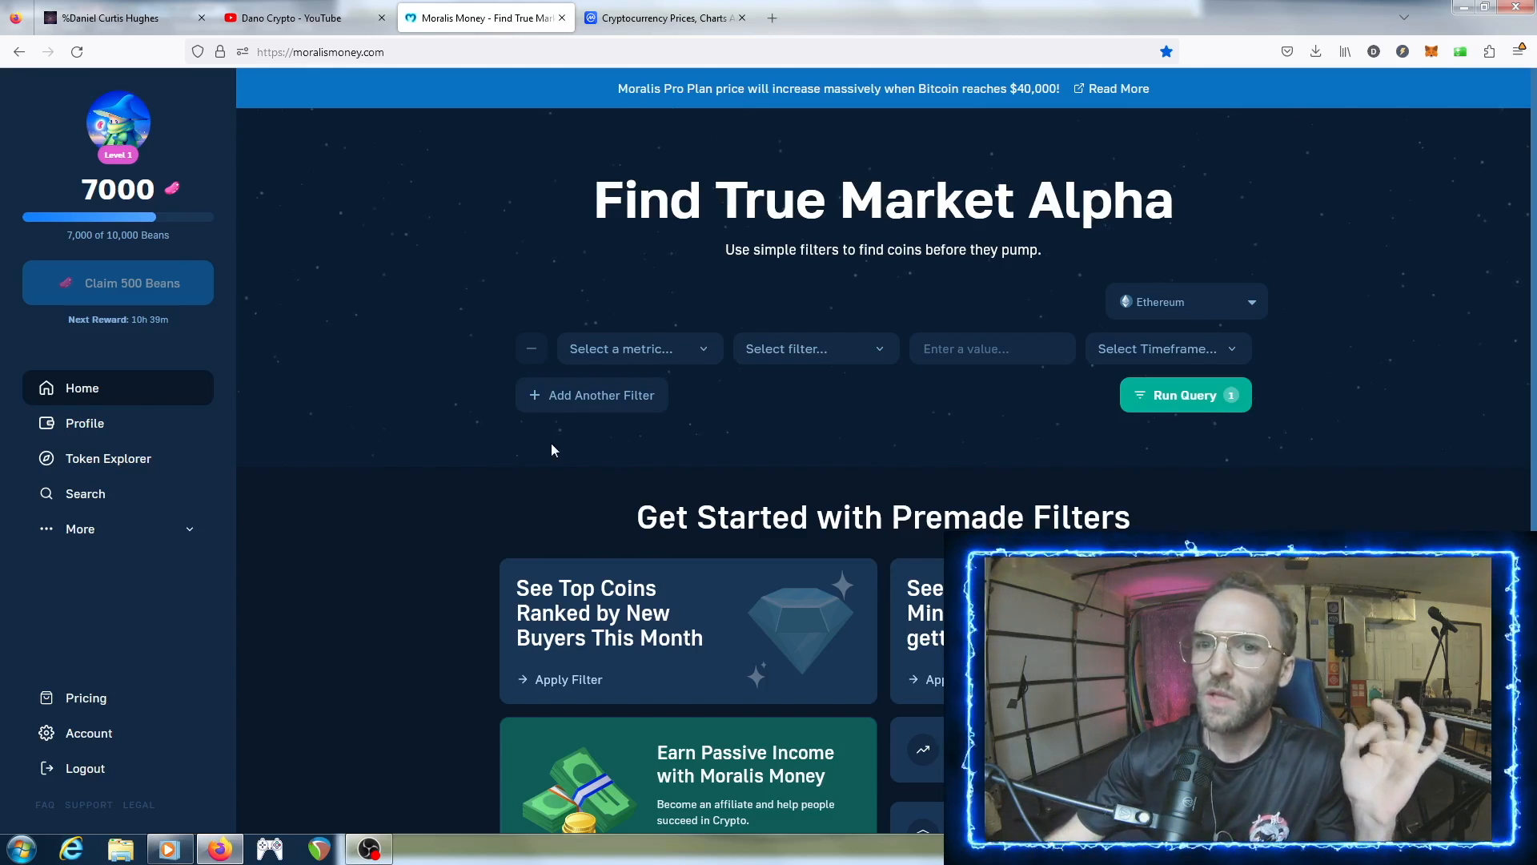
{"action": "mouse_move", "coordinate": [638, 452]}
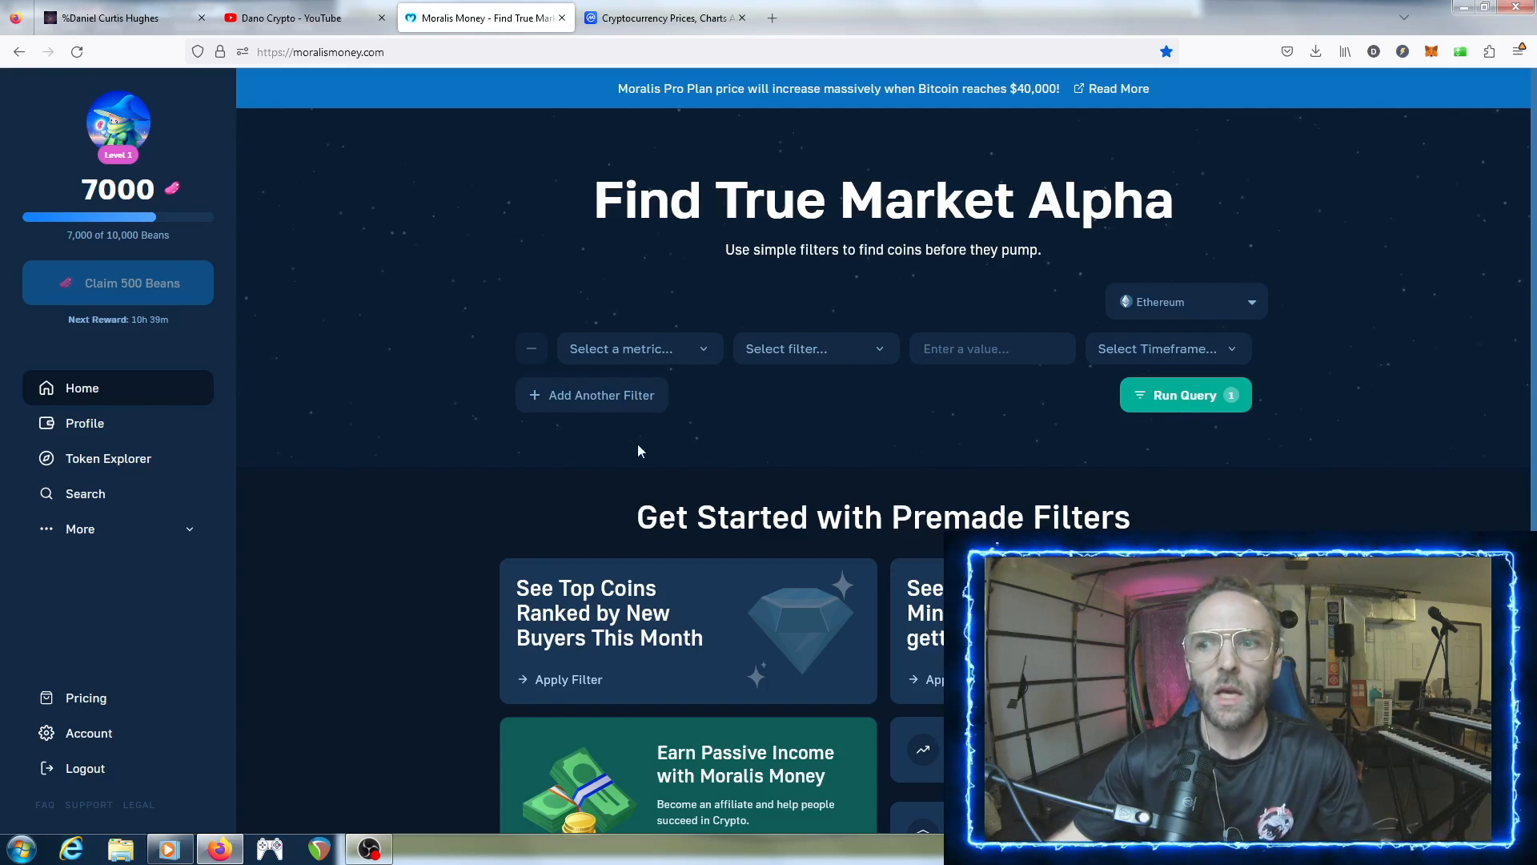
{"action": "mouse_move", "coordinate": [632, 451]}
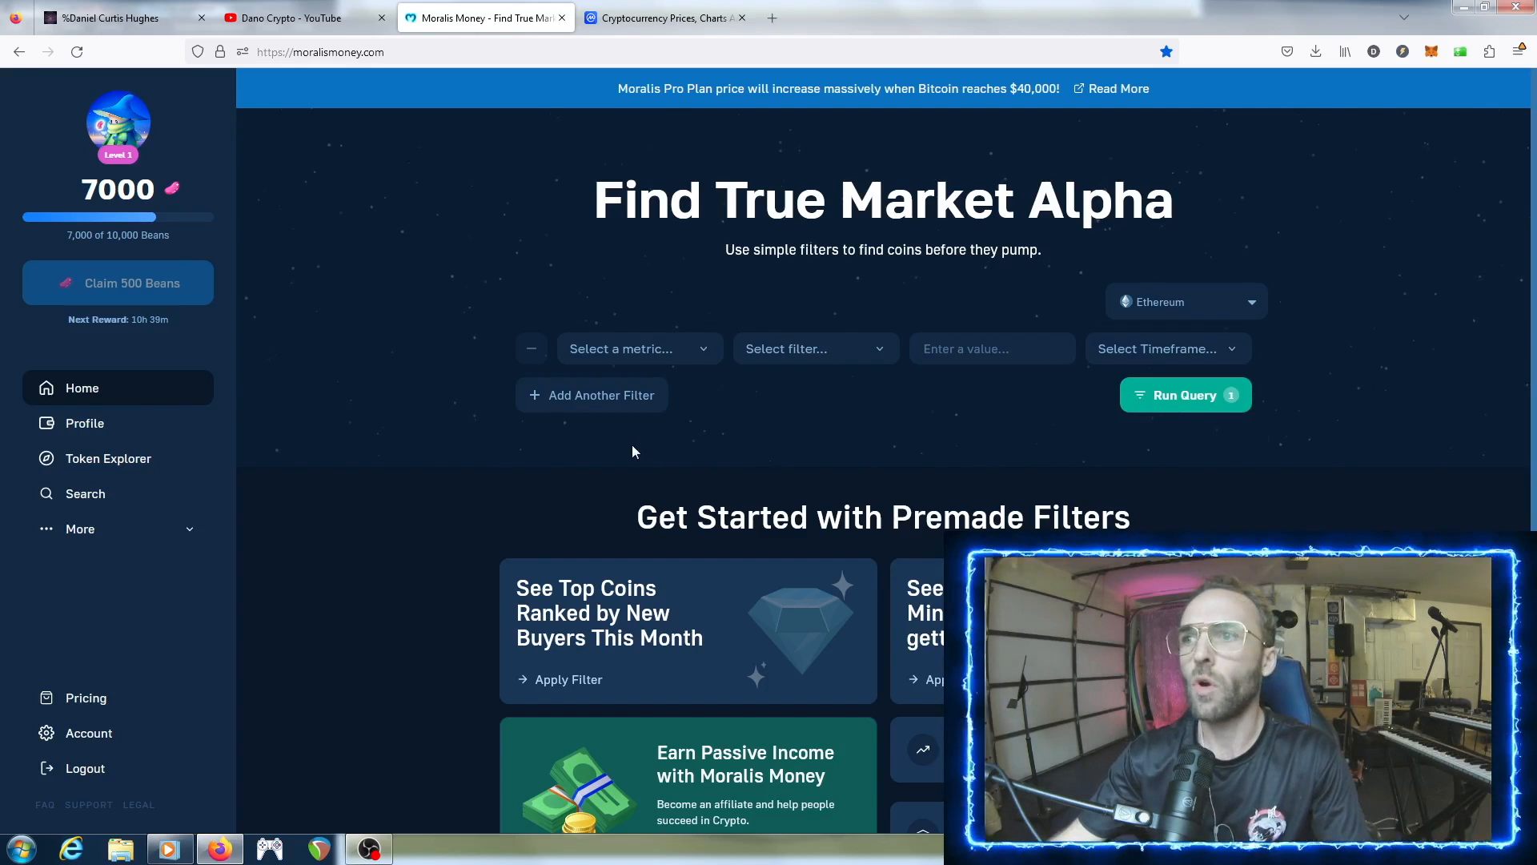
- Open the Token Explorer from the Moralis Money sidebar
{"action": "left_click", "coordinate": [109, 458]}
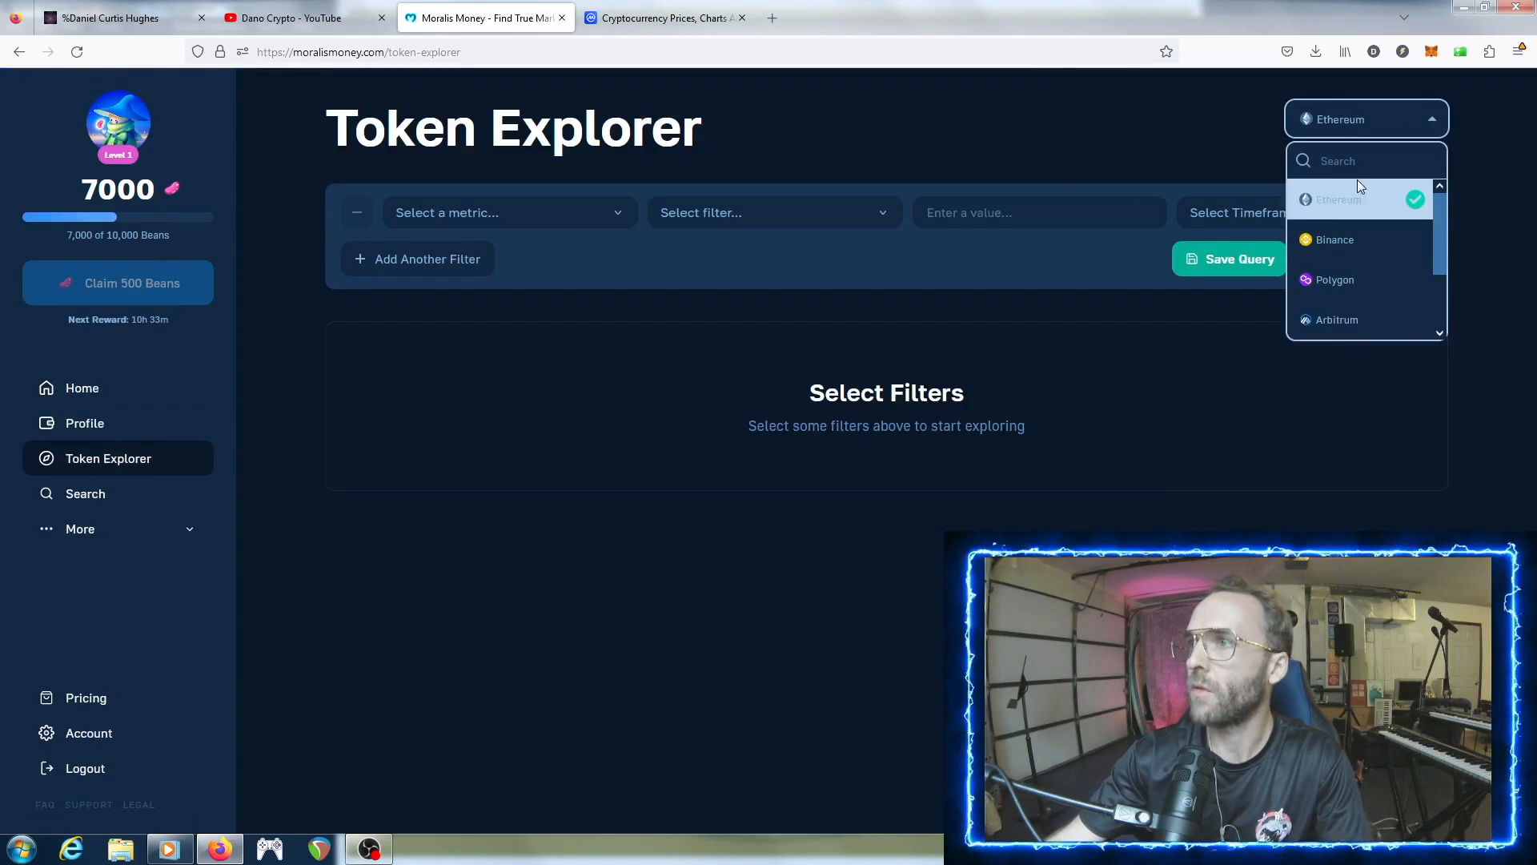
- Keep Ethereum as the chain and bring up the metric list for the first filter
{"action": "scroll", "scroll_direction": "down", "scroll_amount": 3}
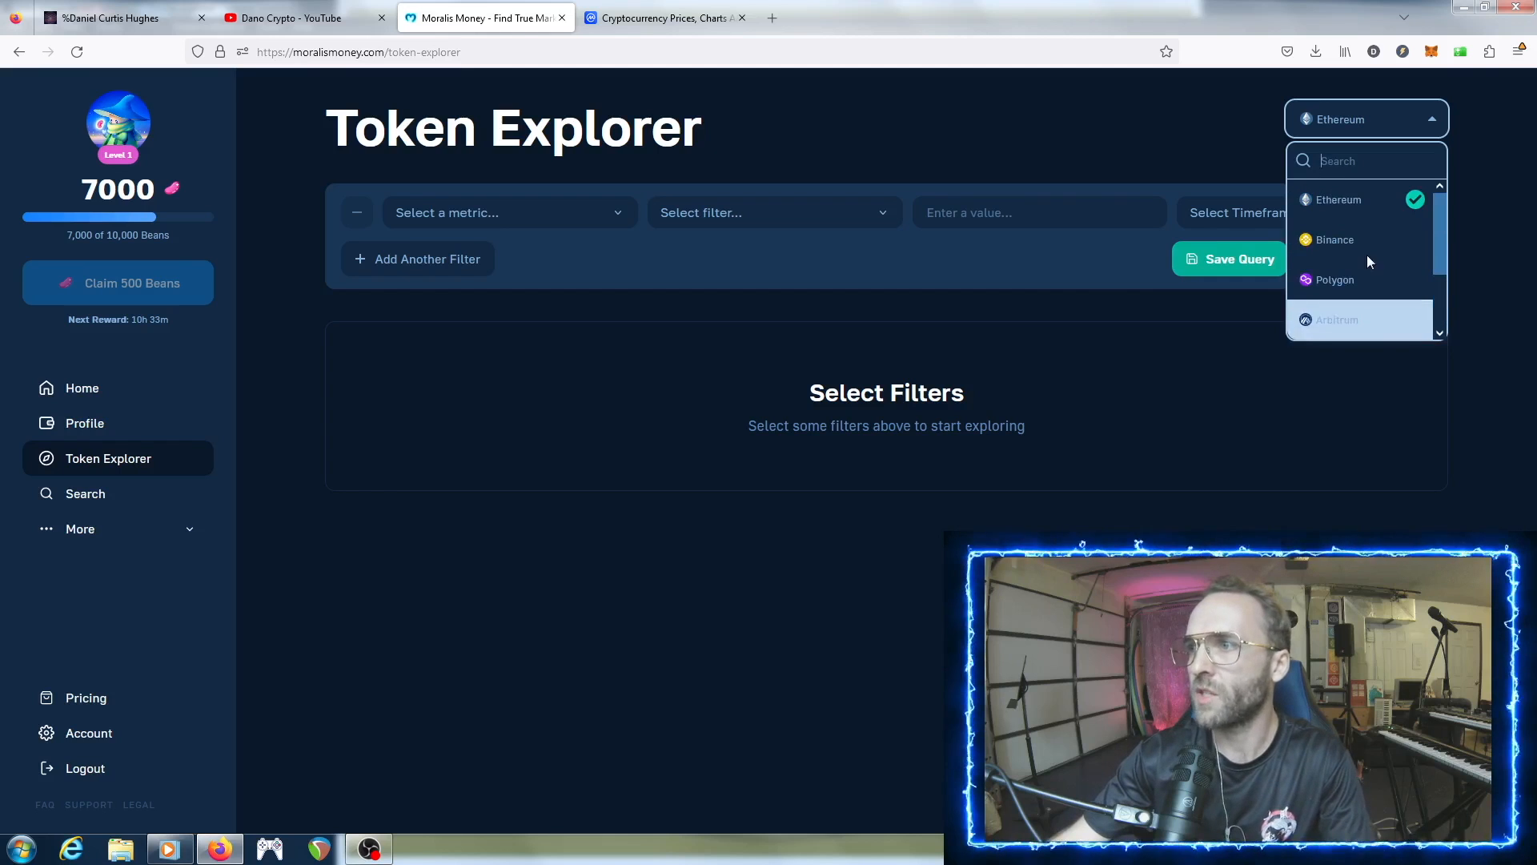
{"action": "left_click", "coordinate": [1366, 118]}
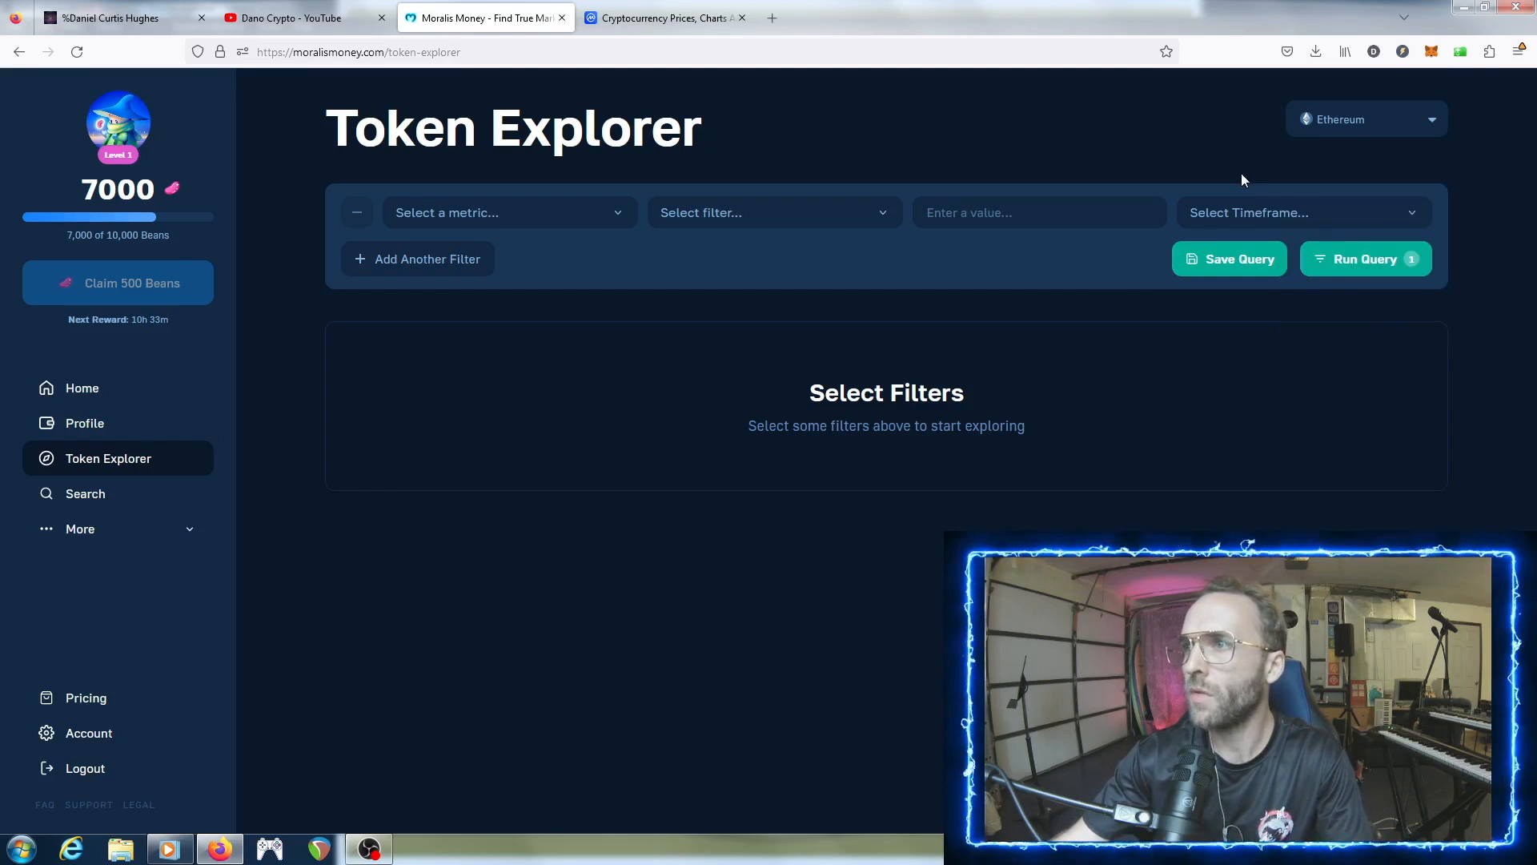
{"action": "mouse_move", "coordinate": [212, 448]}
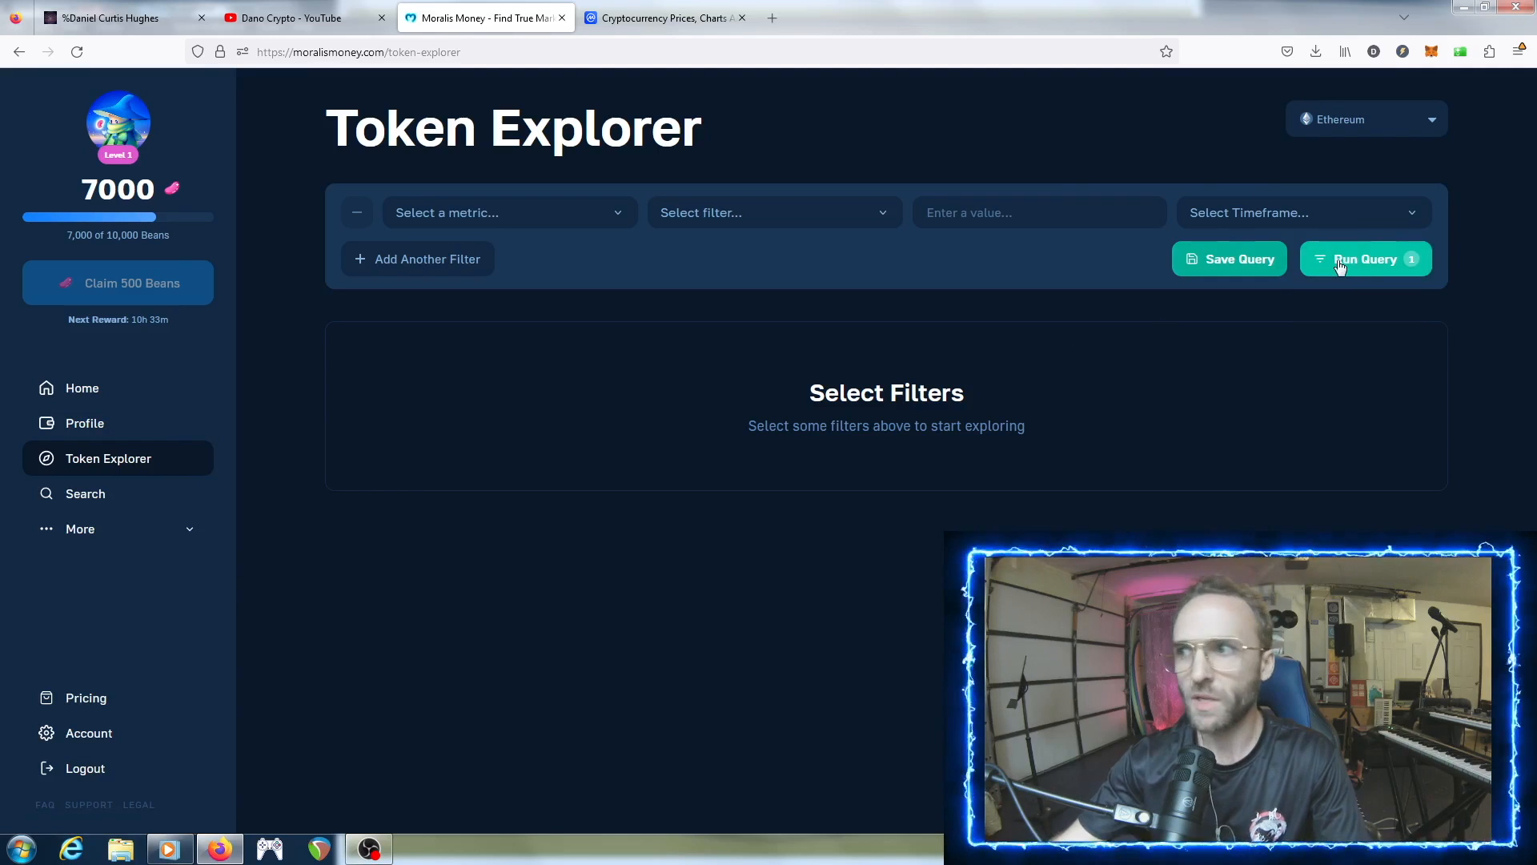
{"action": "mouse_move", "coordinate": [517, 224]}
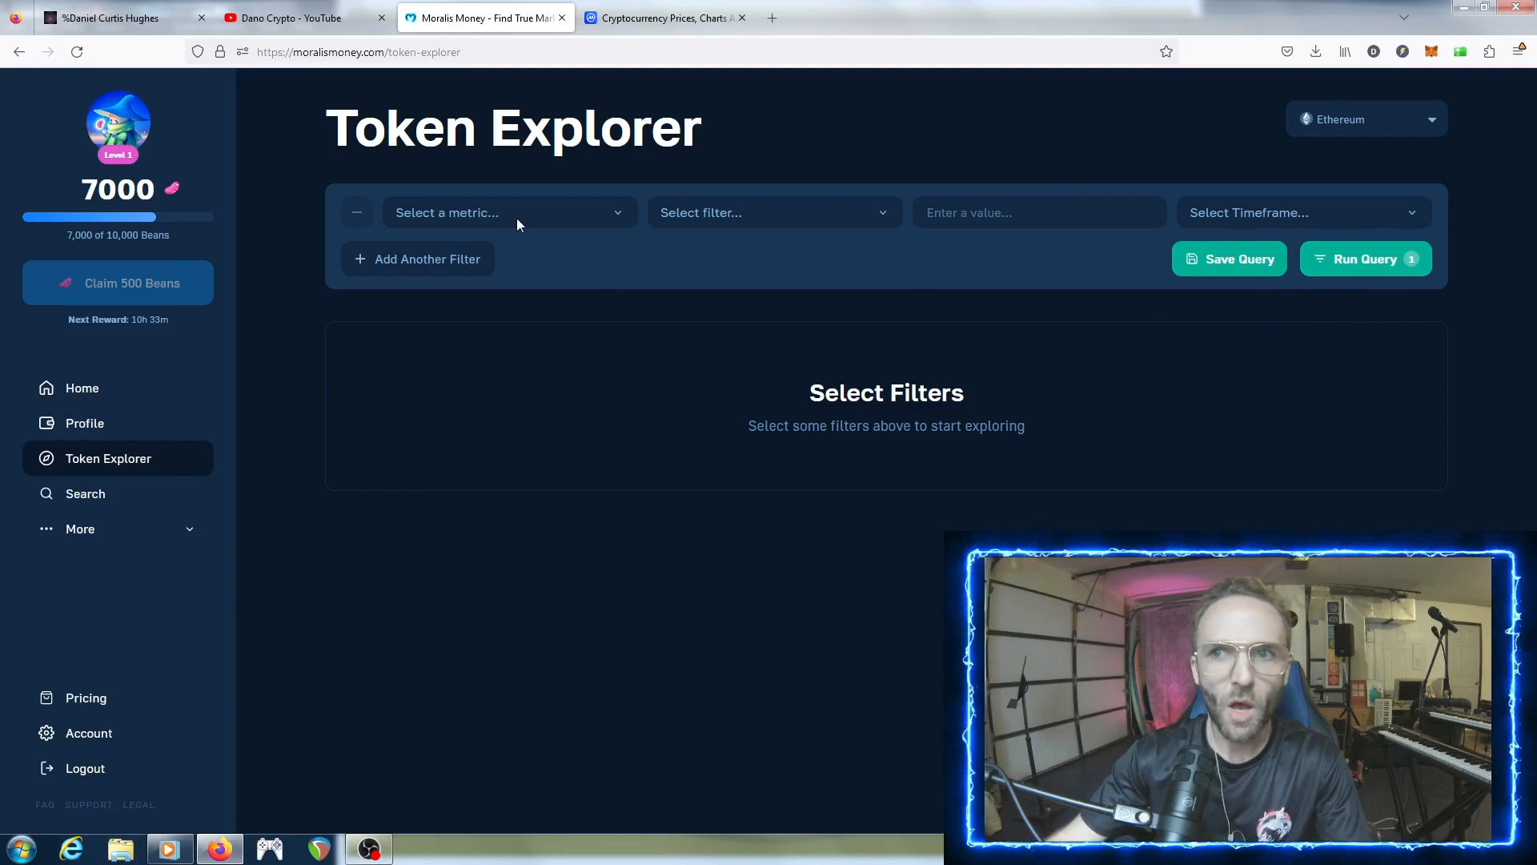
{"action": "mouse_move", "coordinate": [520, 245]}
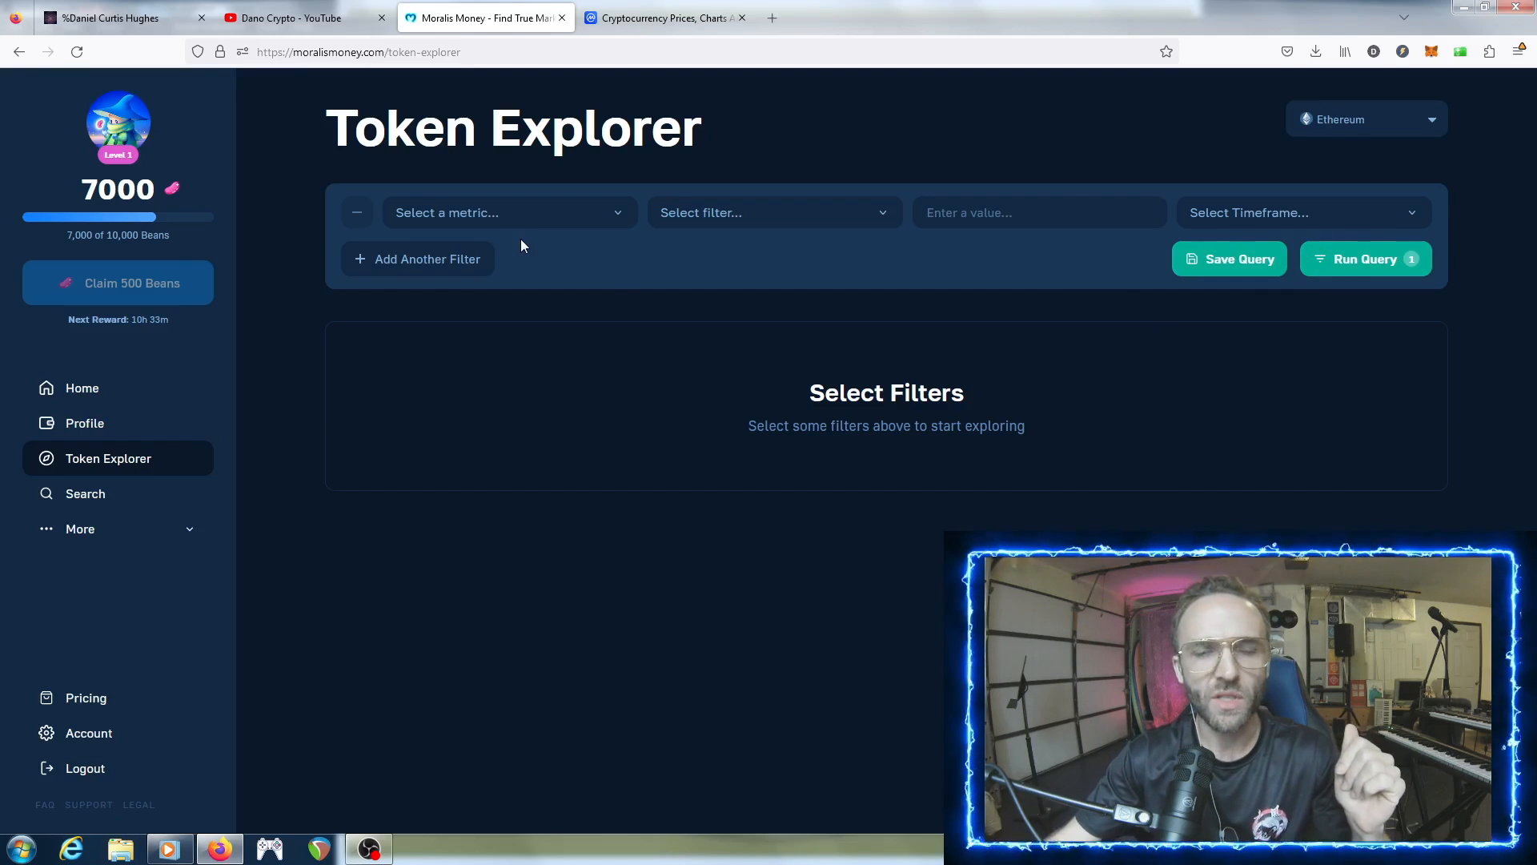
{"action": "left_click", "coordinate": [508, 211]}
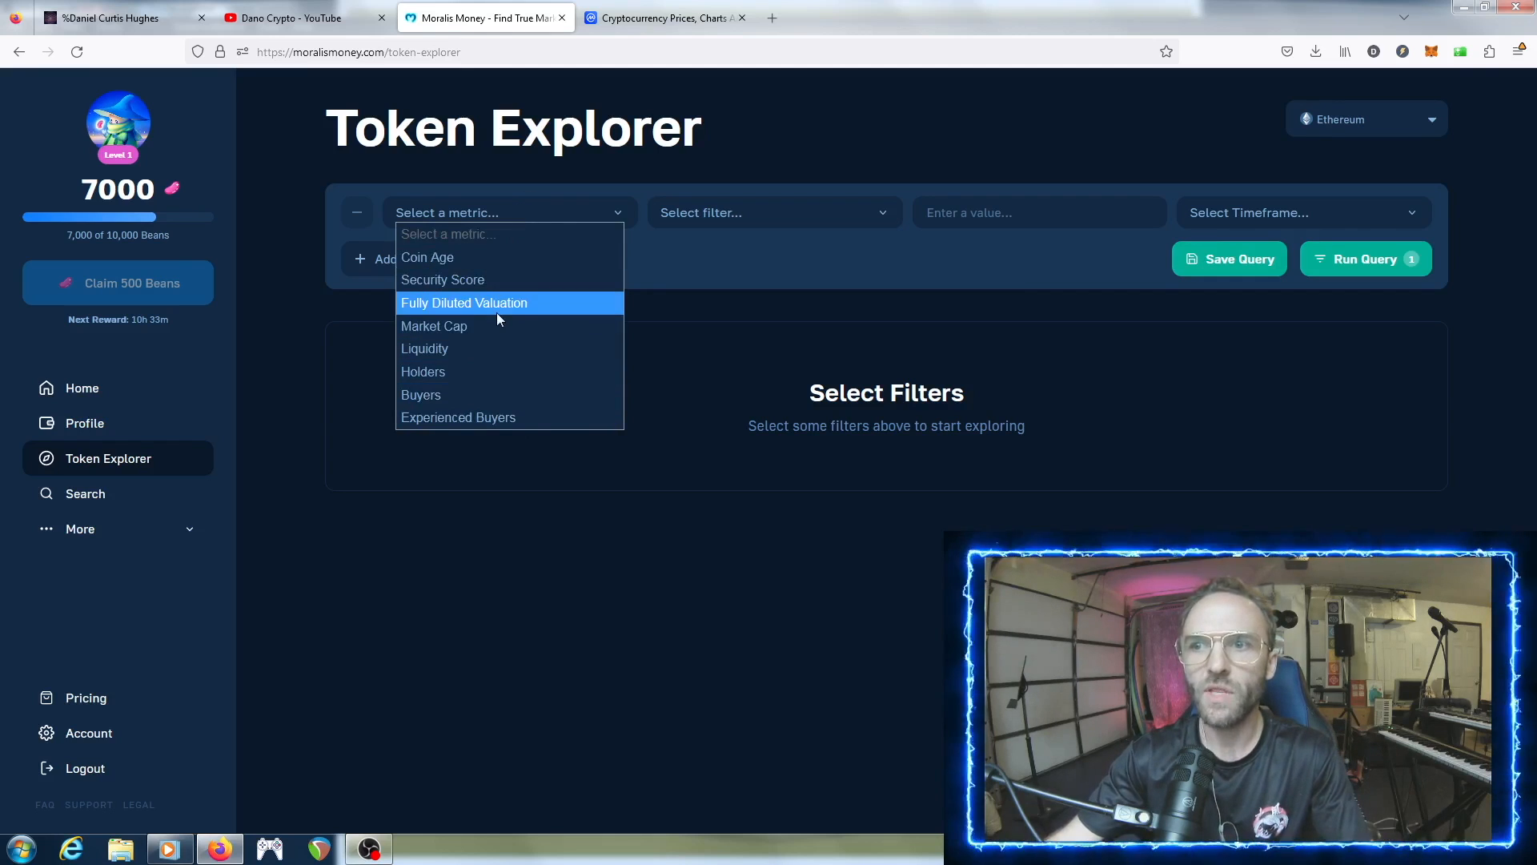
- Set a Coin Age filter with a less-than comparison and add another filter row
{"action": "left_click", "coordinate": [426, 256]}
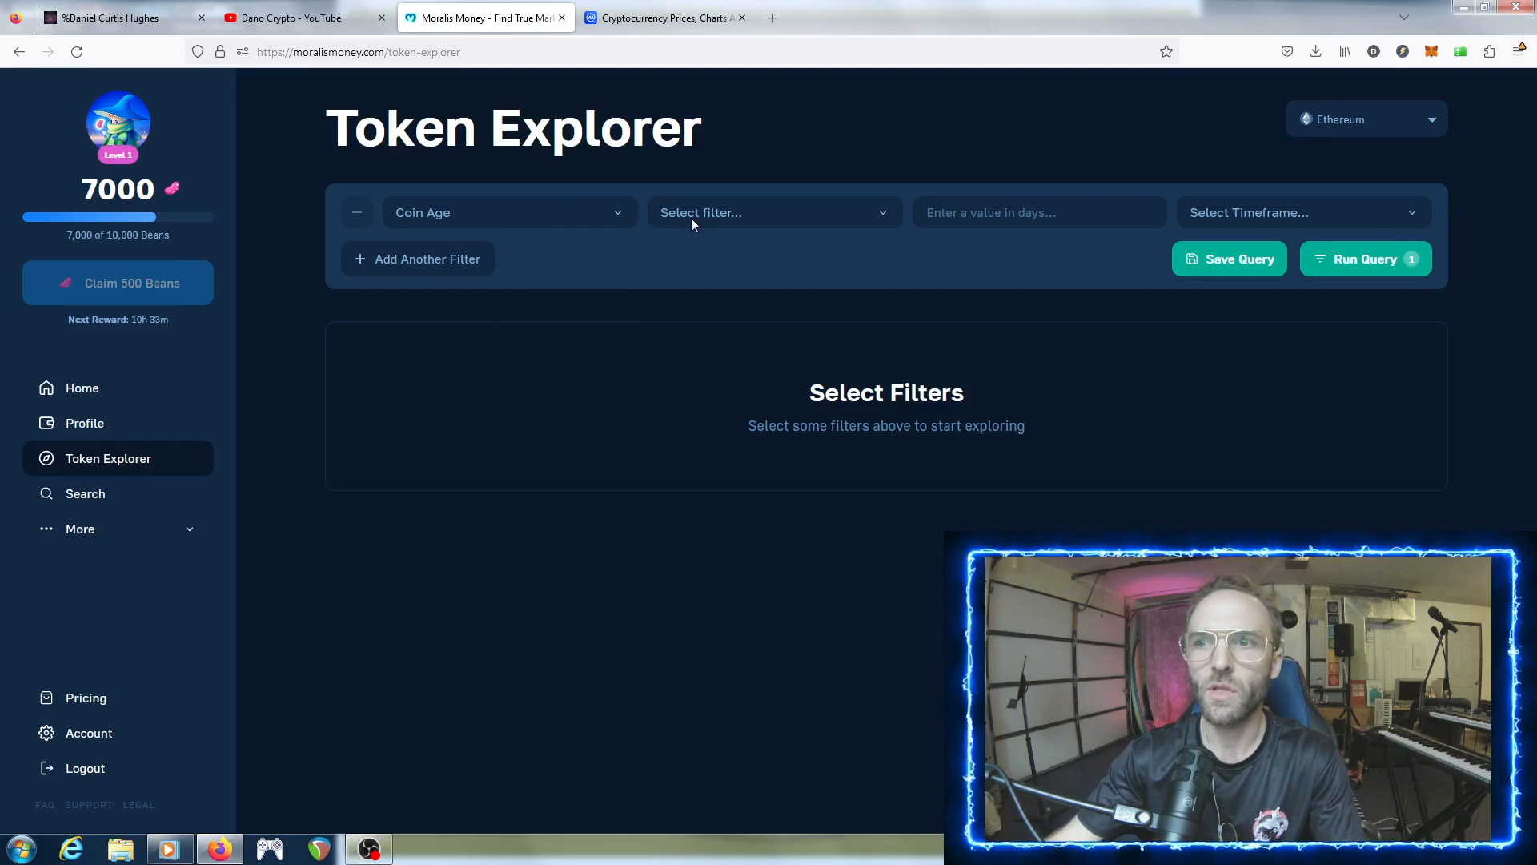
{"action": "left_click", "coordinate": [773, 211]}
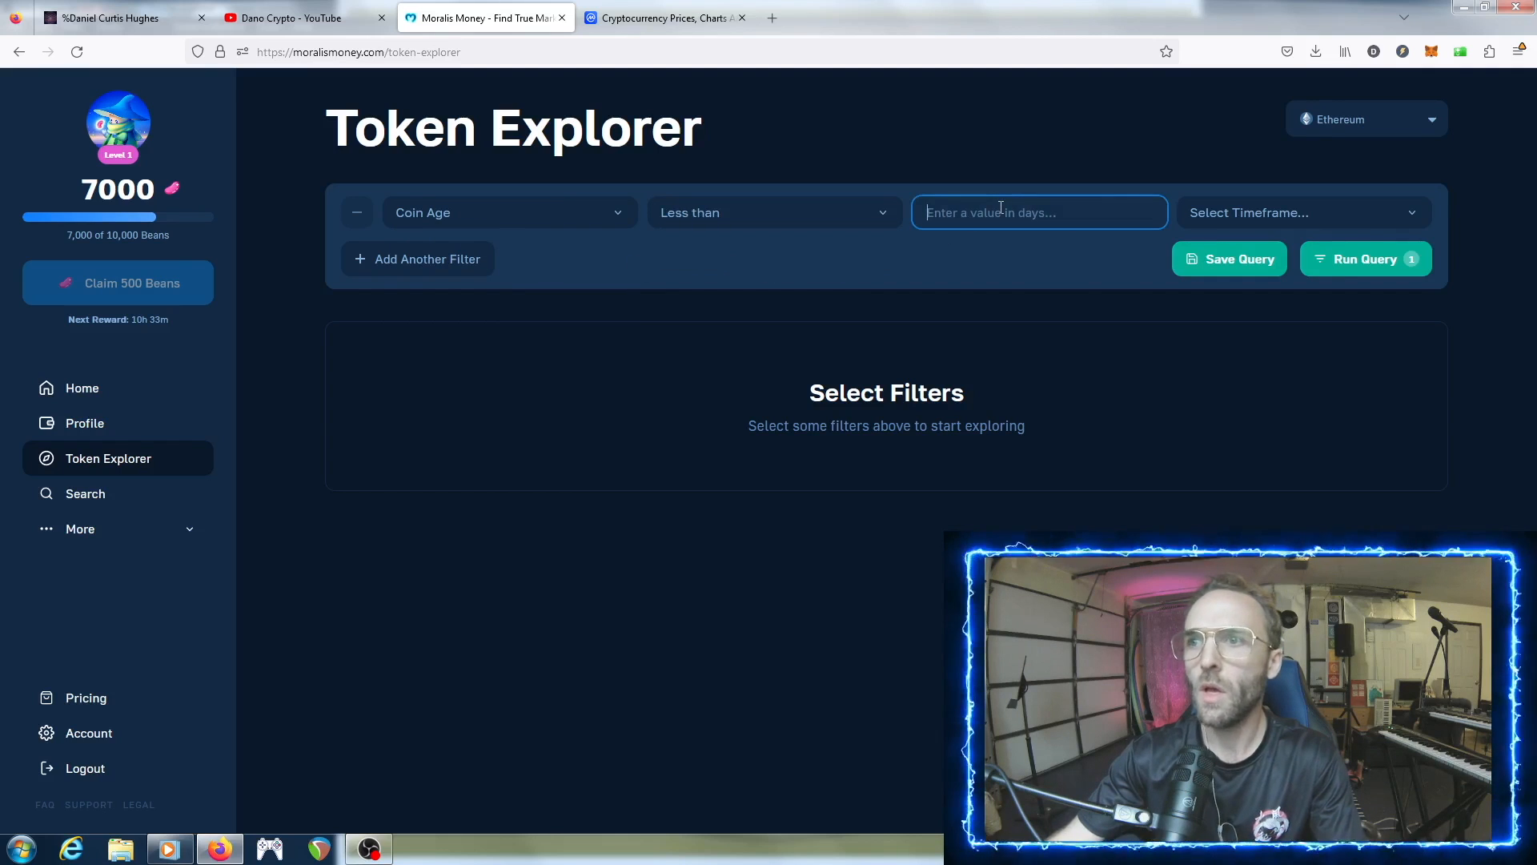
{"action": "left_click", "coordinate": [1302, 211]}
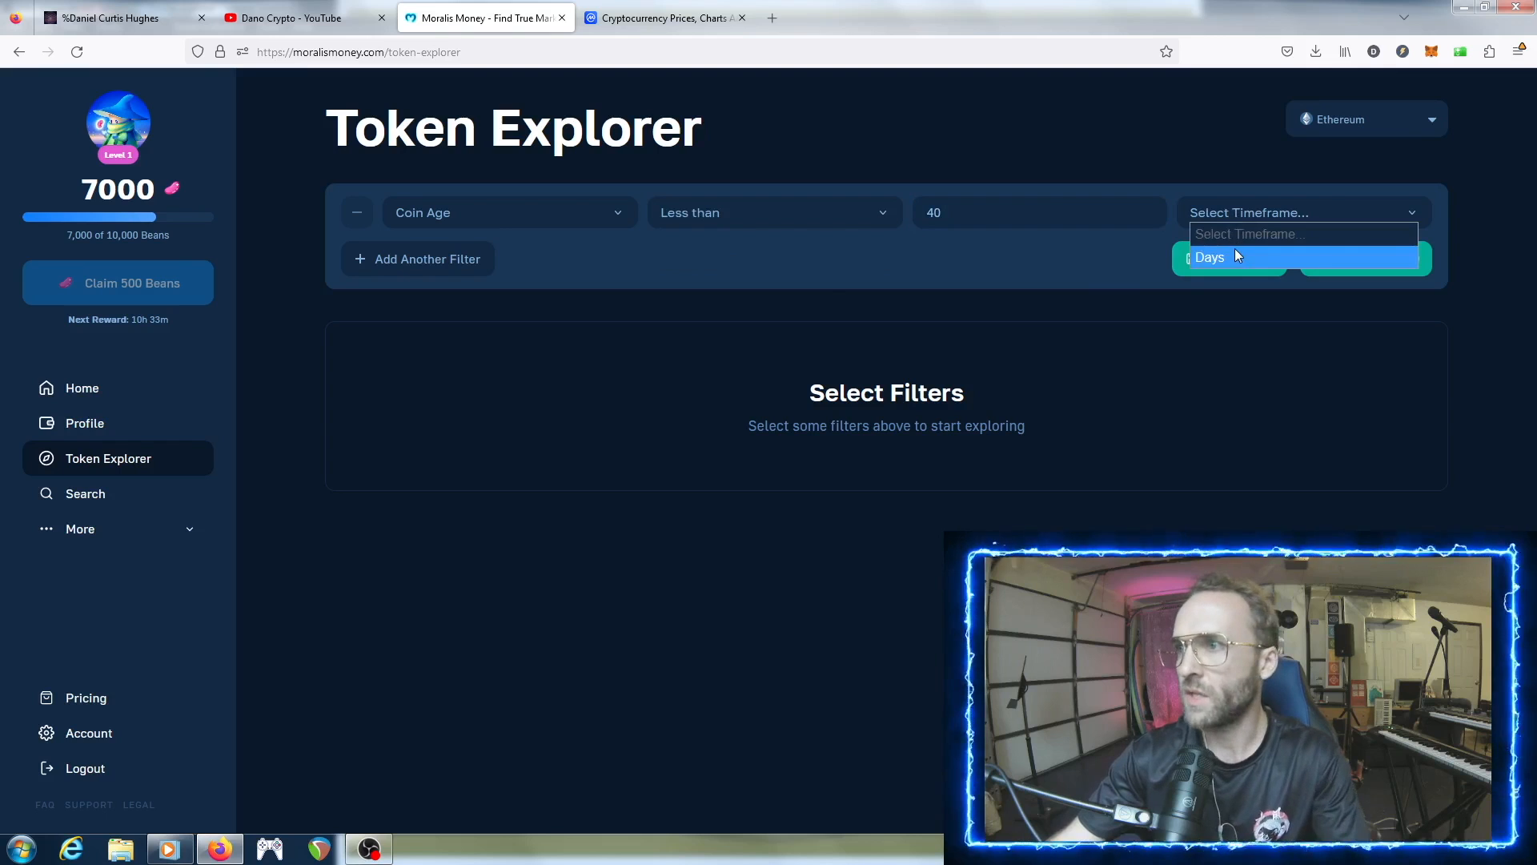
{"action": "left_click", "coordinate": [1209, 257]}
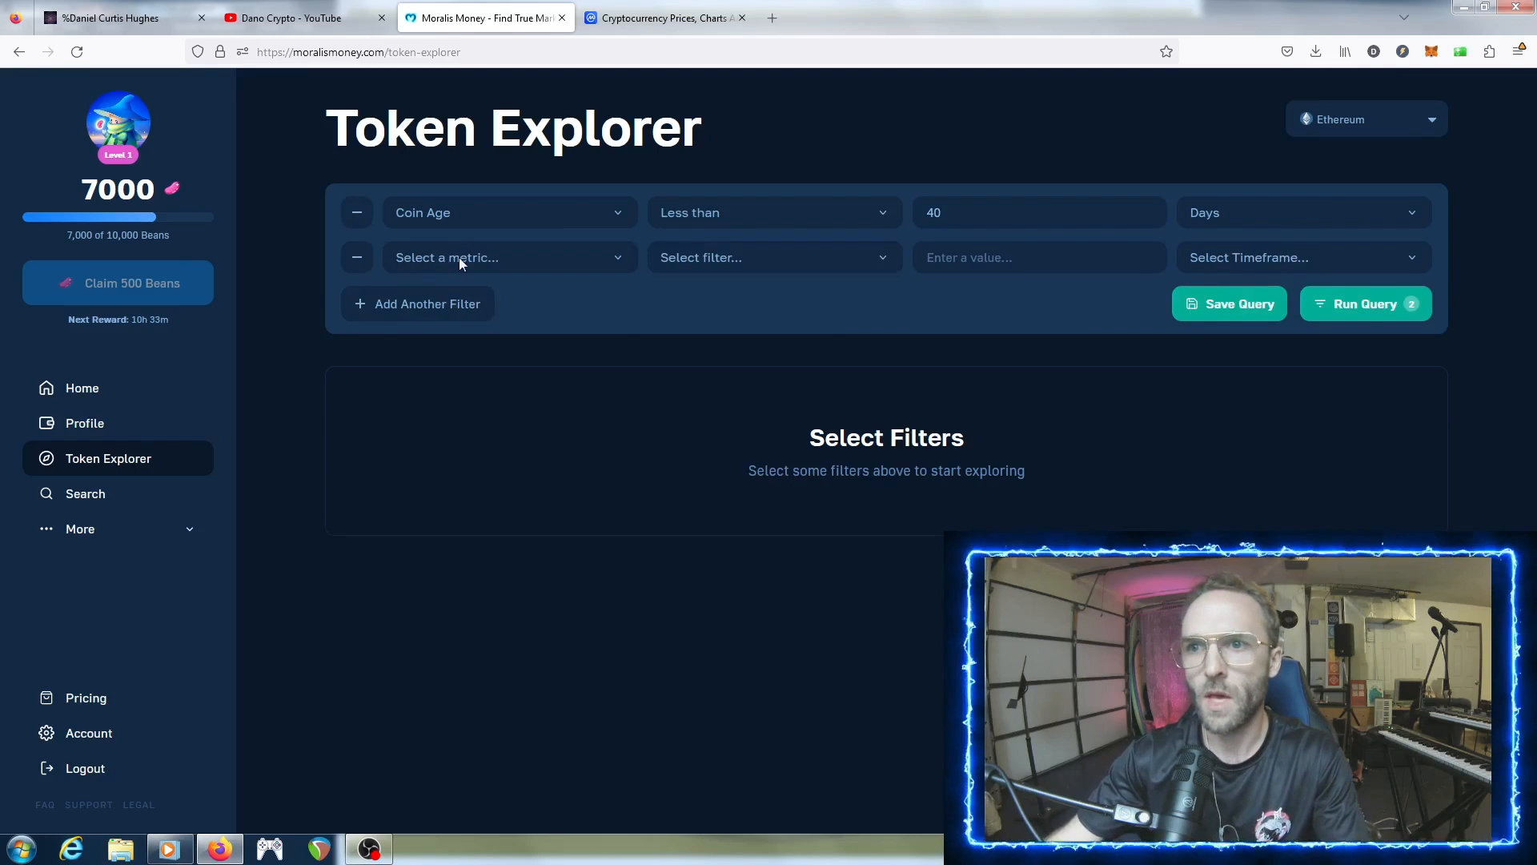
- Add the Experienced Buyers filter with its value and timeframe set to This Month
{"action": "left_click", "coordinate": [773, 256]}
{"action": "type", "text": "9"}
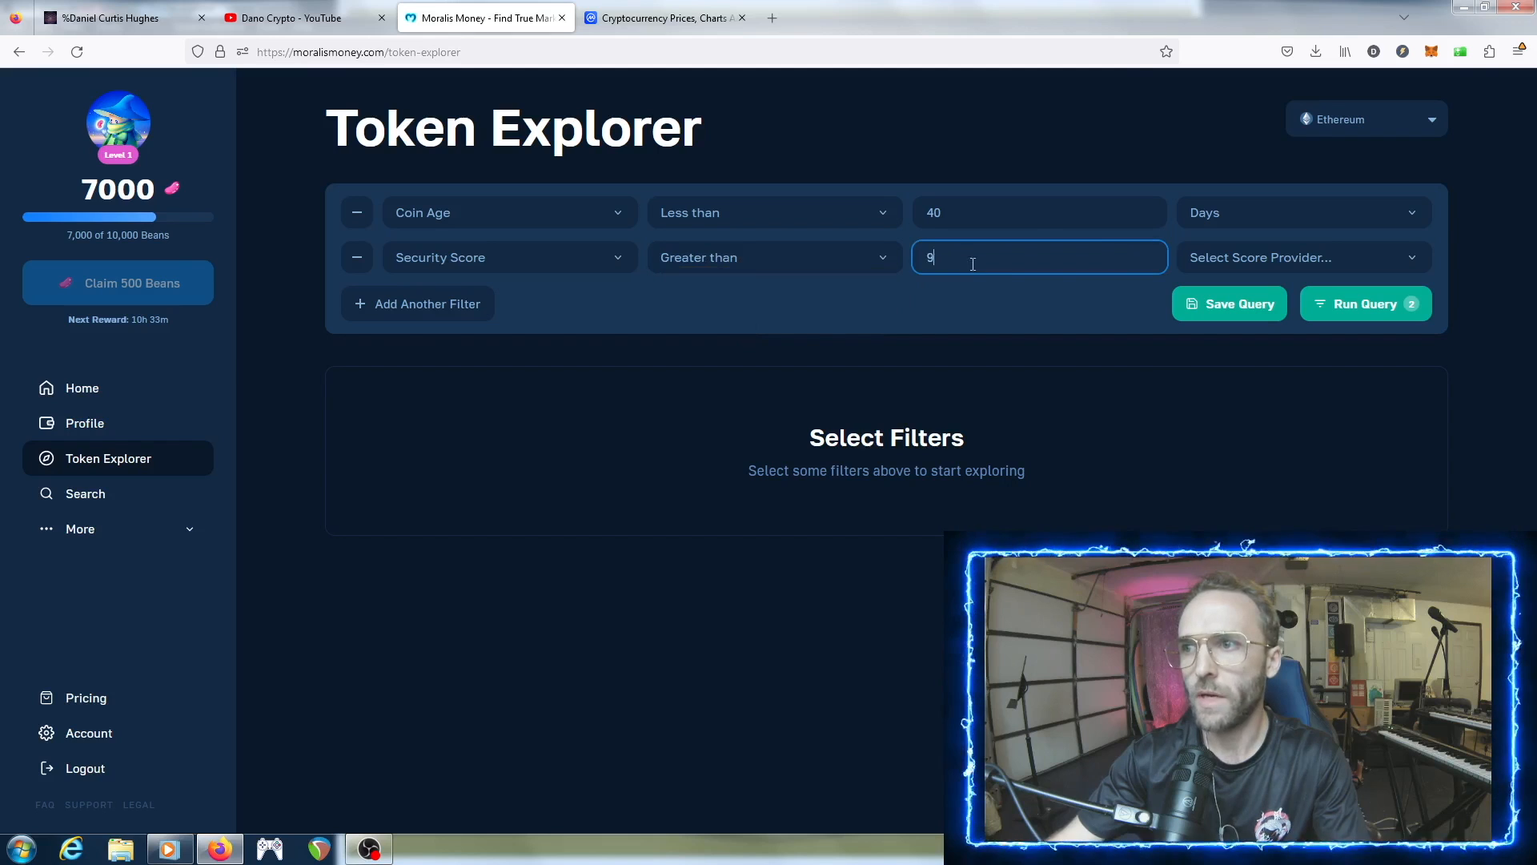
{"action": "type", "text": "00"}
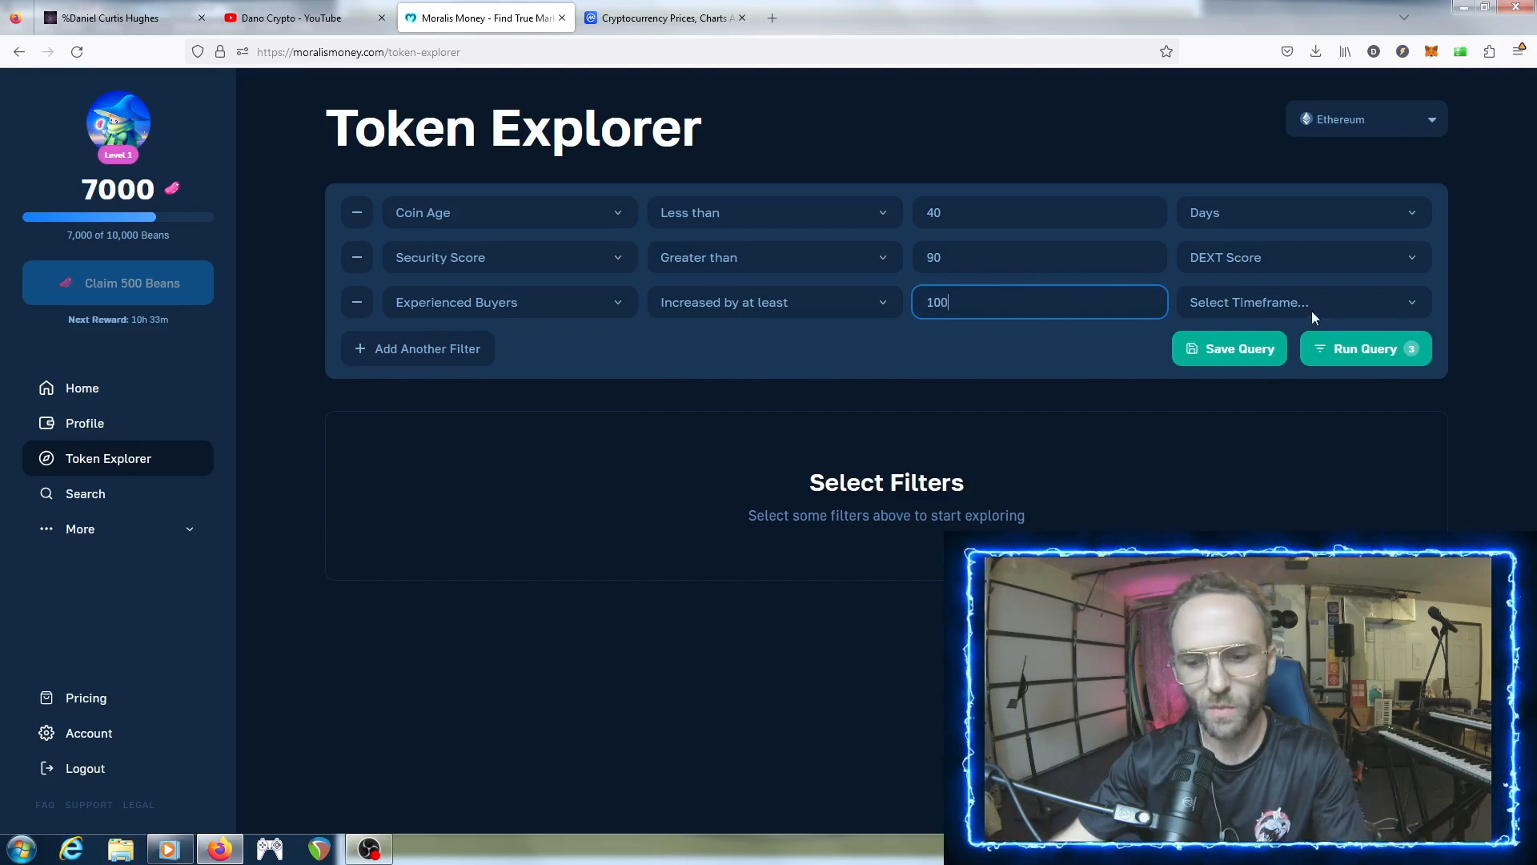
{"action": "left_click", "coordinate": [1302, 302]}
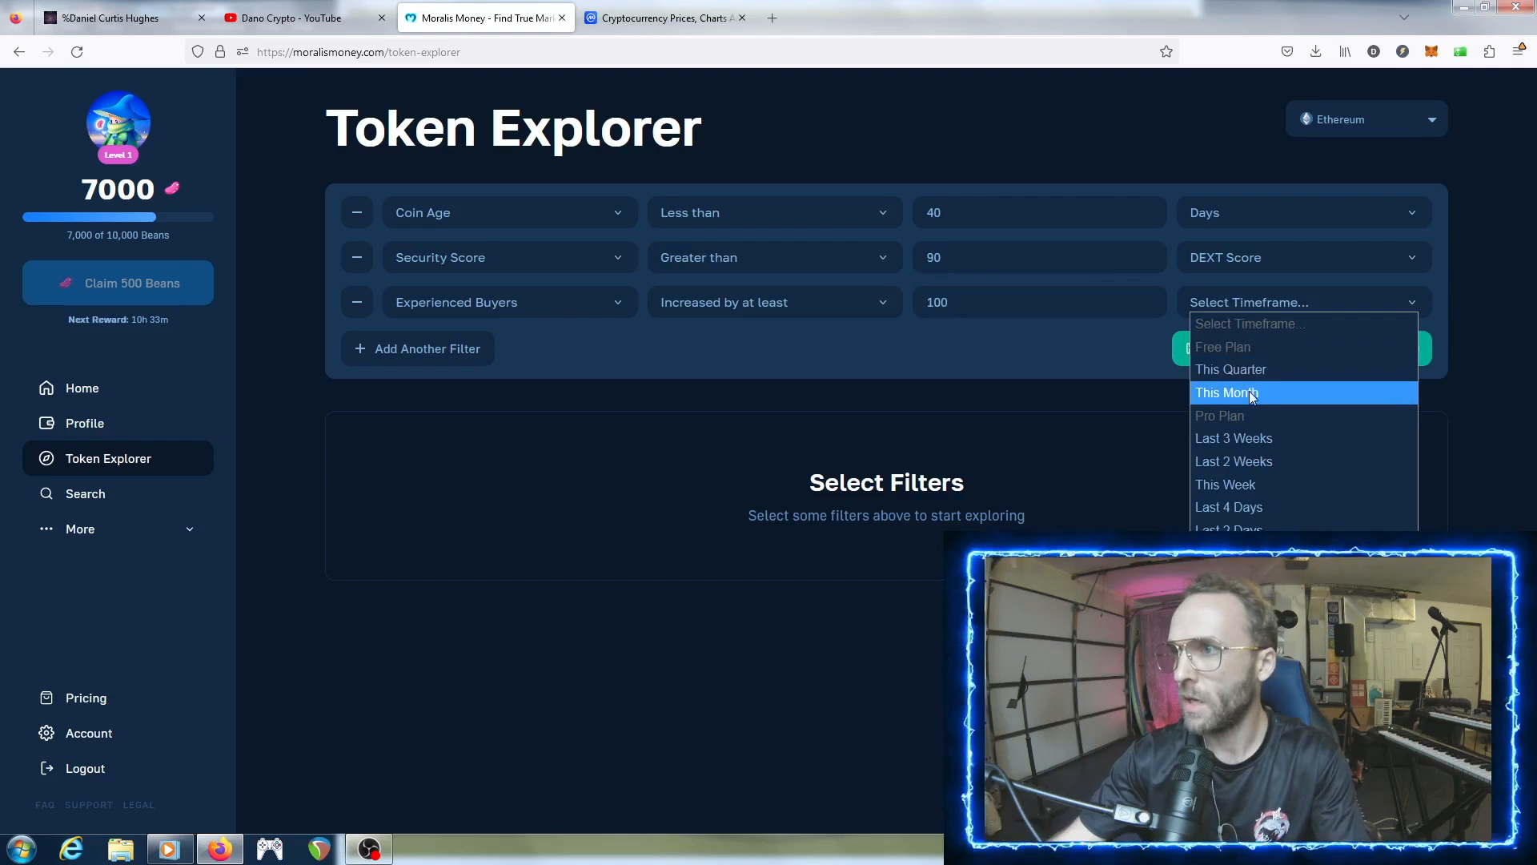
{"action": "left_click", "coordinate": [1227, 392]}
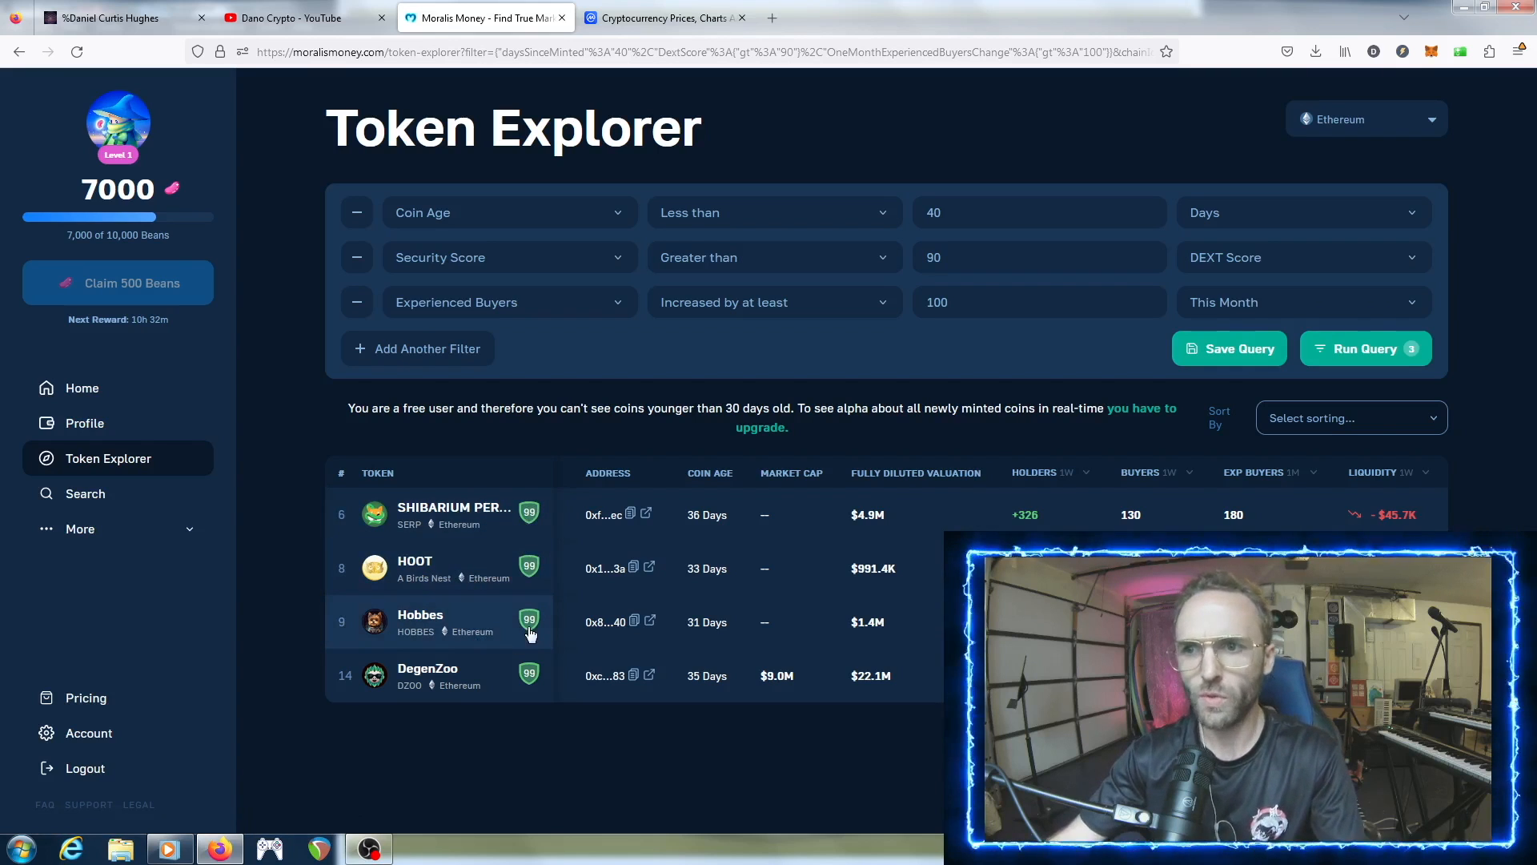
{"action": "mouse_move", "coordinate": [461, 698]}
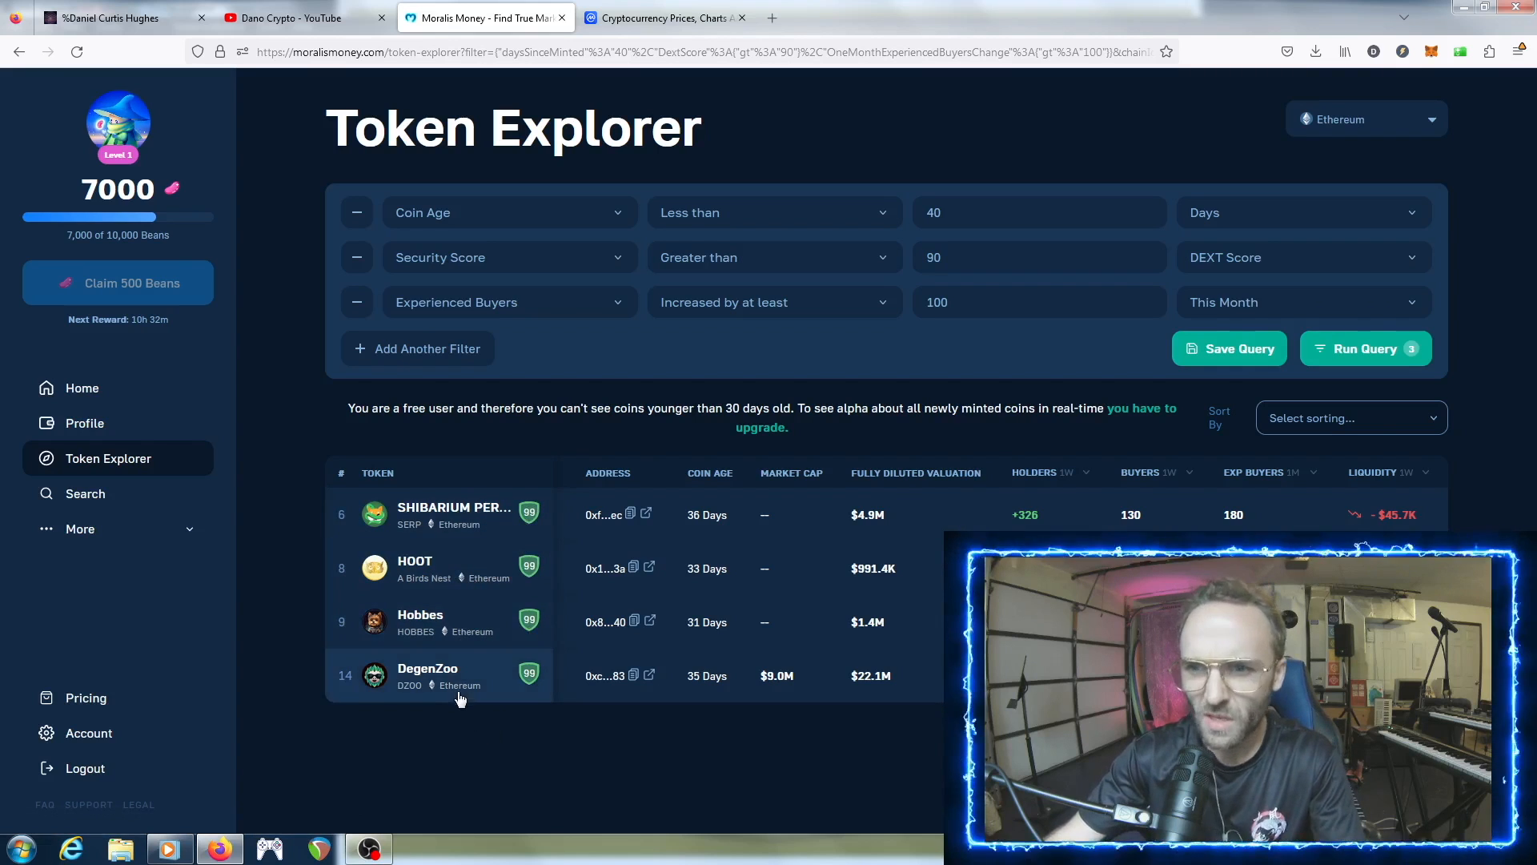
{"action": "mouse_move", "coordinate": [750, 661]}
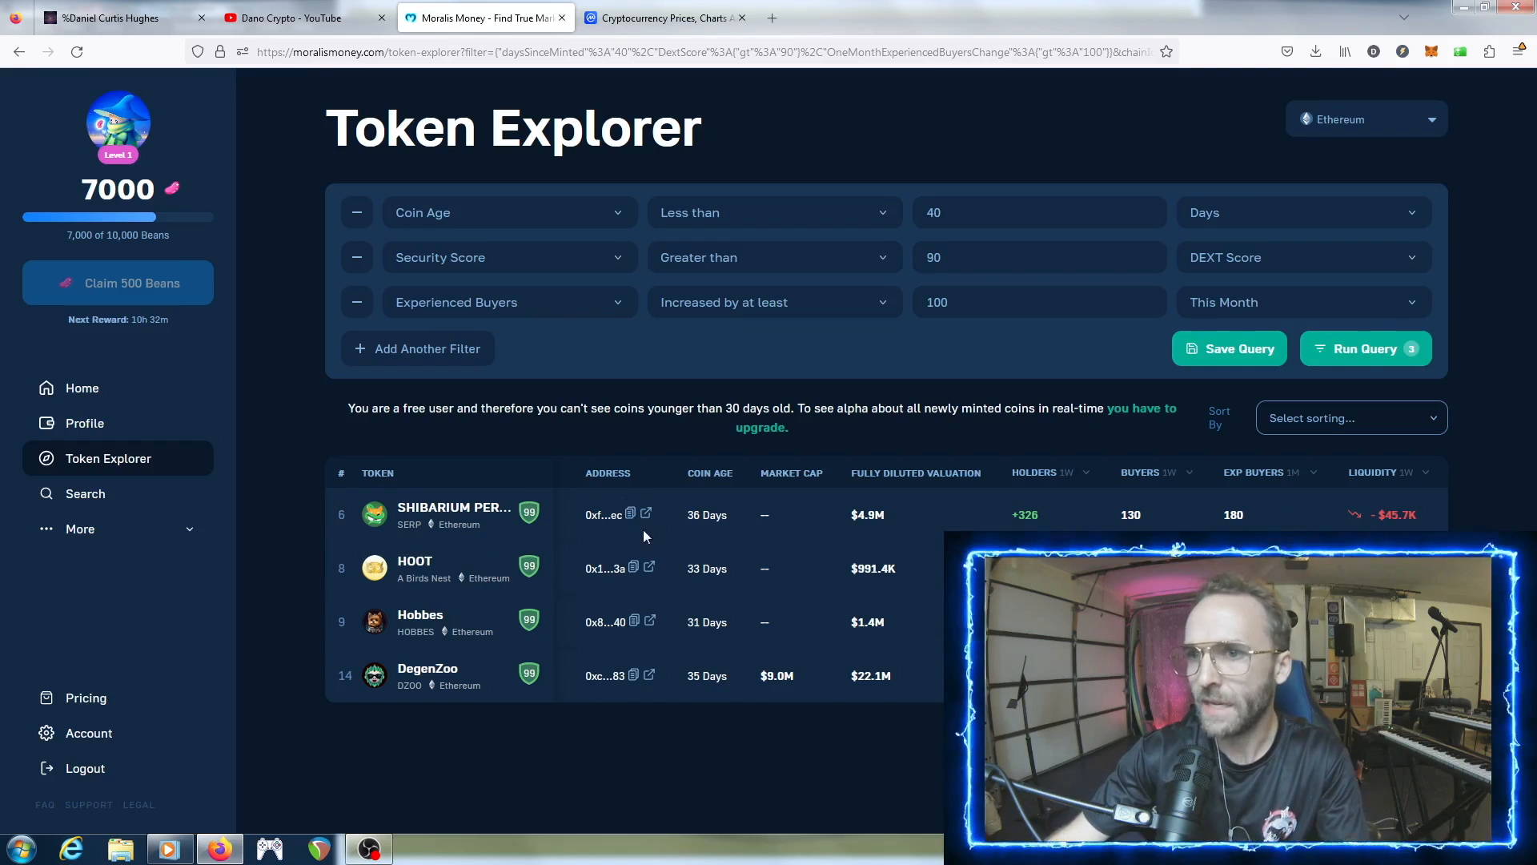
- Open the SHIBARIUM (SERP) token's DEXTools chart from the query results
{"action": "left_click", "coordinate": [646, 514]}
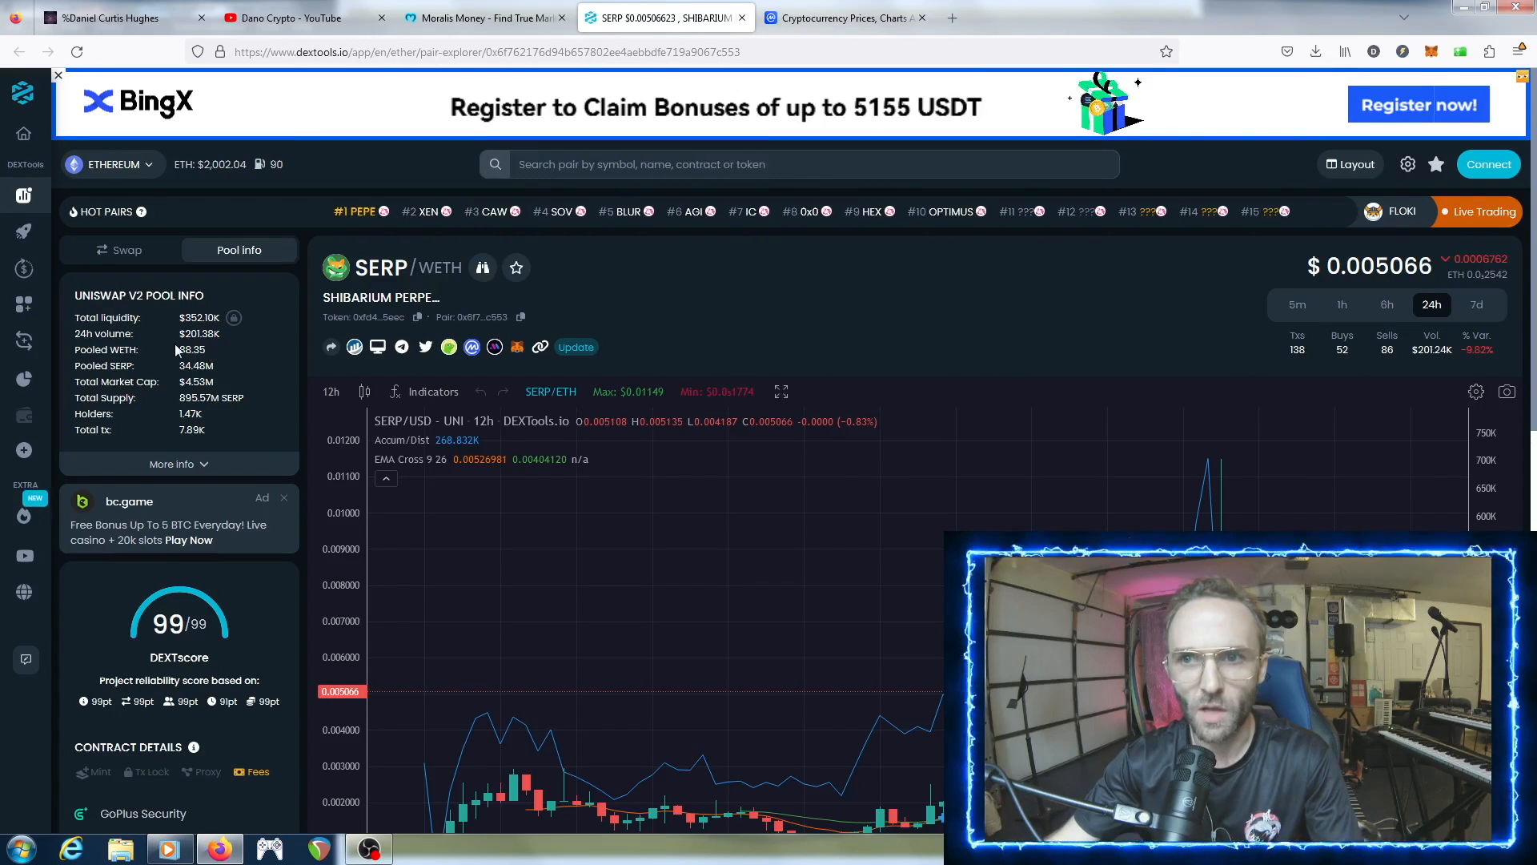
- Review SERP's DEXTscore and GoPlus security checks, then sort the trade history oldest first
{"action": "scroll", "scroll_direction": "down", "scroll_amount": 3}
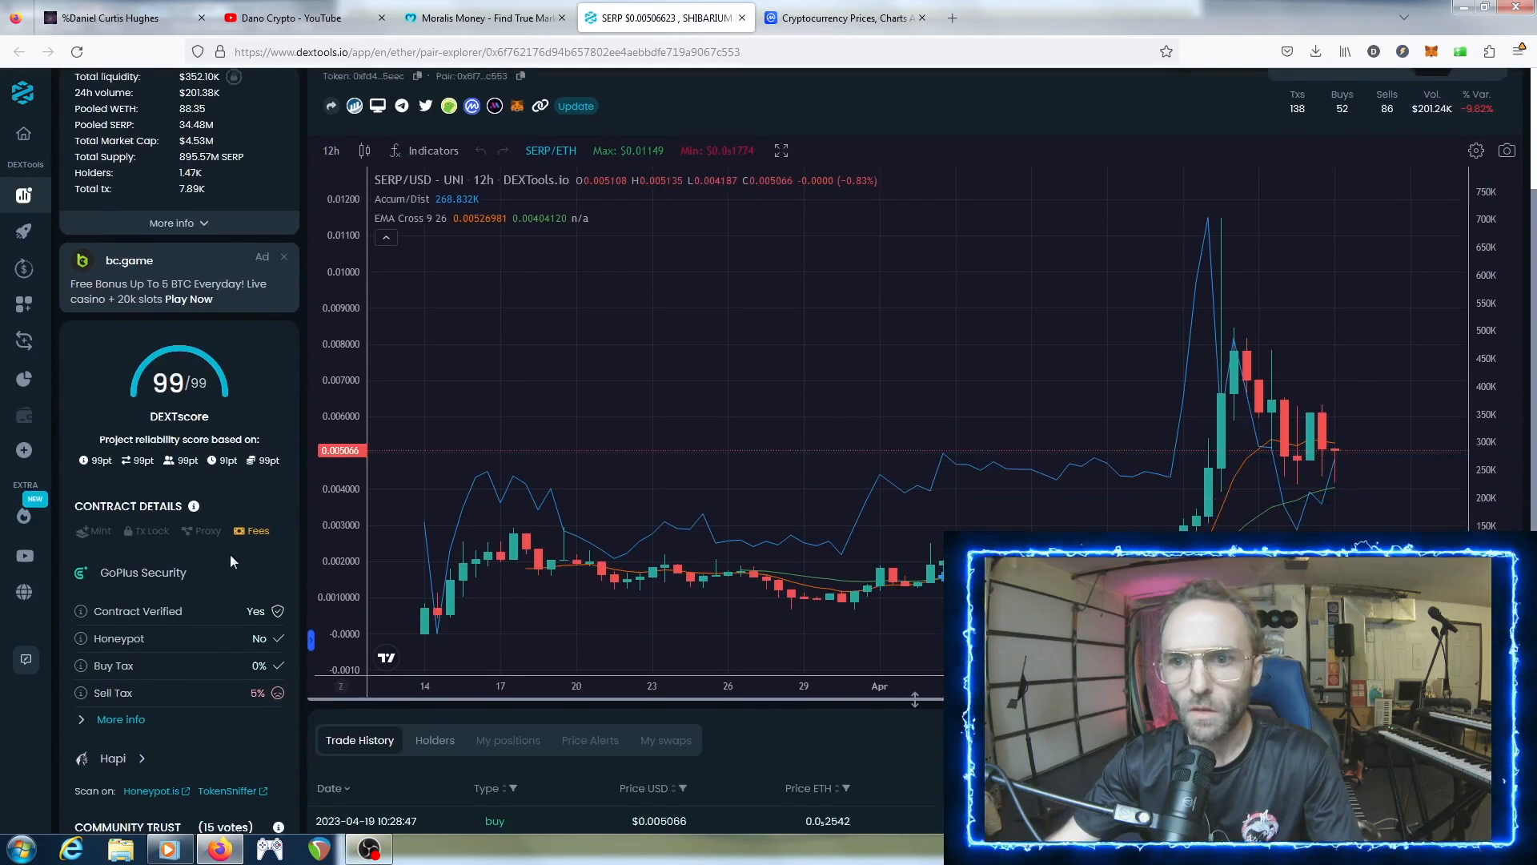
{"action": "scroll", "scroll_direction": "down", "scroll_amount": 3}
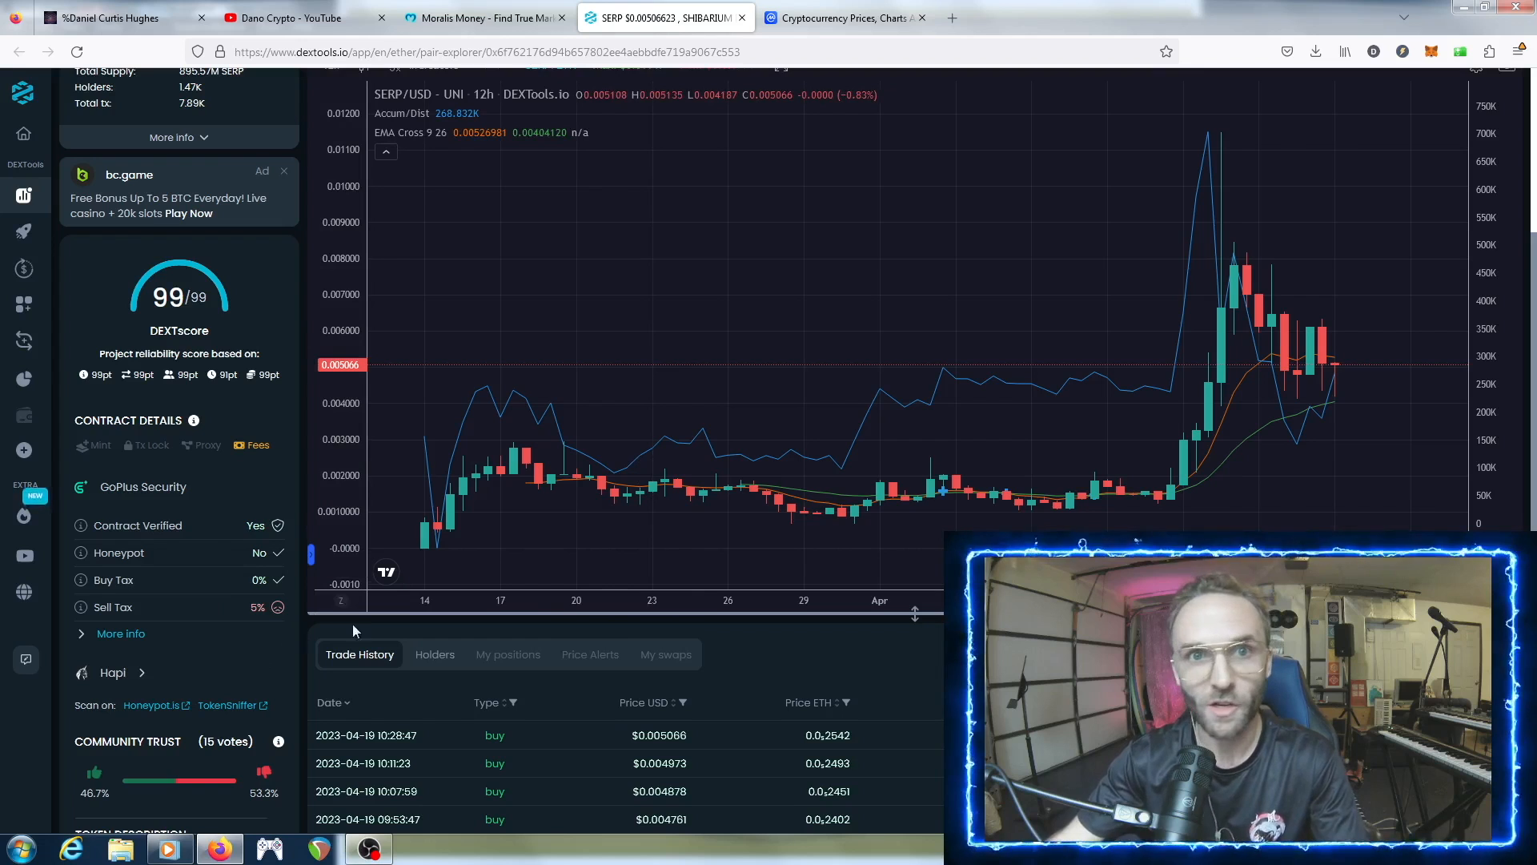
{"action": "scroll", "scroll_direction": "down", "scroll_amount": 3}
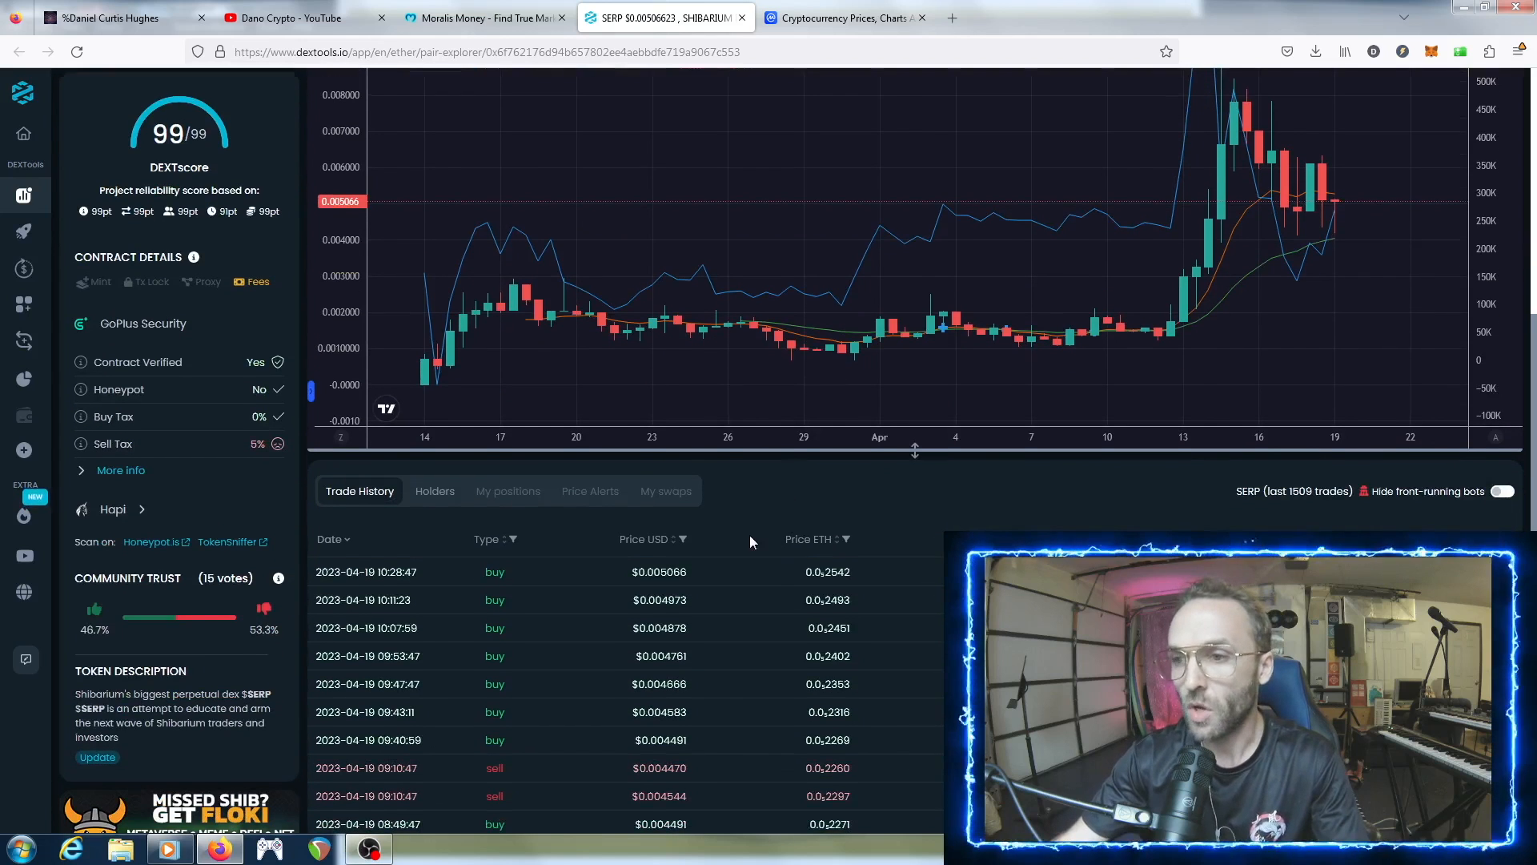
{"action": "mouse_move", "coordinate": [838, 509]}
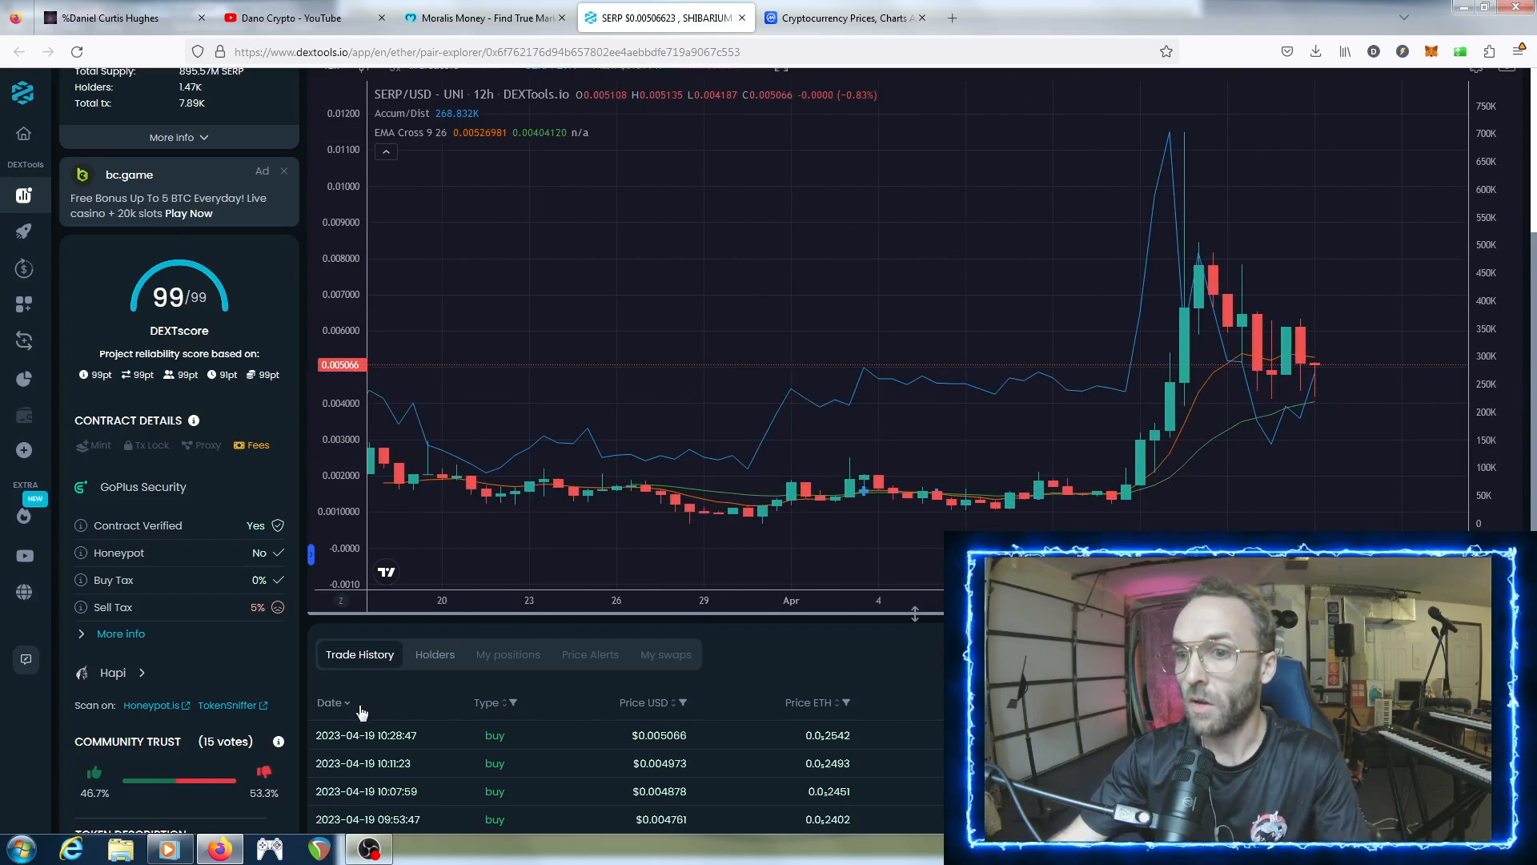
{"action": "left_click", "coordinate": [330, 701]}
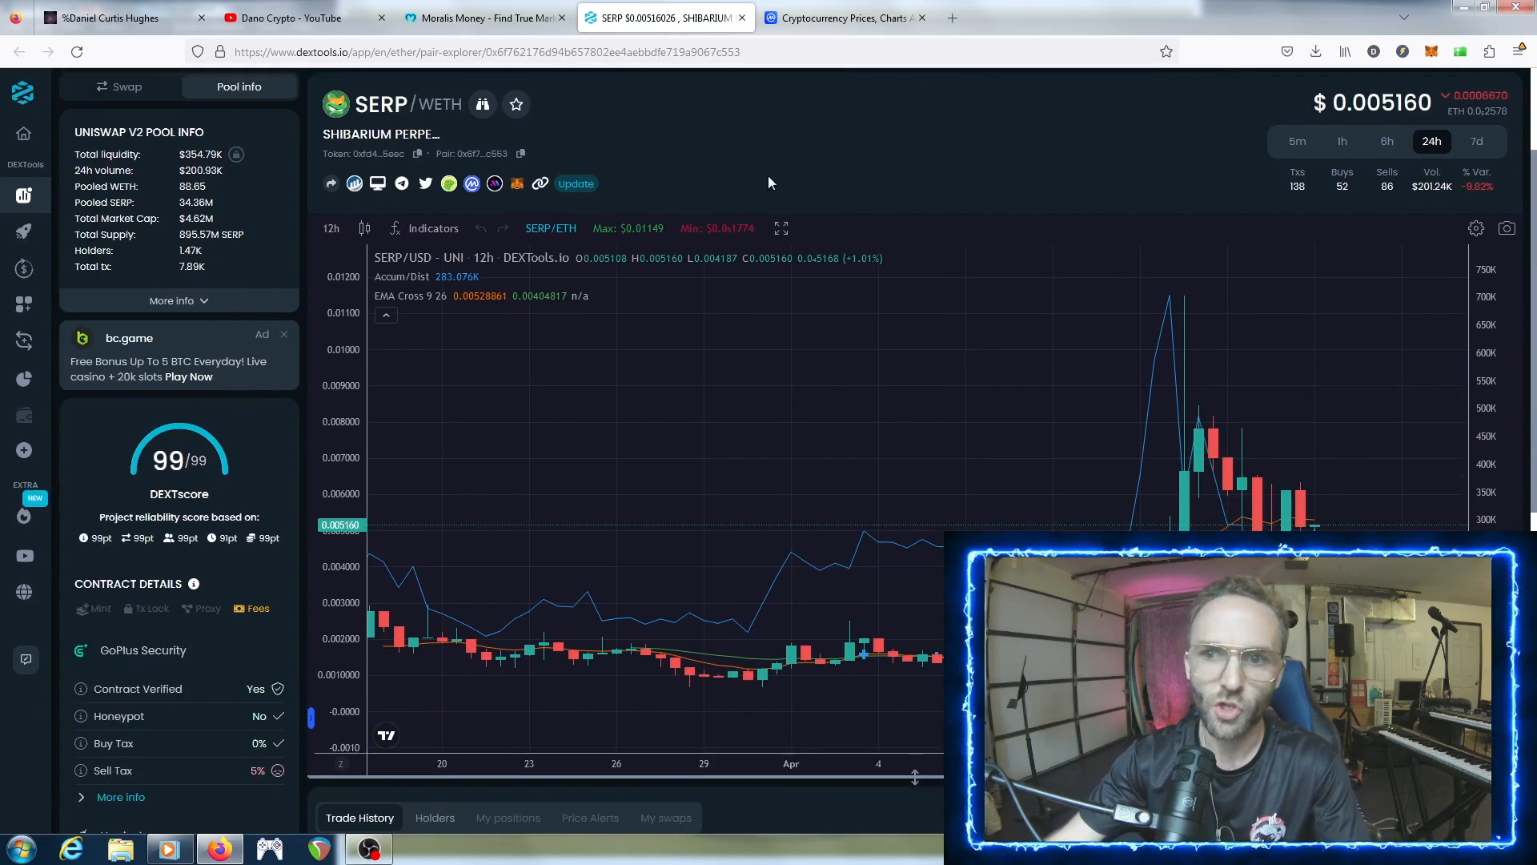
{"action": "scroll", "scroll_direction": "down", "scroll_amount": 3}
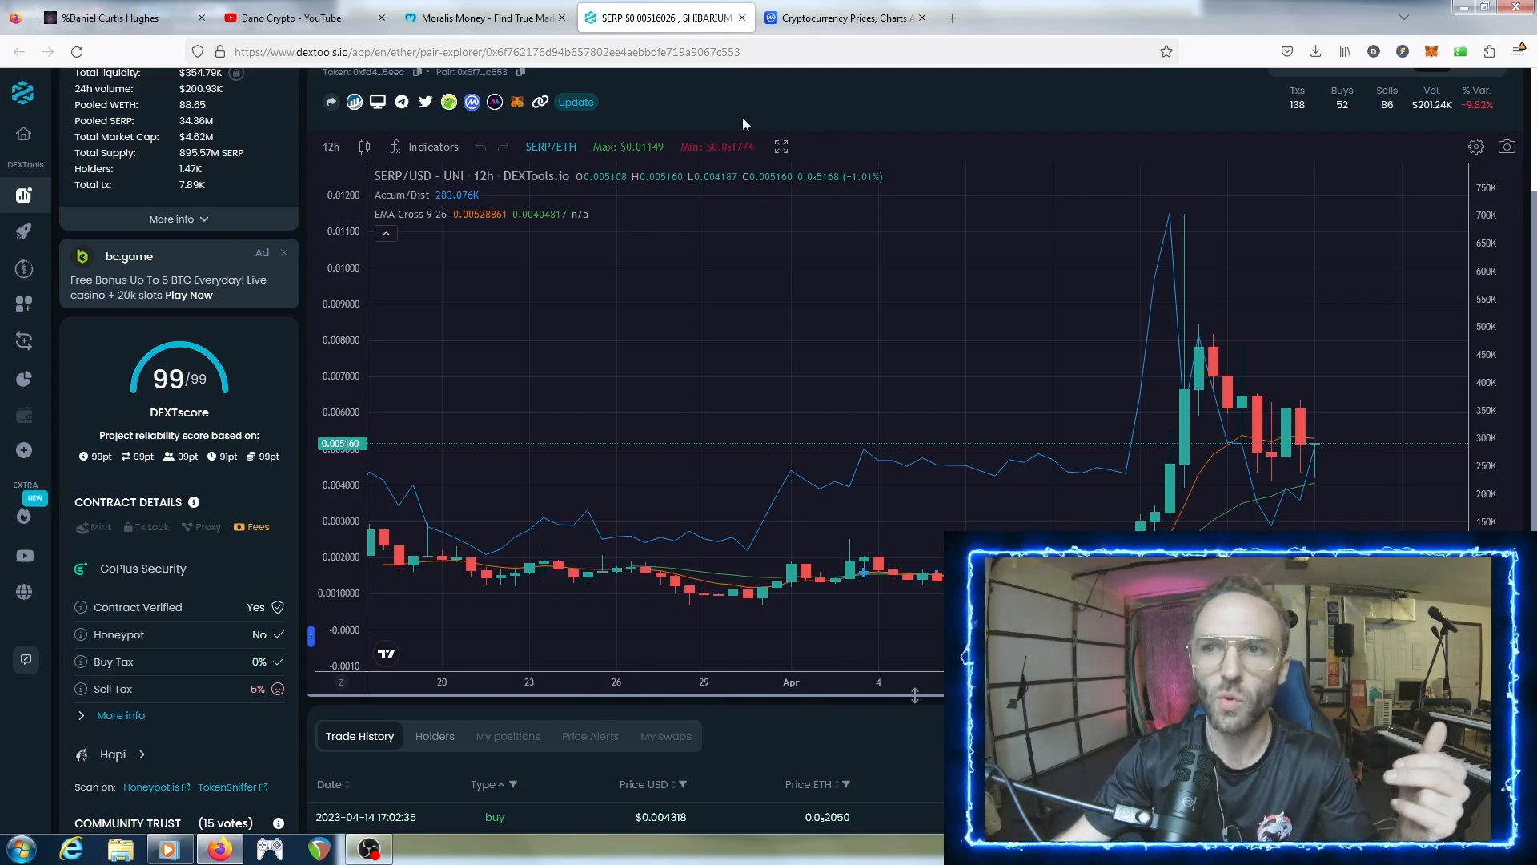
{"action": "mouse_move", "coordinate": [678, 128]}
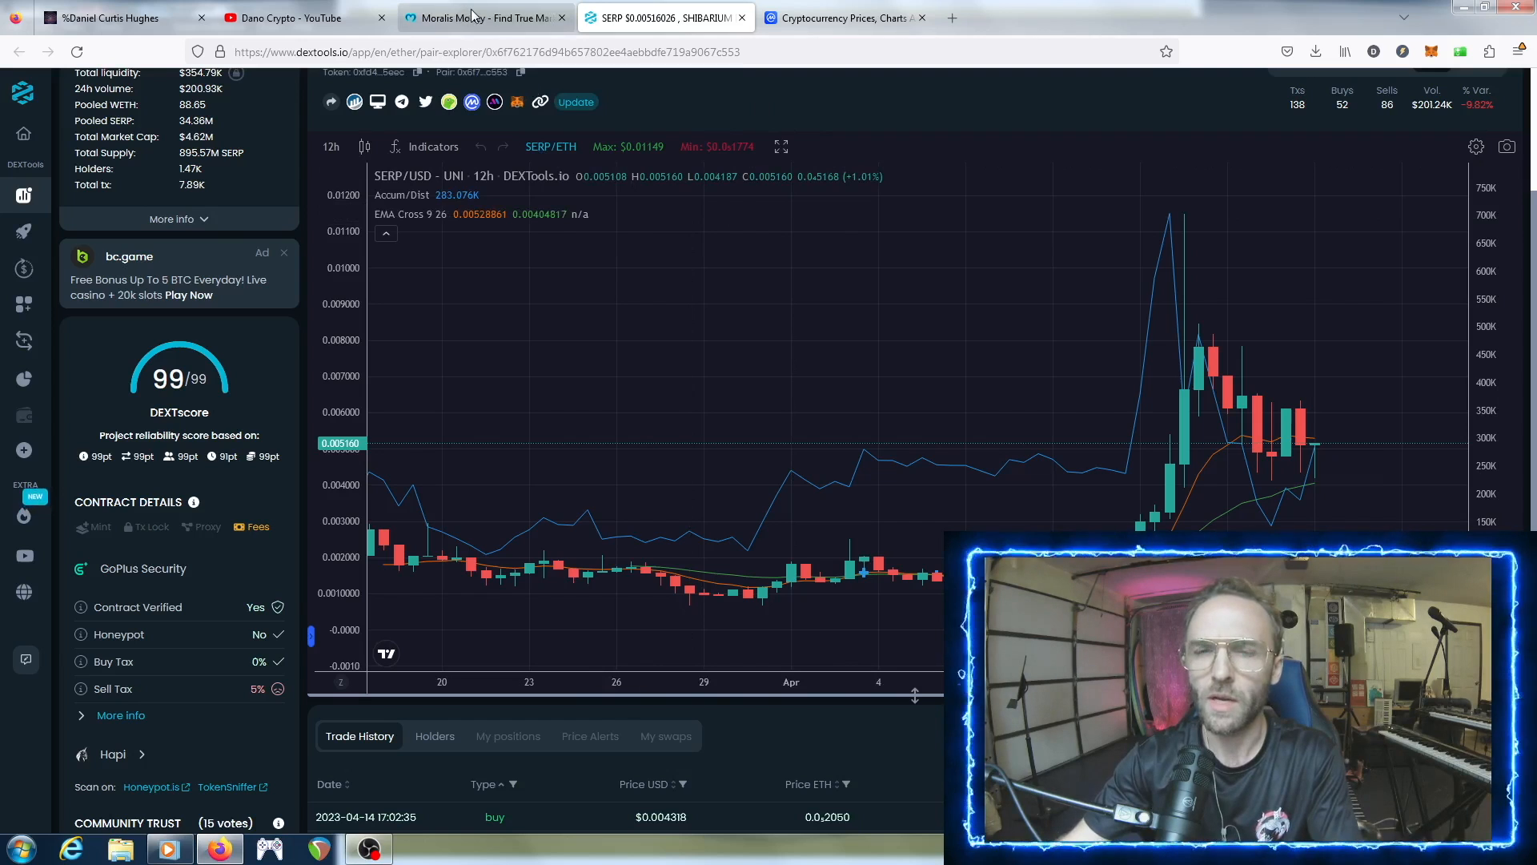
- Return to the Moralis Money results and bring up the A Birds Nest (HOOT) pair page on DEXTools
{"action": "left_click", "coordinate": [481, 18]}
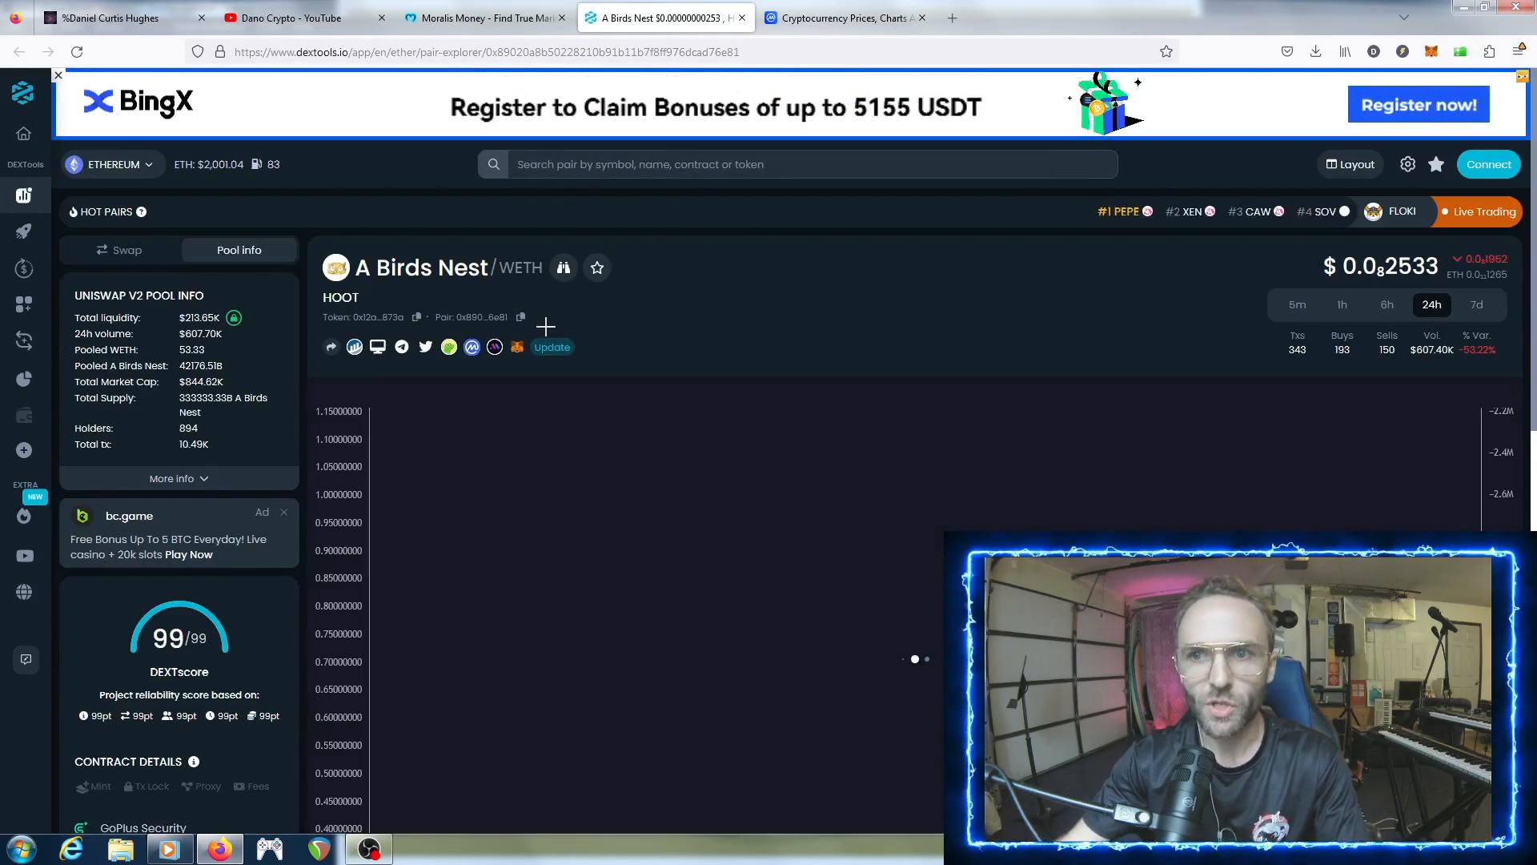
{"action": "left_click", "coordinate": [58, 75]}
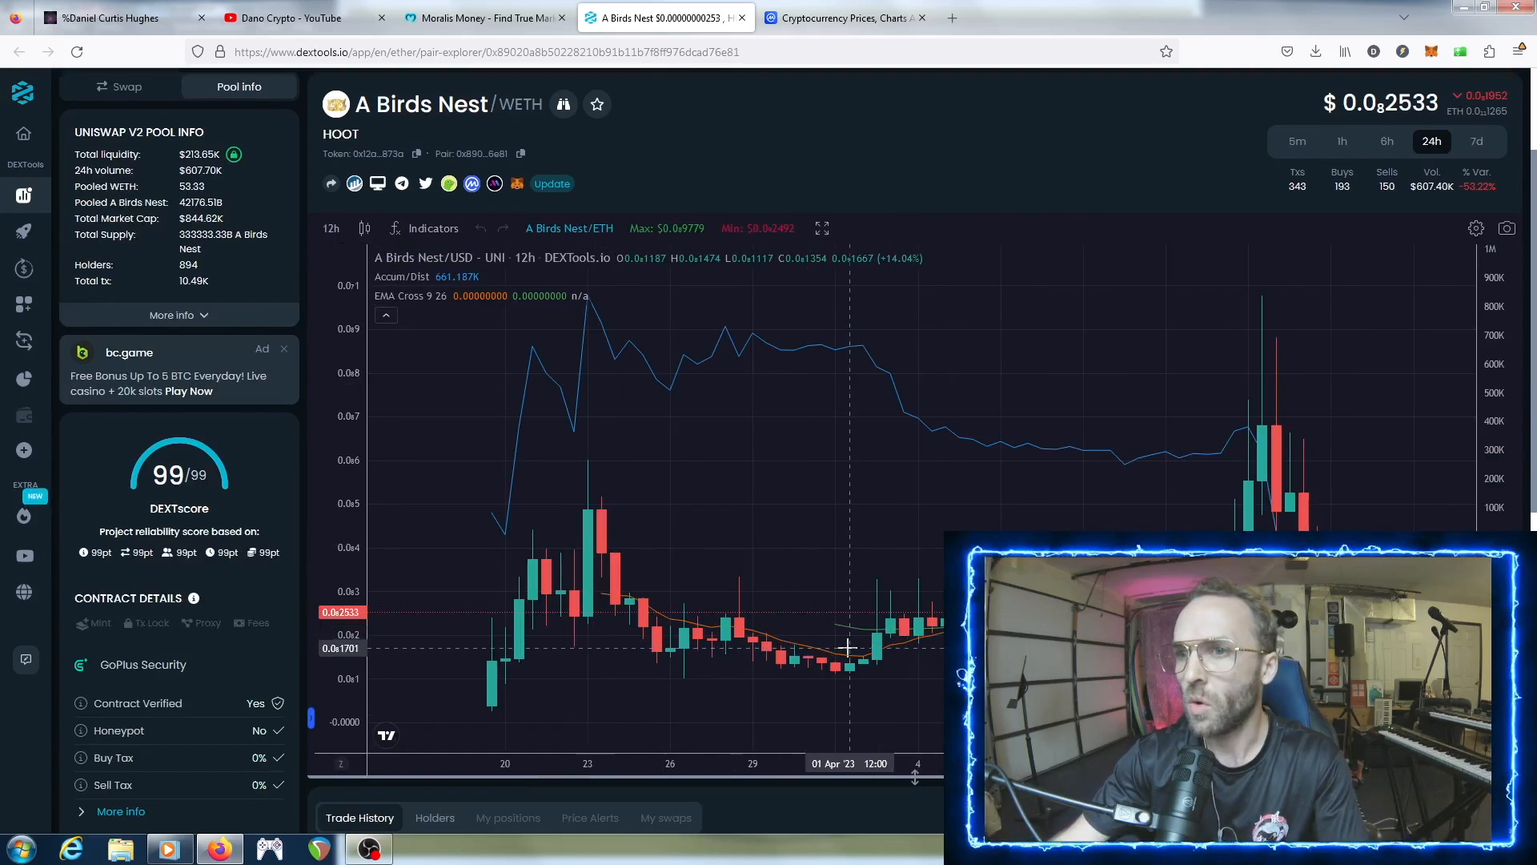
{"action": "mouse_move", "coordinate": [1040, 111]}
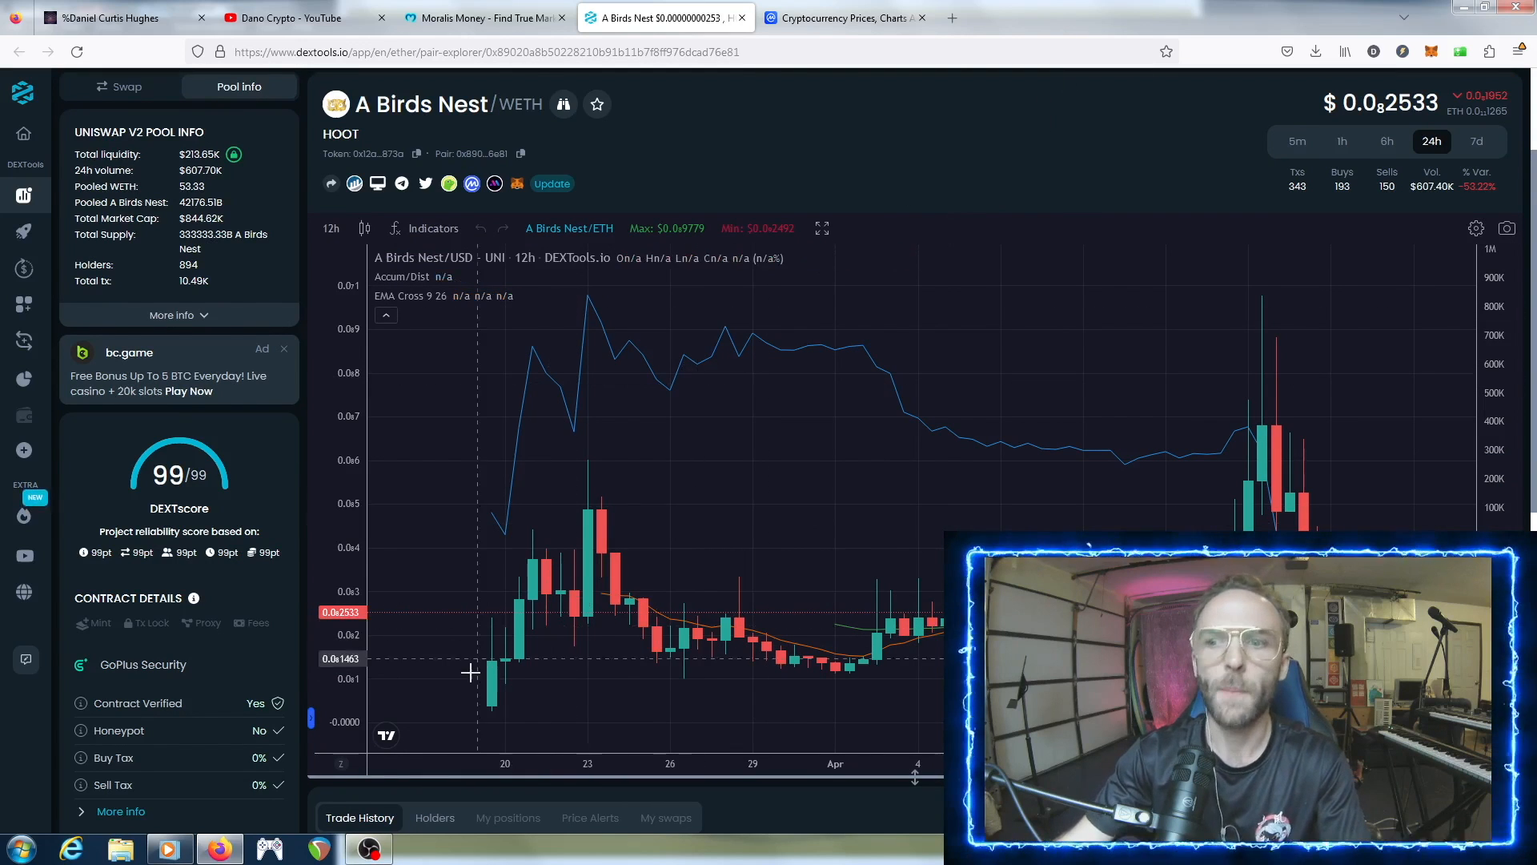
{"action": "mouse_move", "coordinate": [645, 719]}
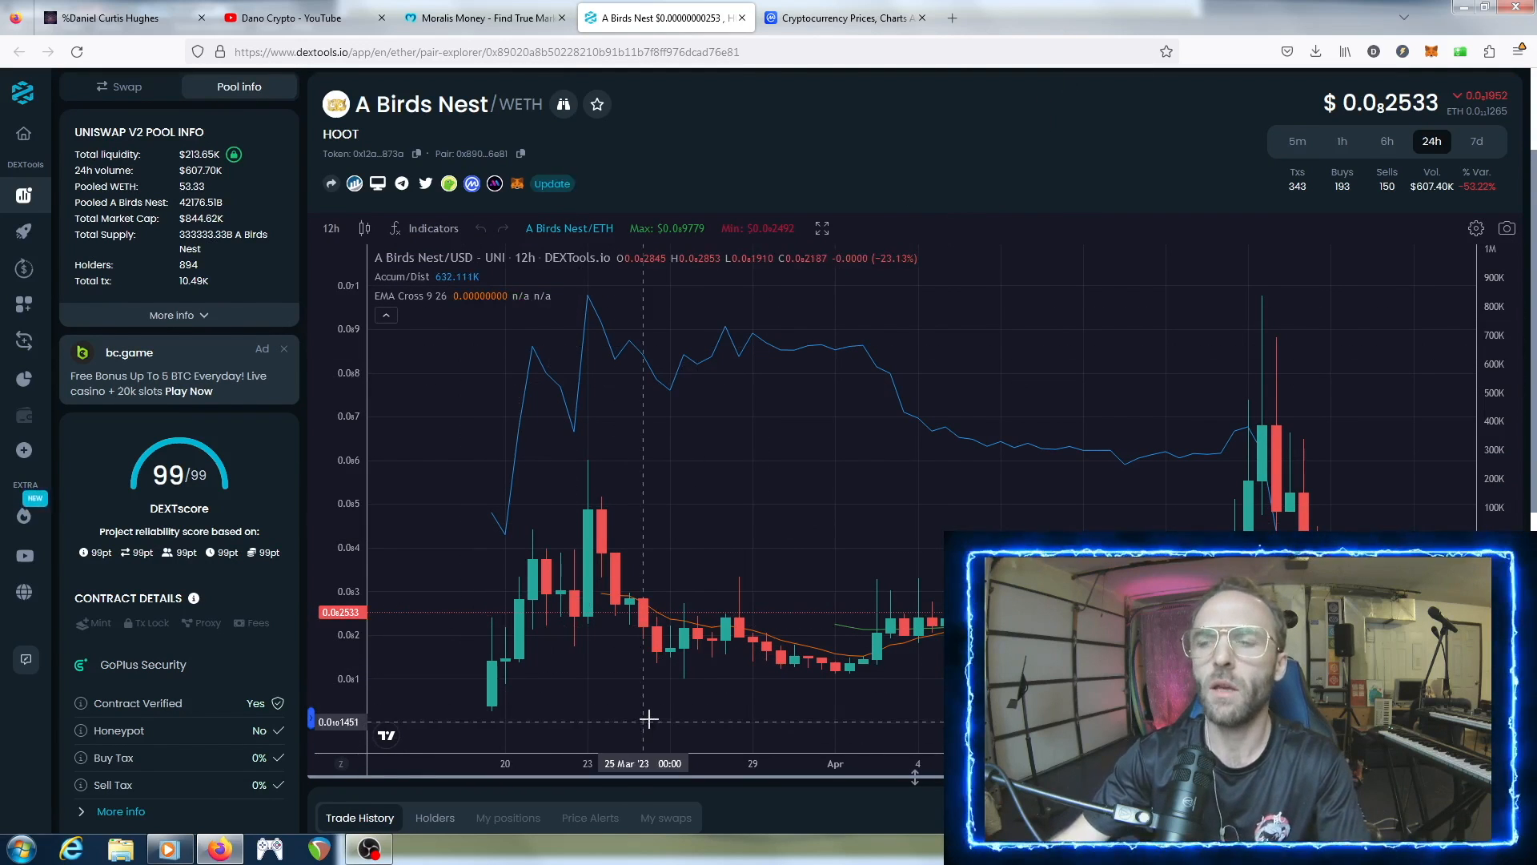
{"action": "mouse_move", "coordinate": [534, 597]}
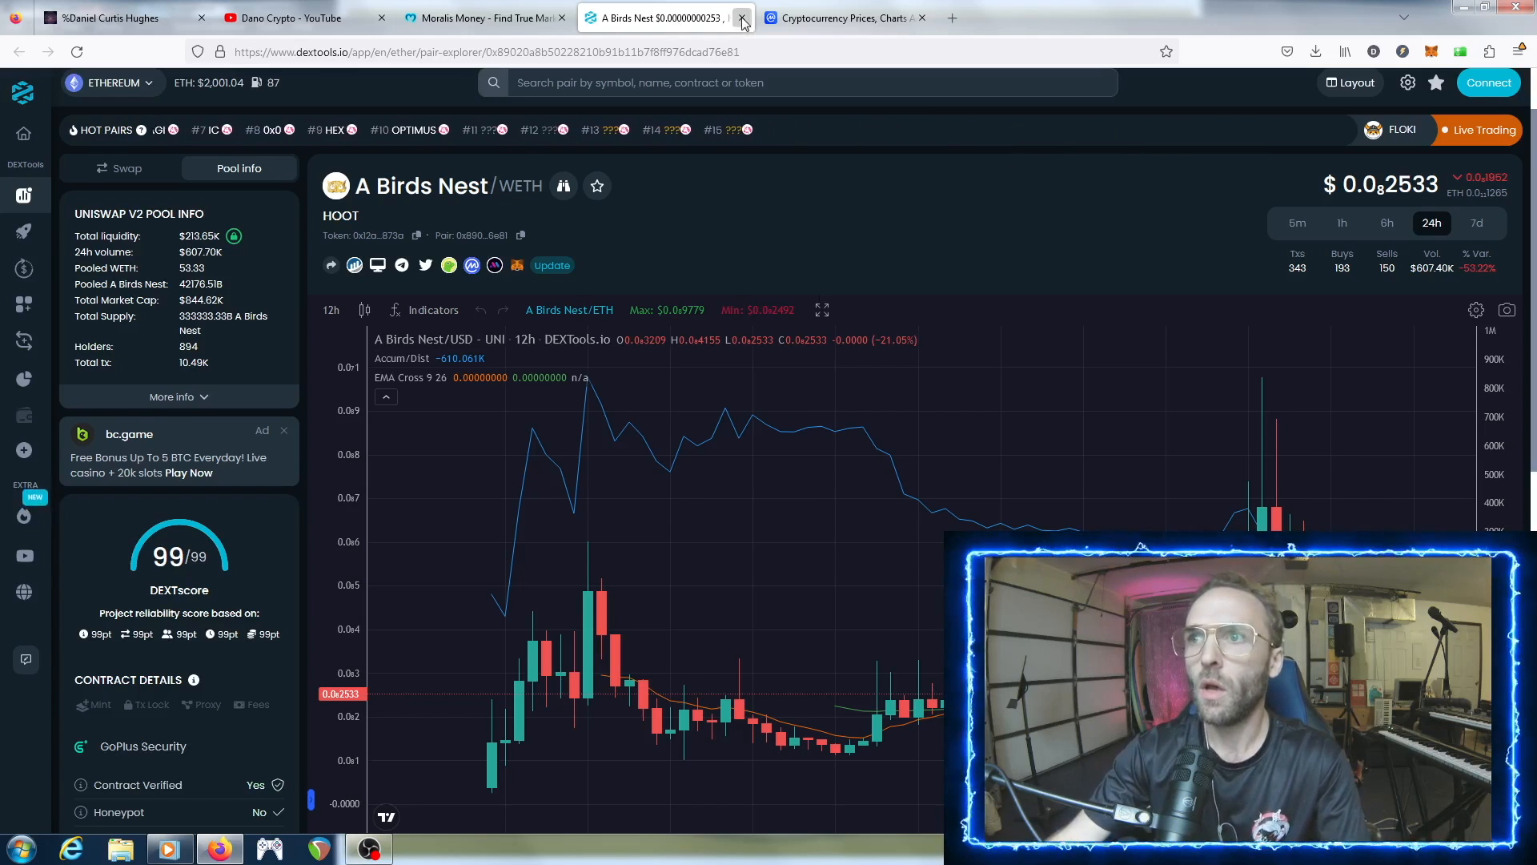
{"action": "left_click", "coordinate": [742, 18]}
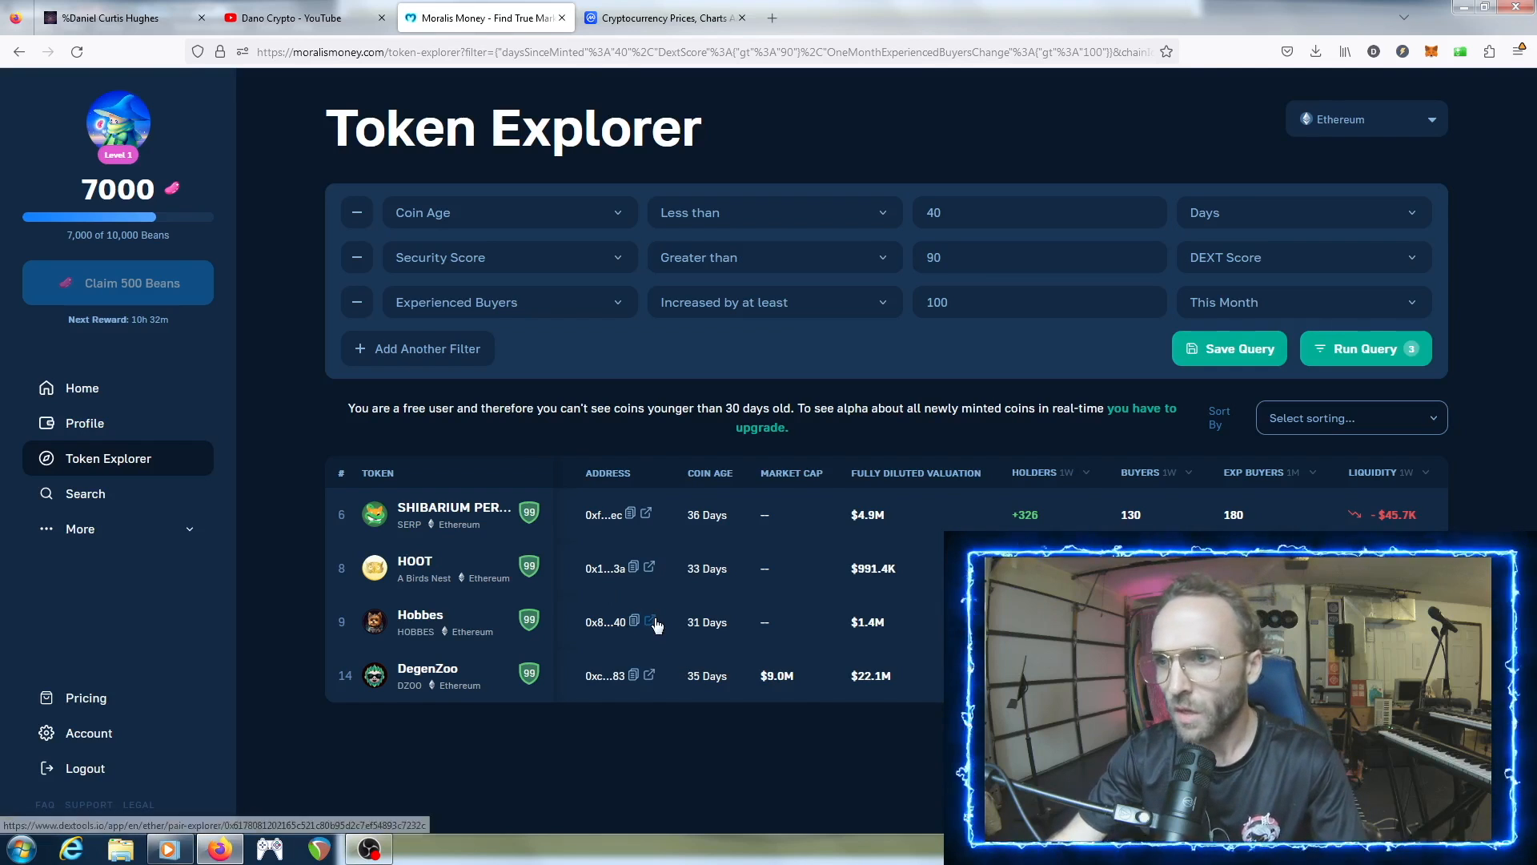
{"action": "left_click", "coordinate": [649, 621]}
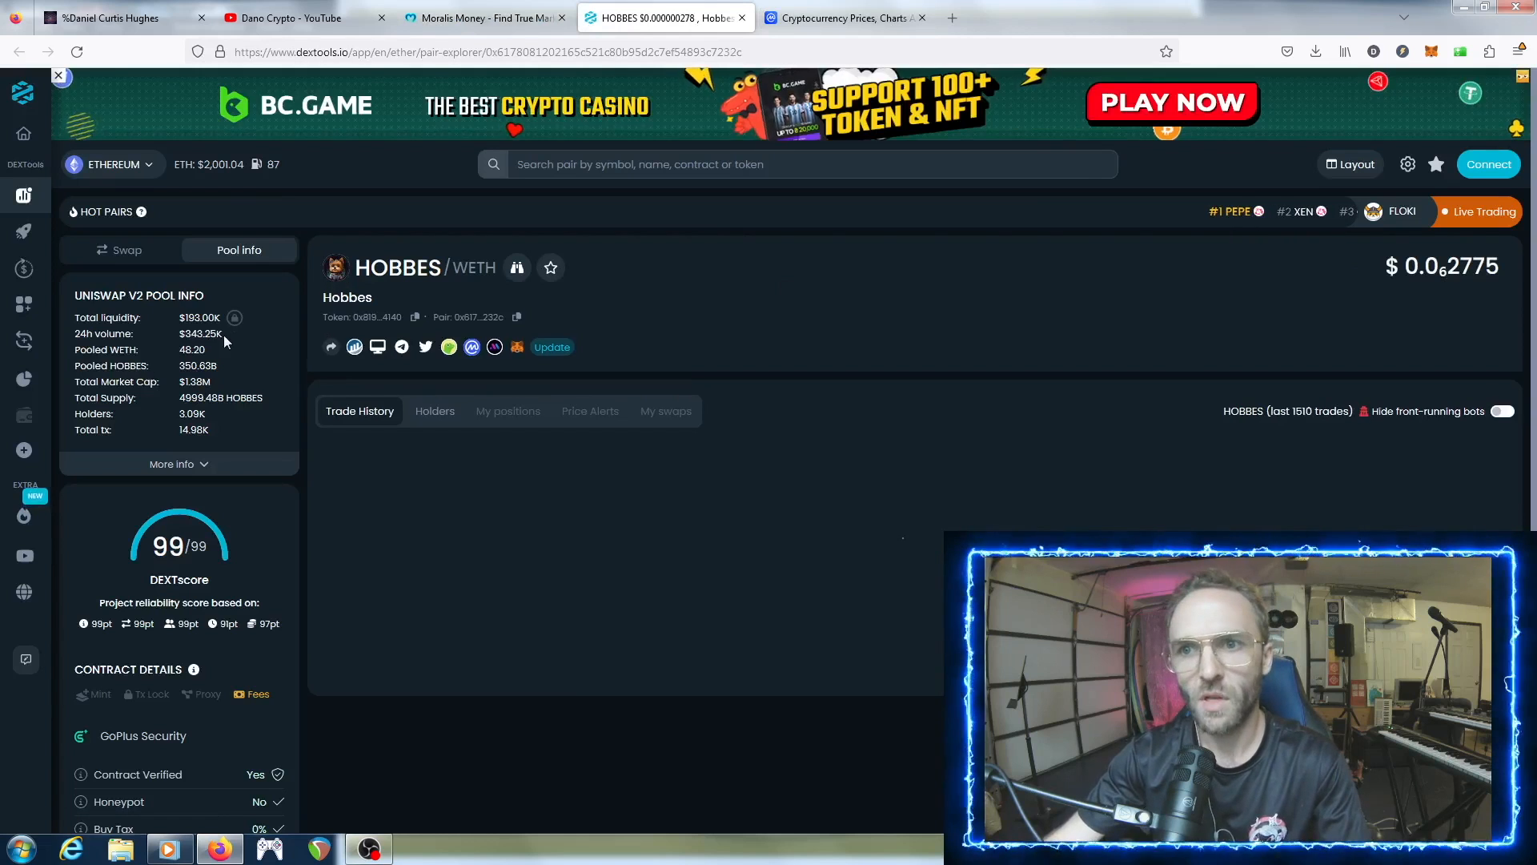
{"action": "left_click", "coordinate": [57, 76]}
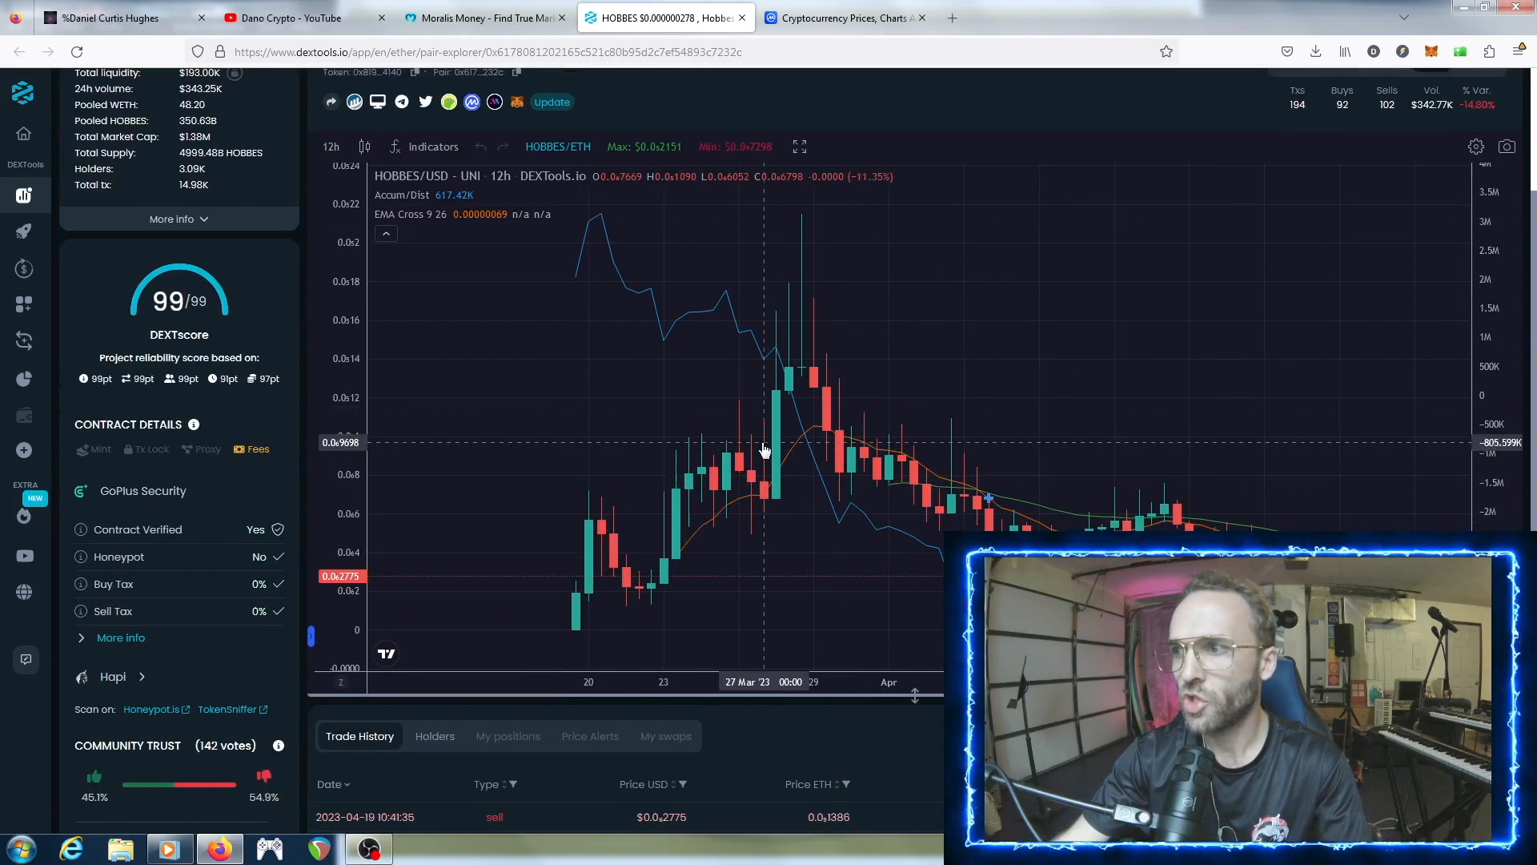
{"action": "mouse_move", "coordinate": [901, 458]}
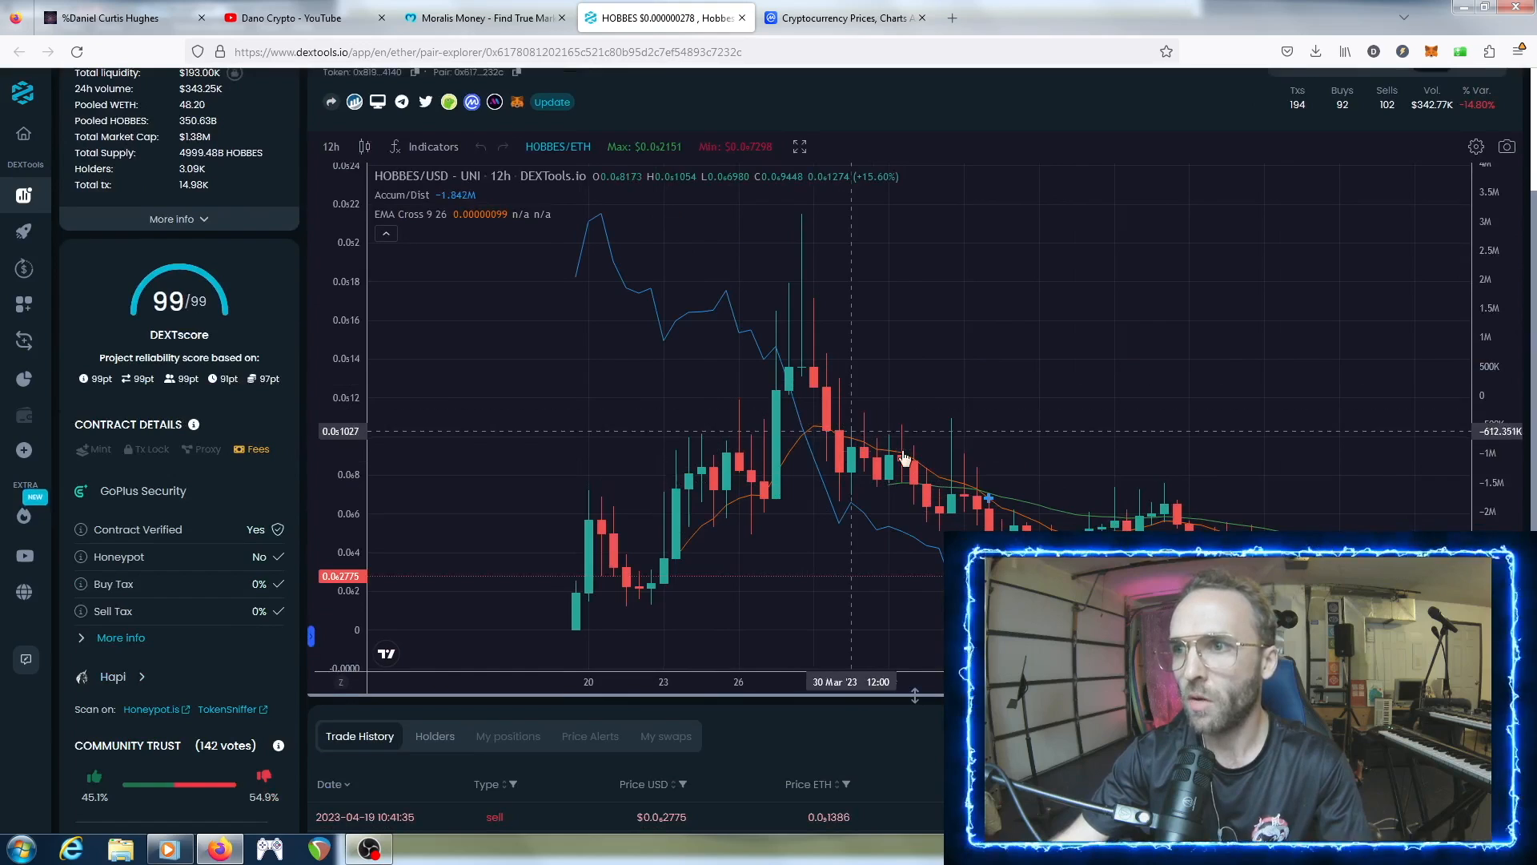
{"action": "mouse_move", "coordinate": [895, 112]}
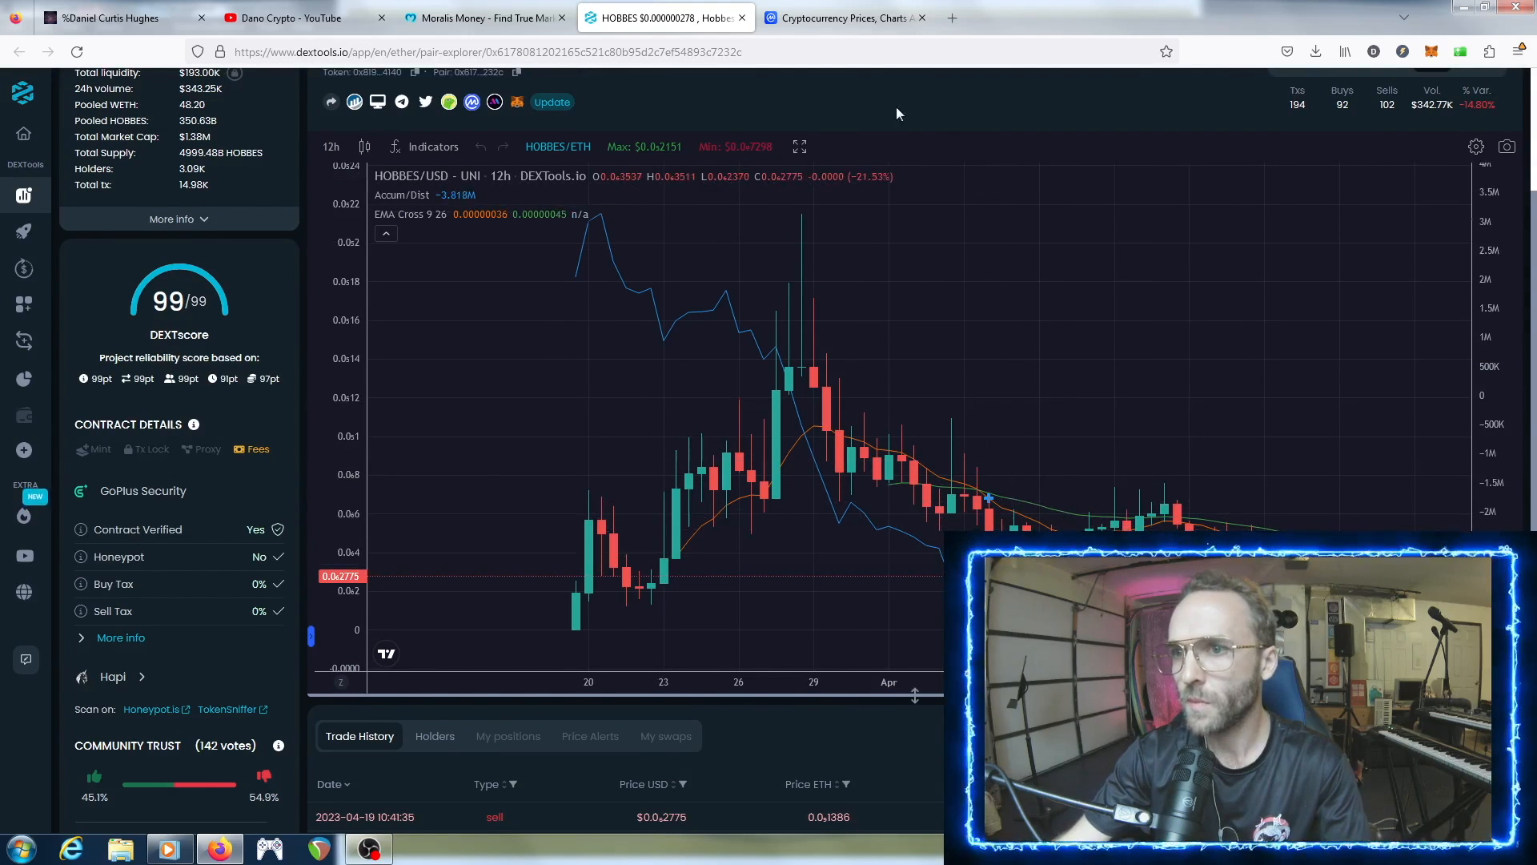
{"action": "scroll", "scroll_direction": "down", "scroll_amount": 3}
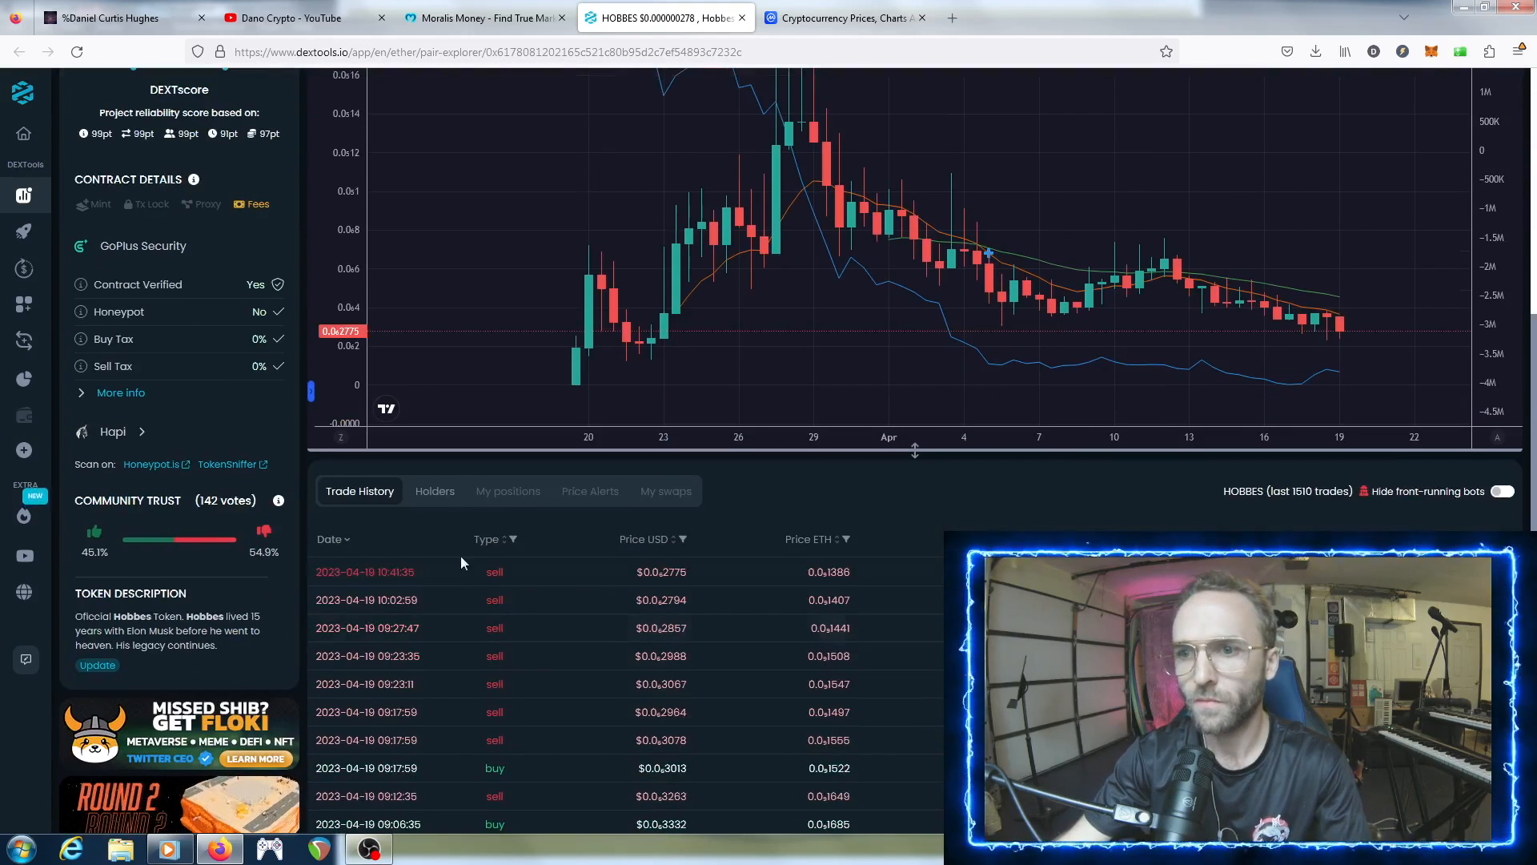
{"action": "left_click", "coordinate": [434, 490]}
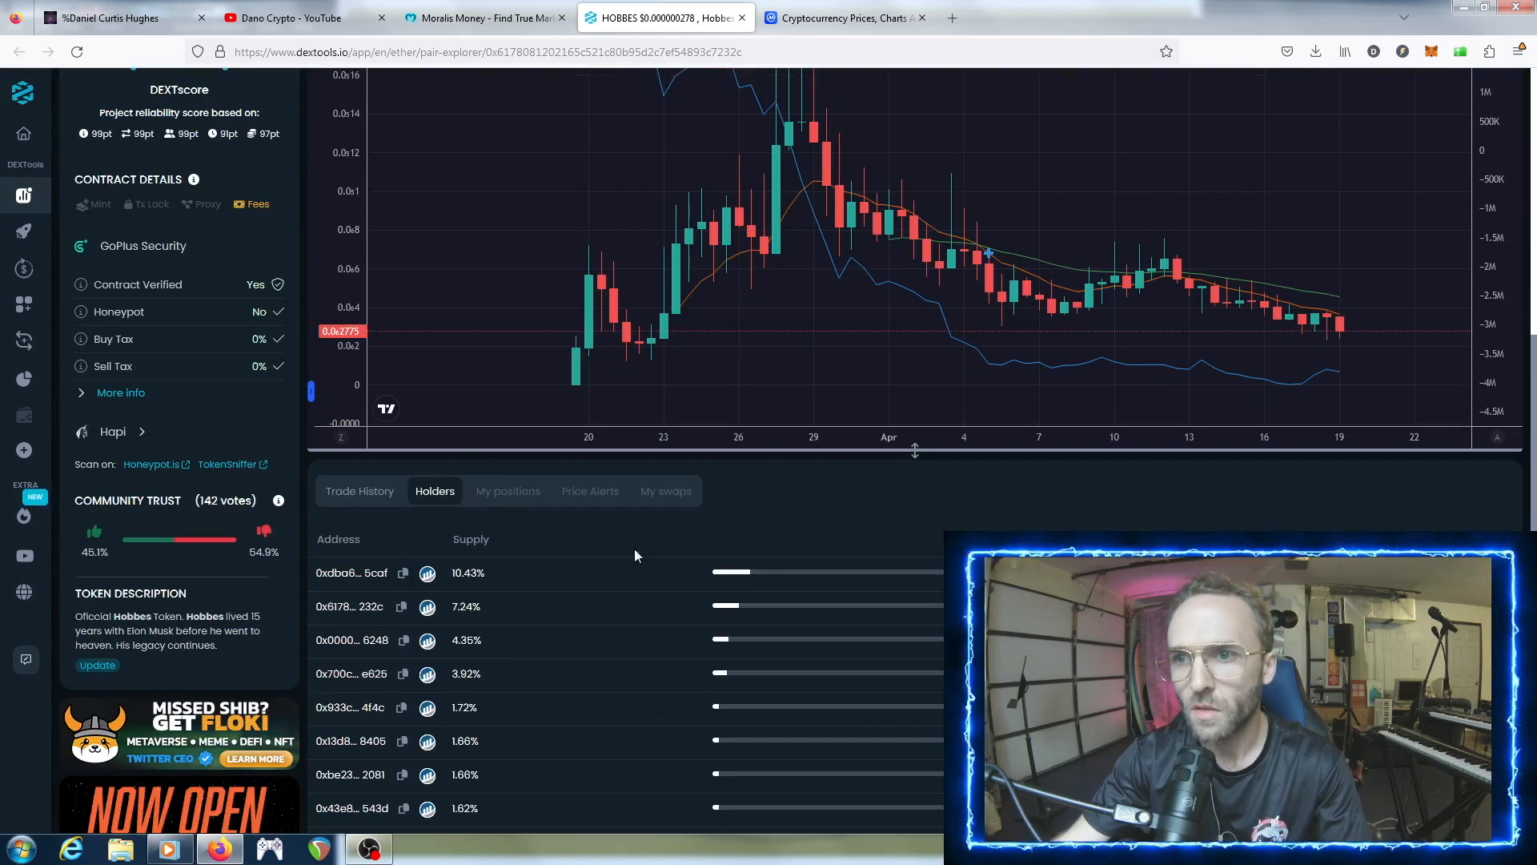
{"action": "scroll", "scroll_direction": "down", "scroll_amount": 3}
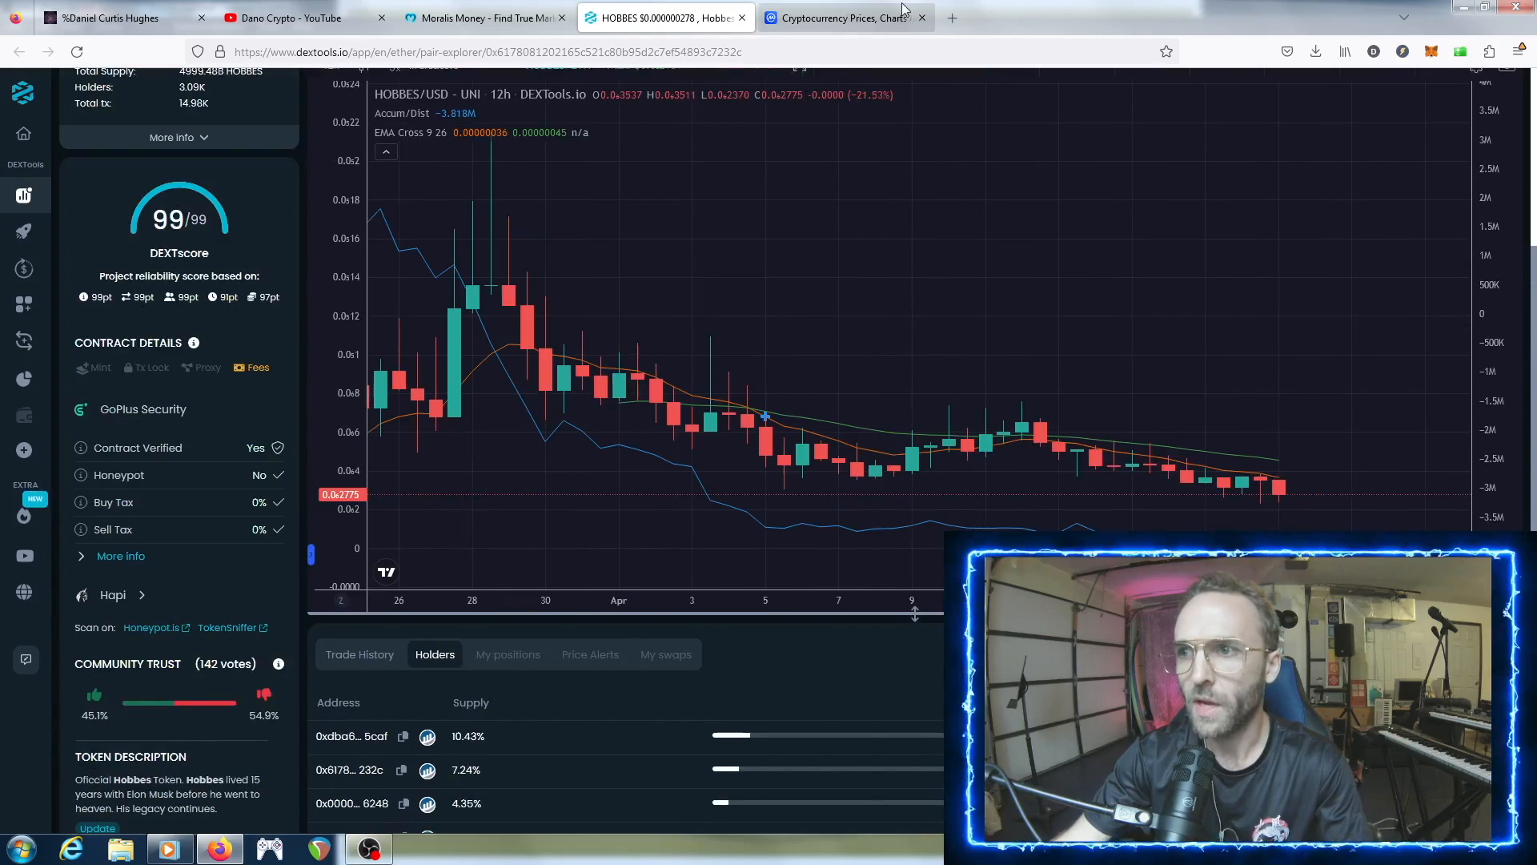
{"action": "scroll", "scroll_direction": "down", "scroll_amount": 3}
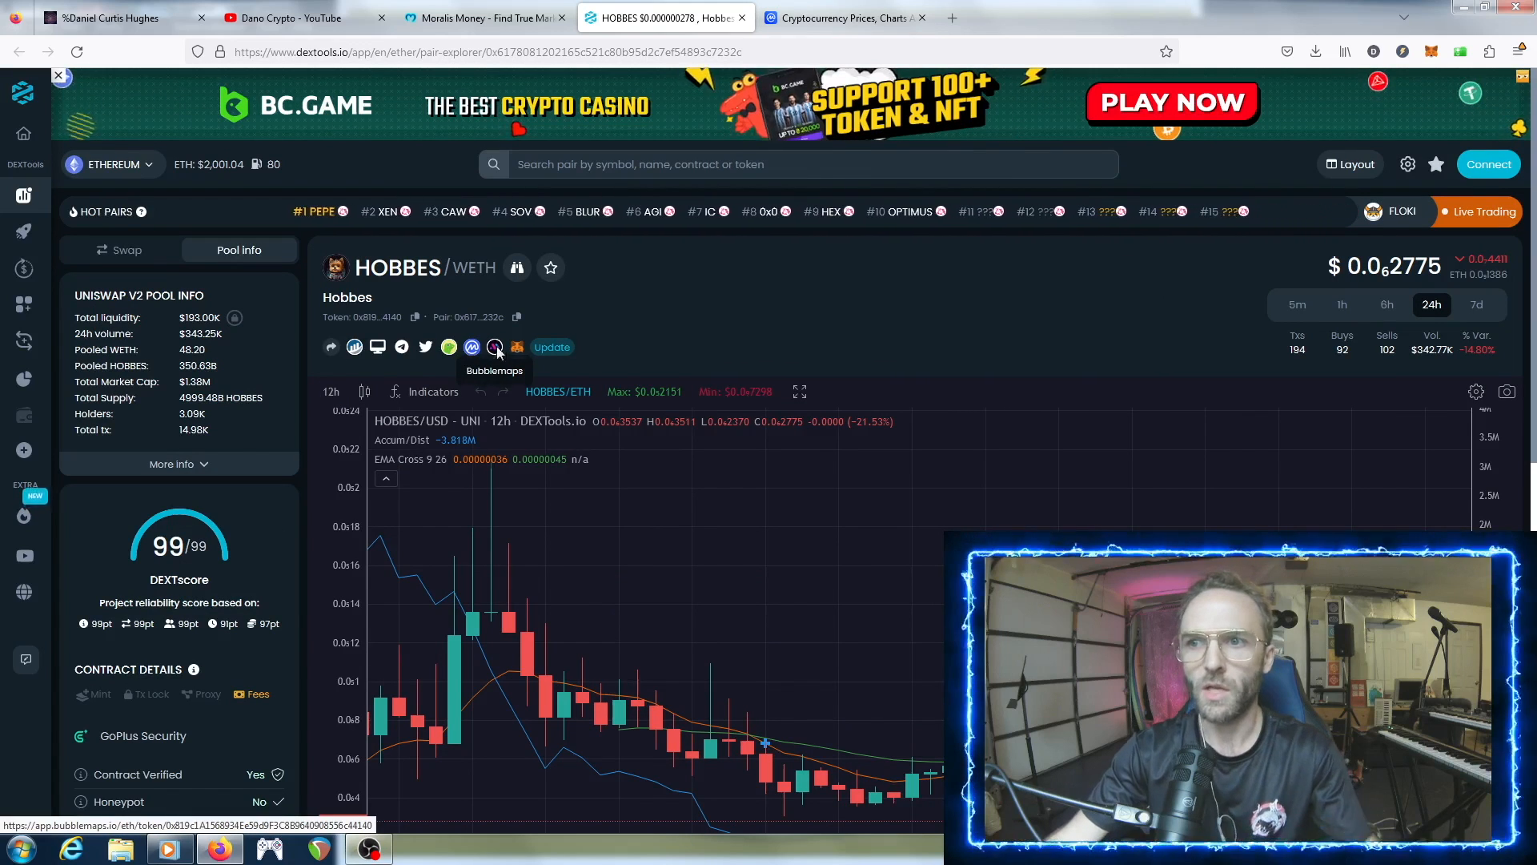
- Open the Hobbes holder bubble map, dismiss the Chrome notice and browse the wallets list
{"action": "left_click", "coordinate": [495, 347]}
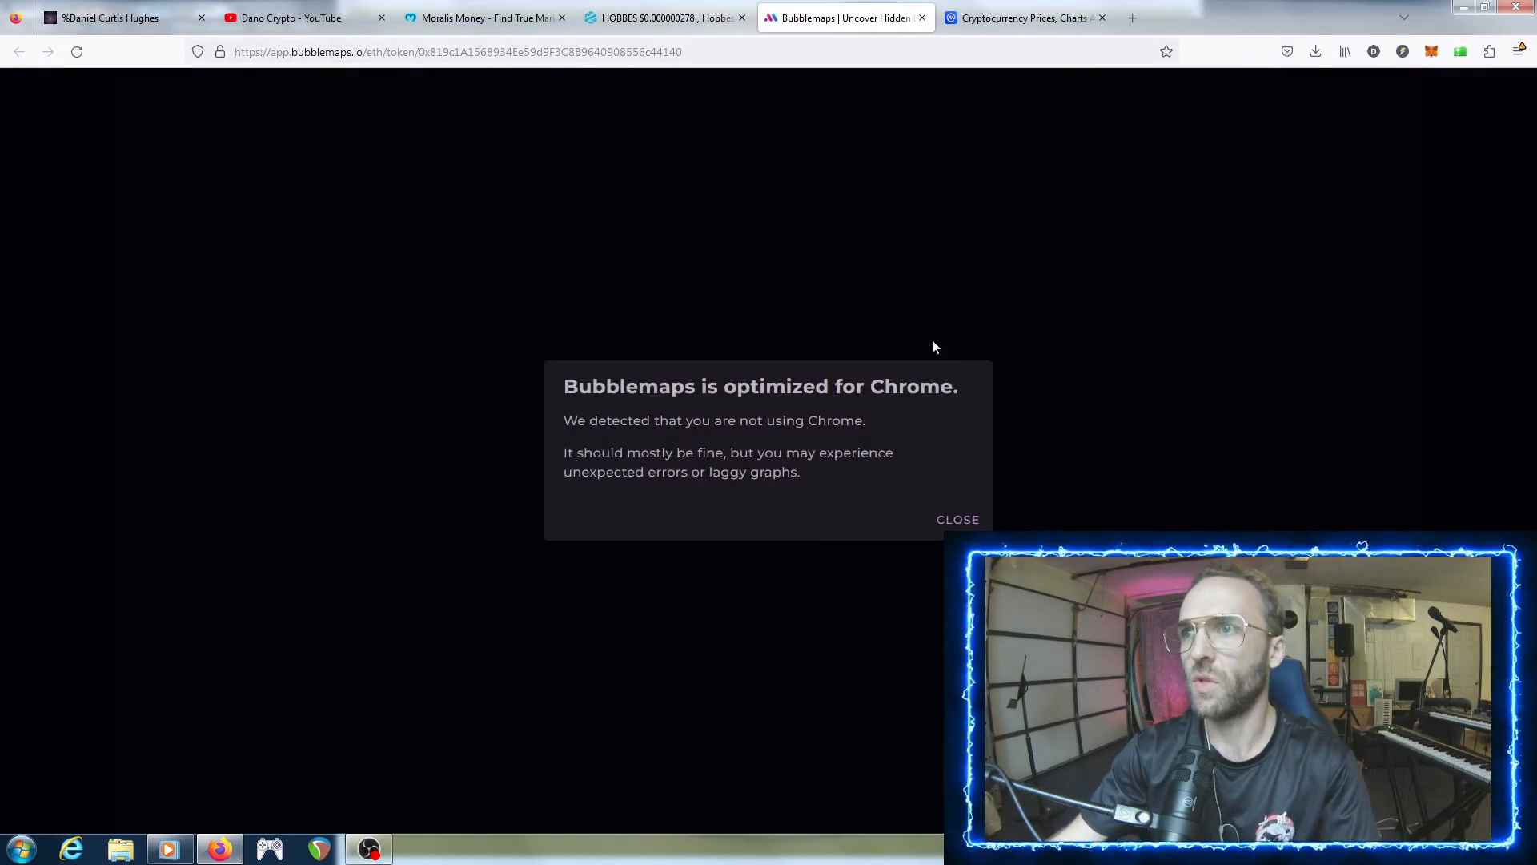
{"action": "left_click", "coordinate": [958, 518]}
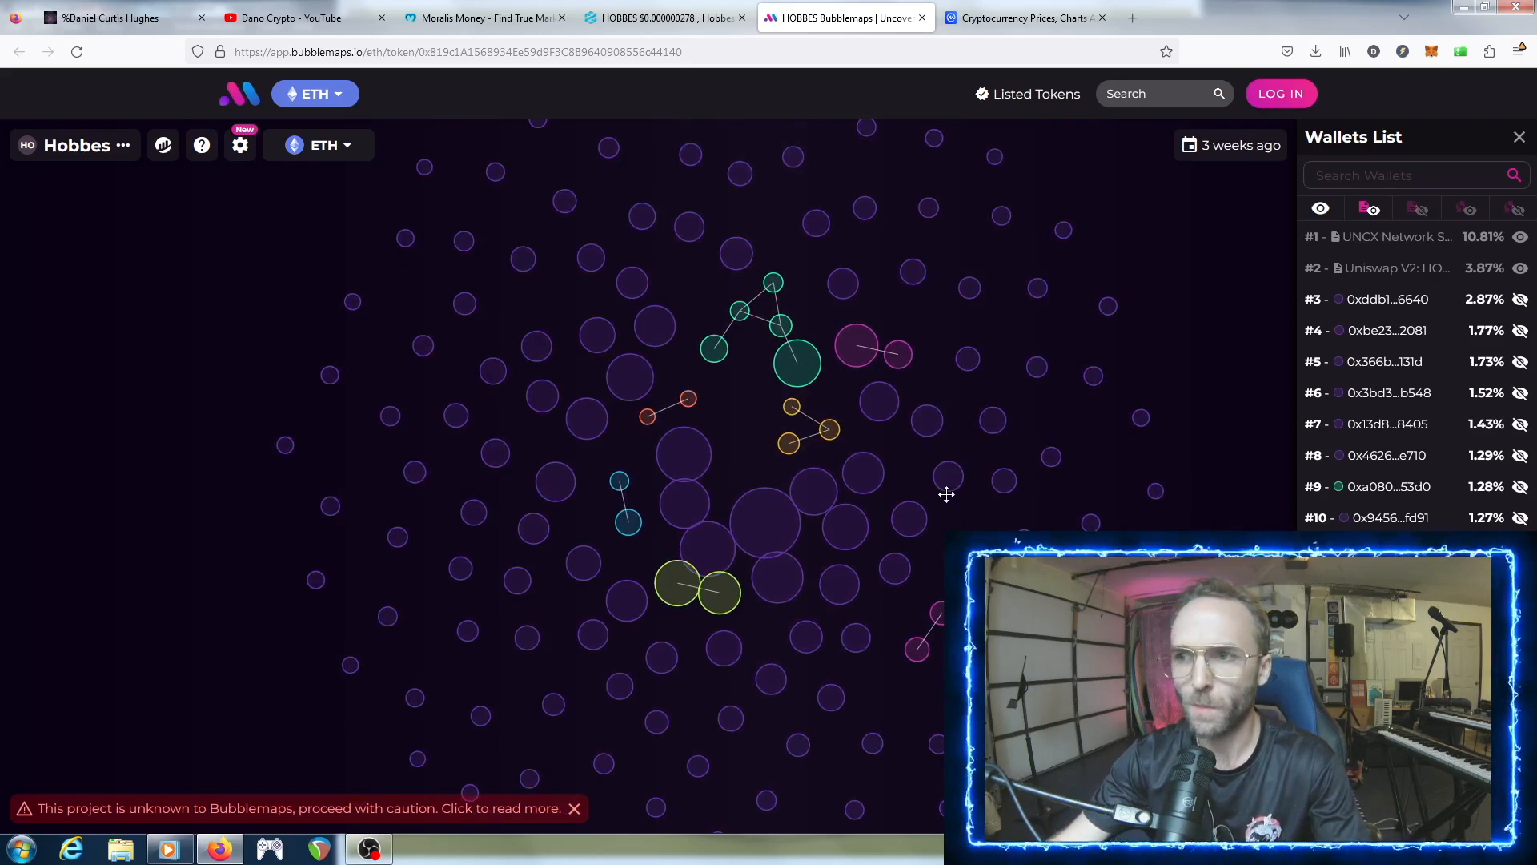
{"action": "scroll", "scroll_direction": "down", "scroll_amount": 3}
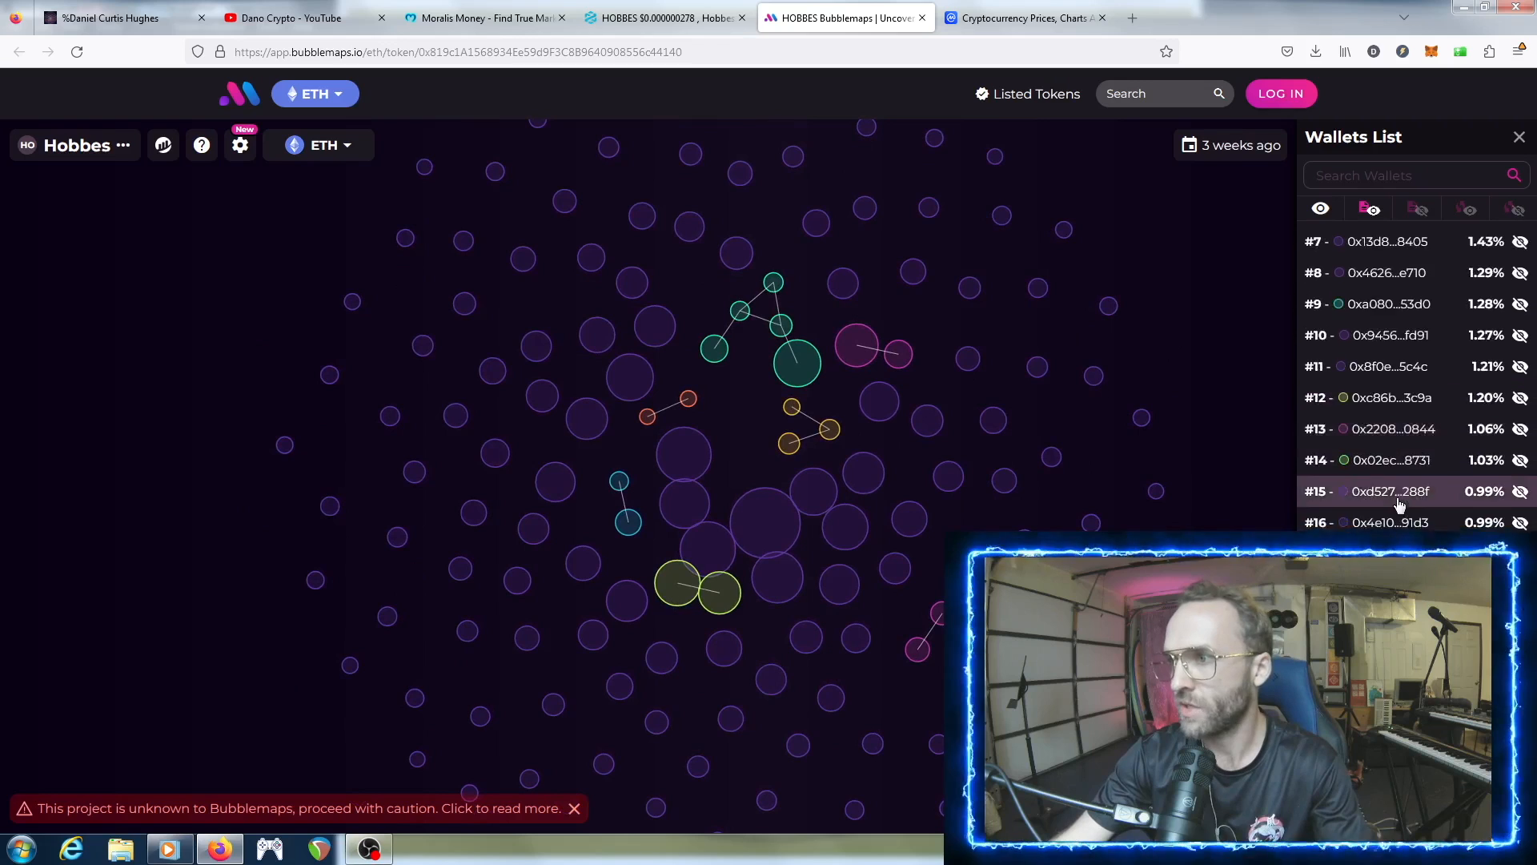
{"action": "scroll", "scroll_direction": "down", "scroll_amount": 3}
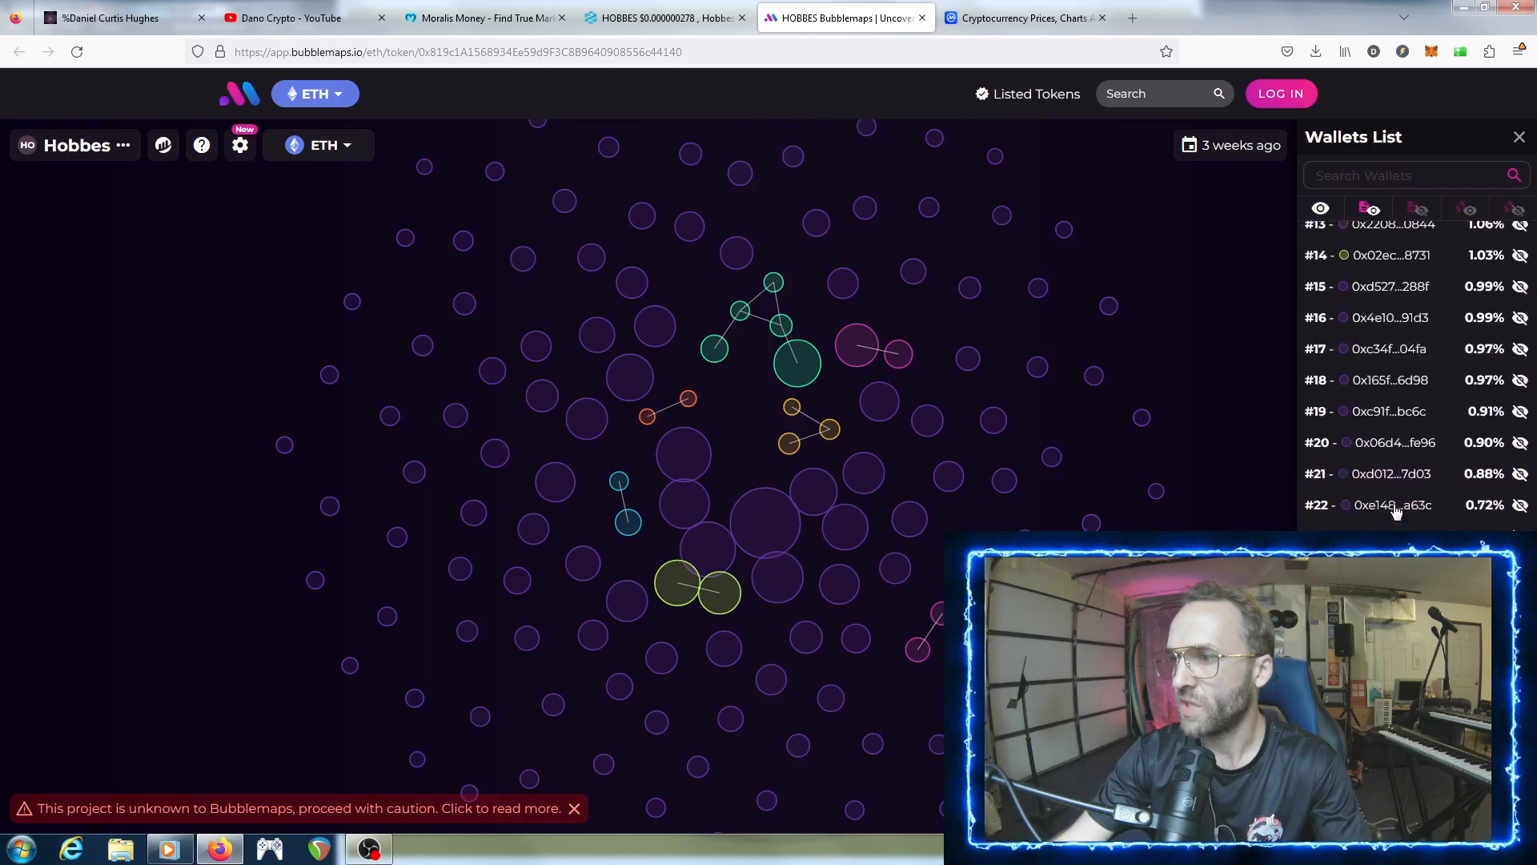
{"action": "scroll", "scroll_direction": "down", "scroll_amount": 3}
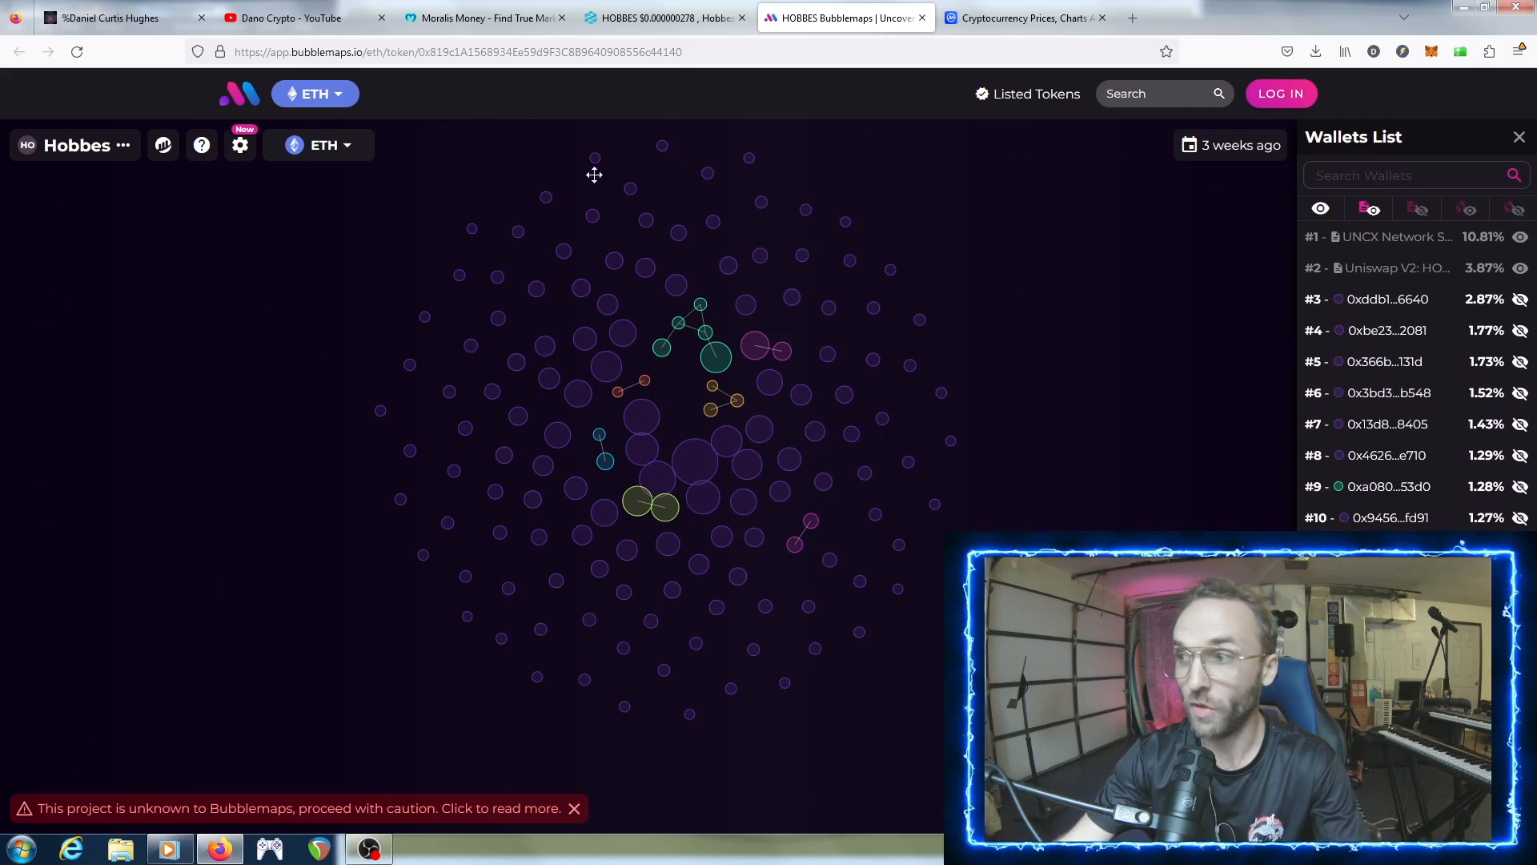
- Search 'shib' and load the SHIBA INU (ETH) holder bubble map, repositioning it in view
{"action": "left_click", "coordinate": [1162, 93]}
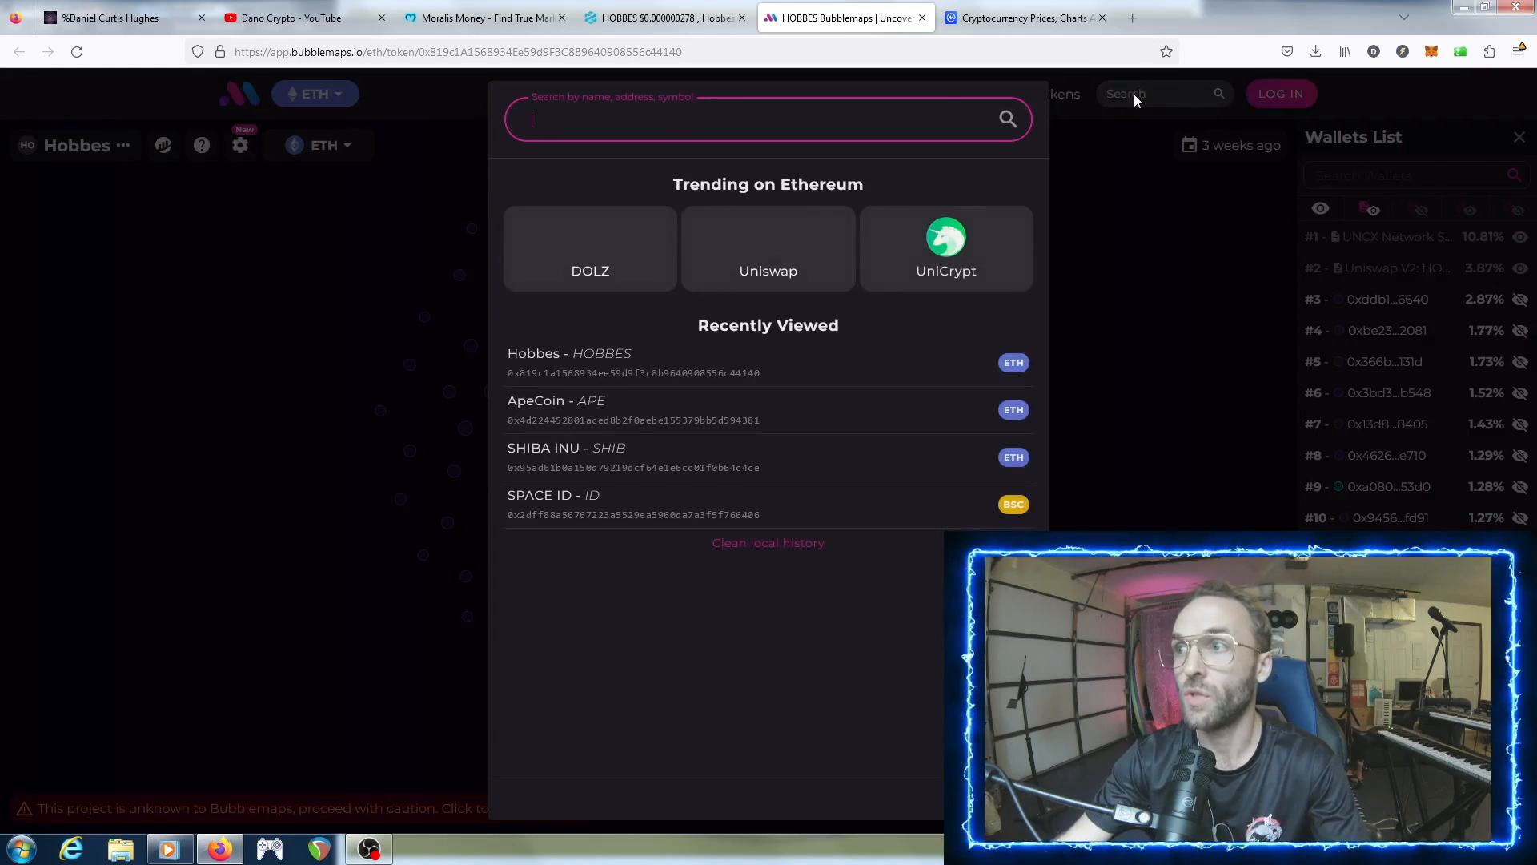
{"action": "type", "text": "shiba"}
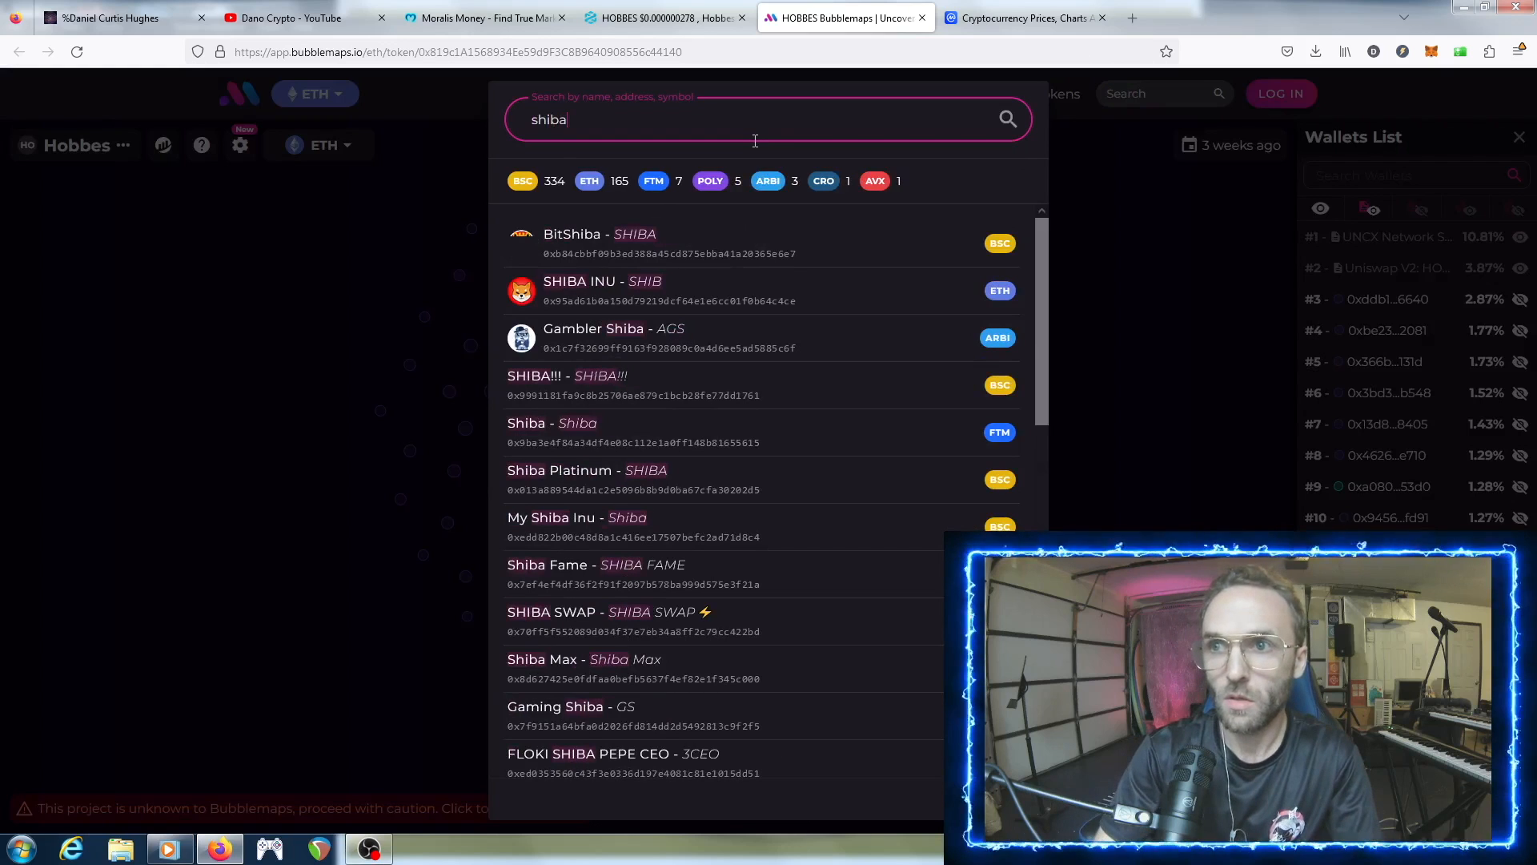
{"action": "left_click", "coordinate": [601, 291]}
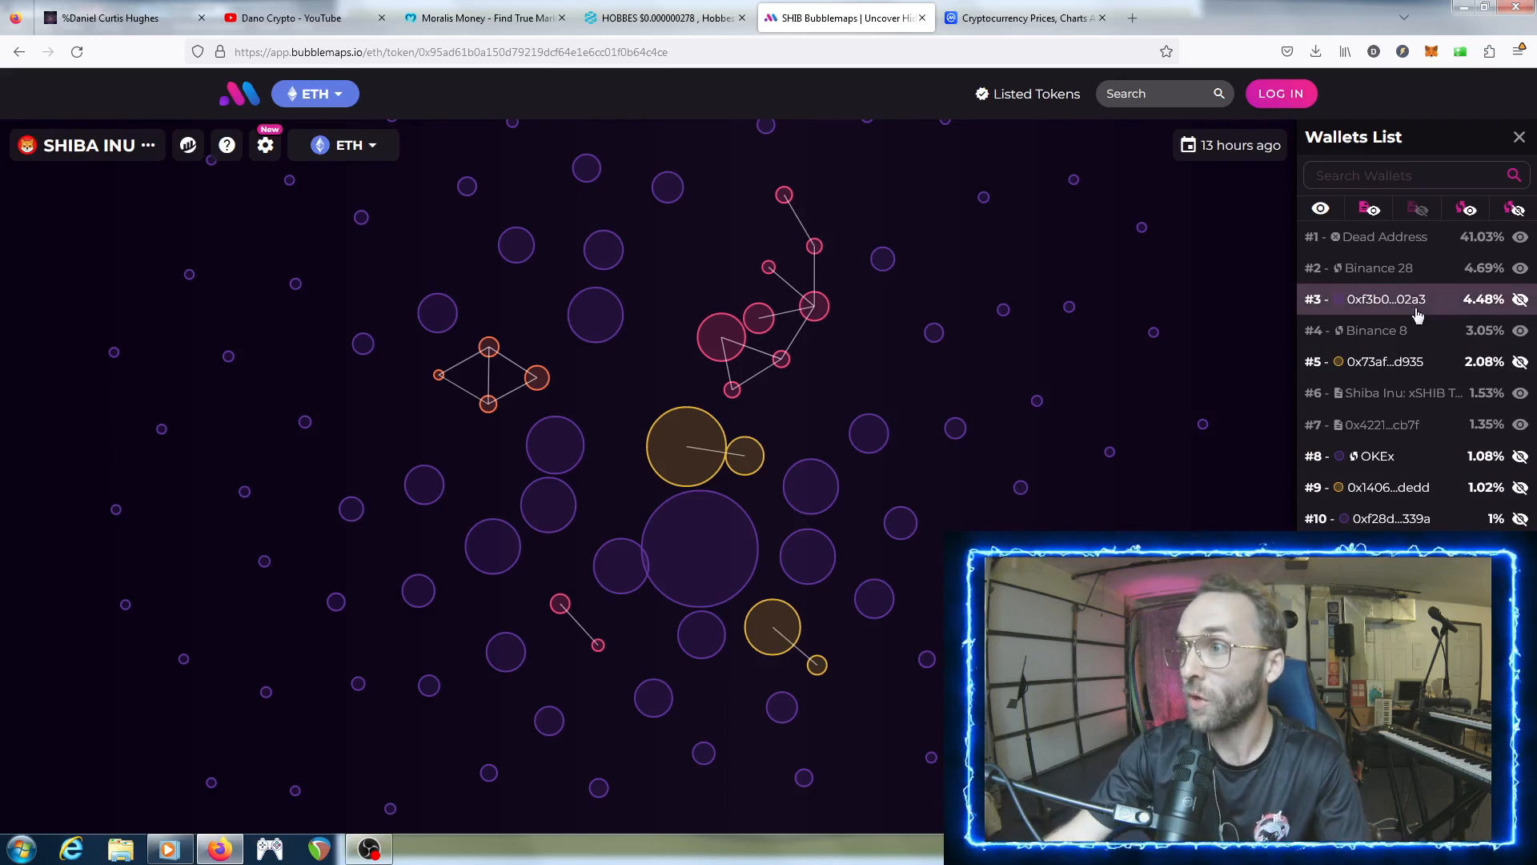
{"action": "mouse_move", "coordinate": [1431, 256]}
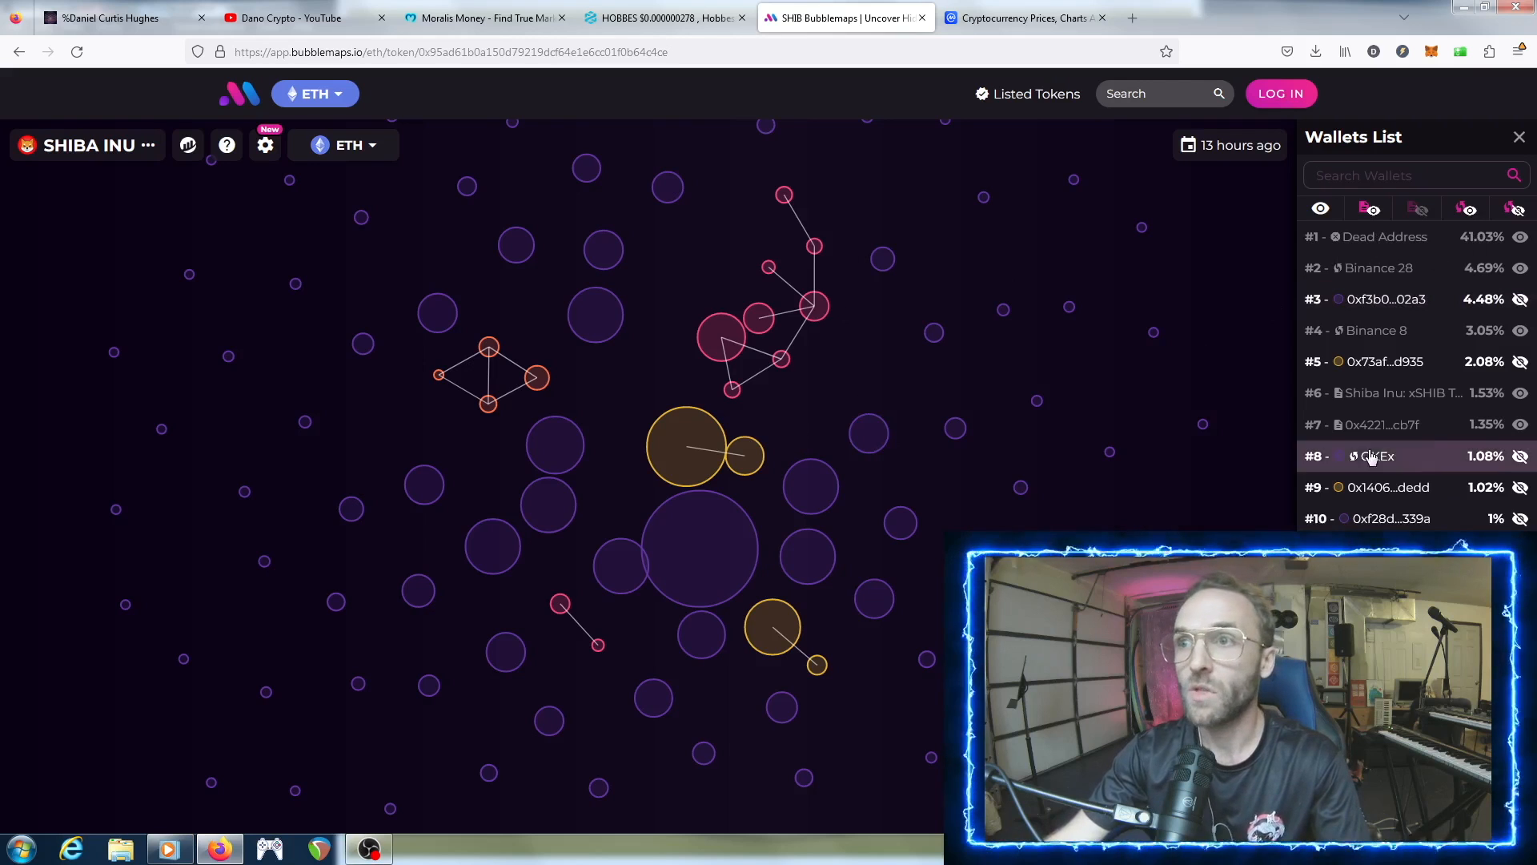
{"action": "mouse_move", "coordinate": [955, 430]}
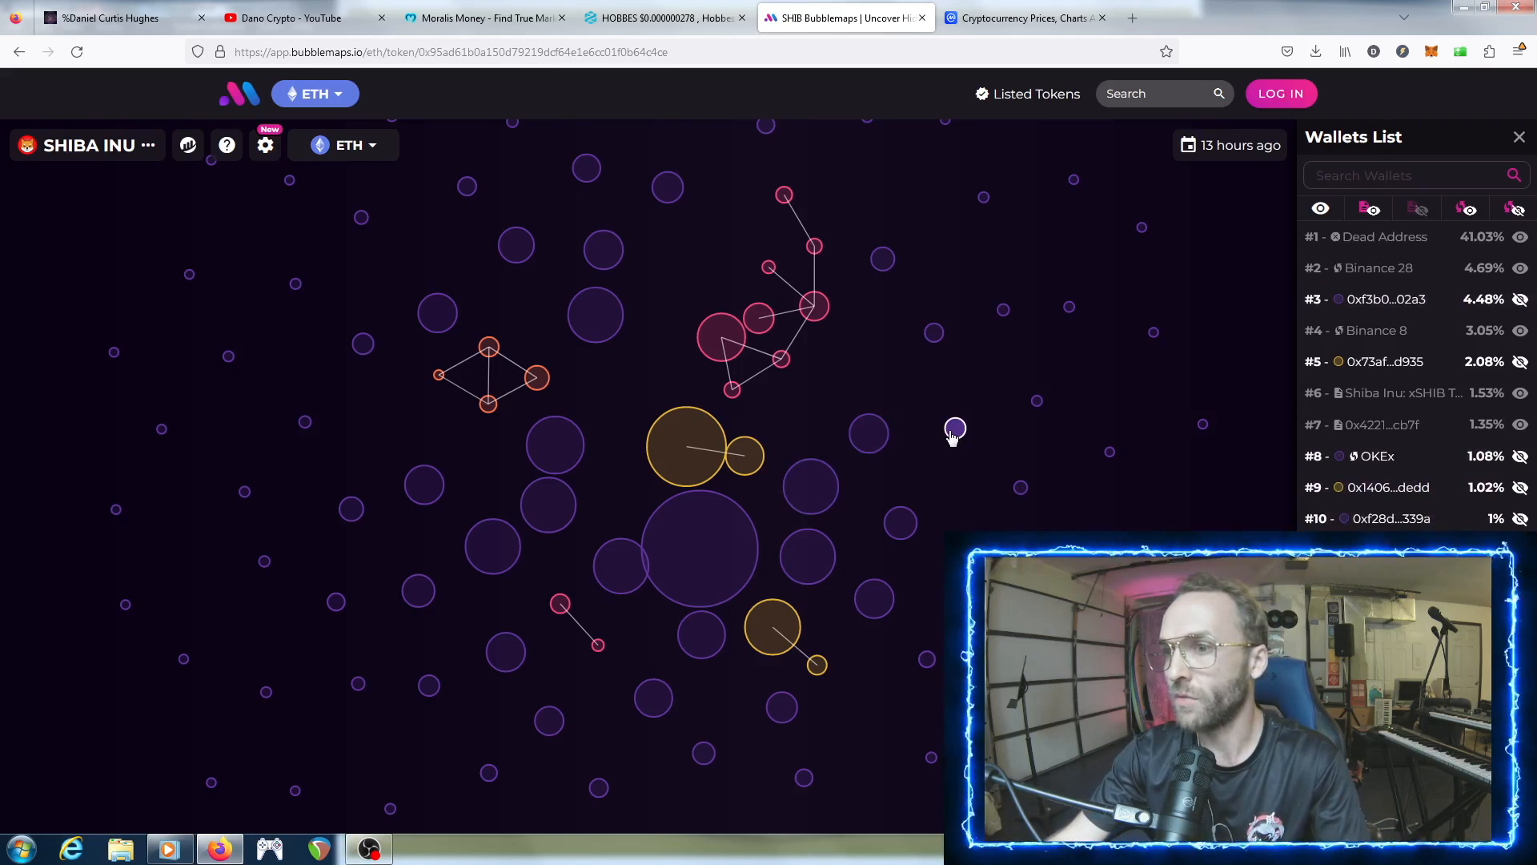
{"action": "left_click_drag", "start_coordinate": [951, 431], "coordinate": [959, 457]}
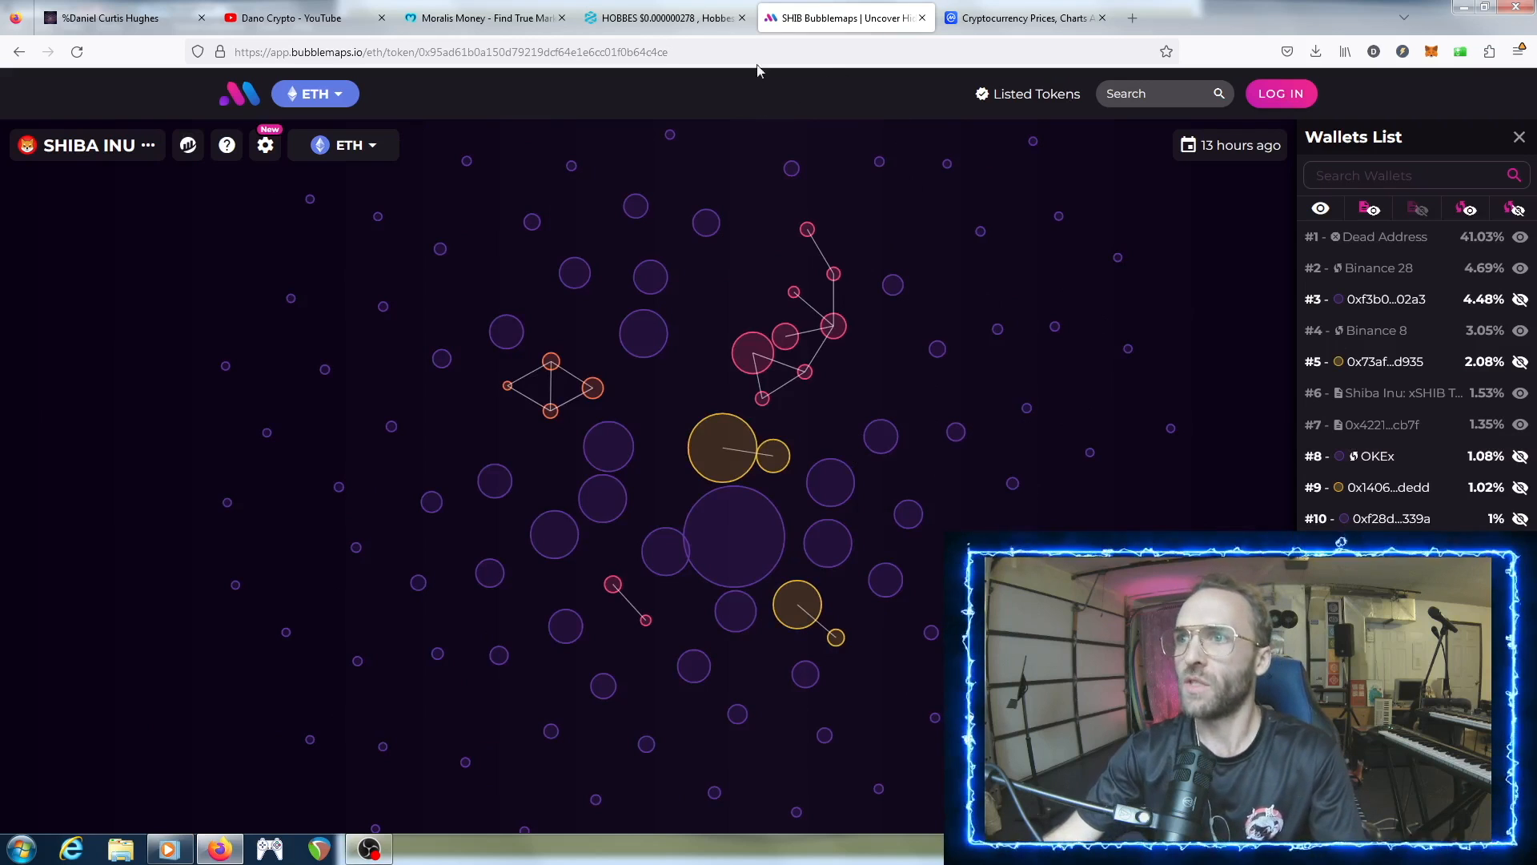
{"action": "mouse_move", "coordinate": [741, 106]}
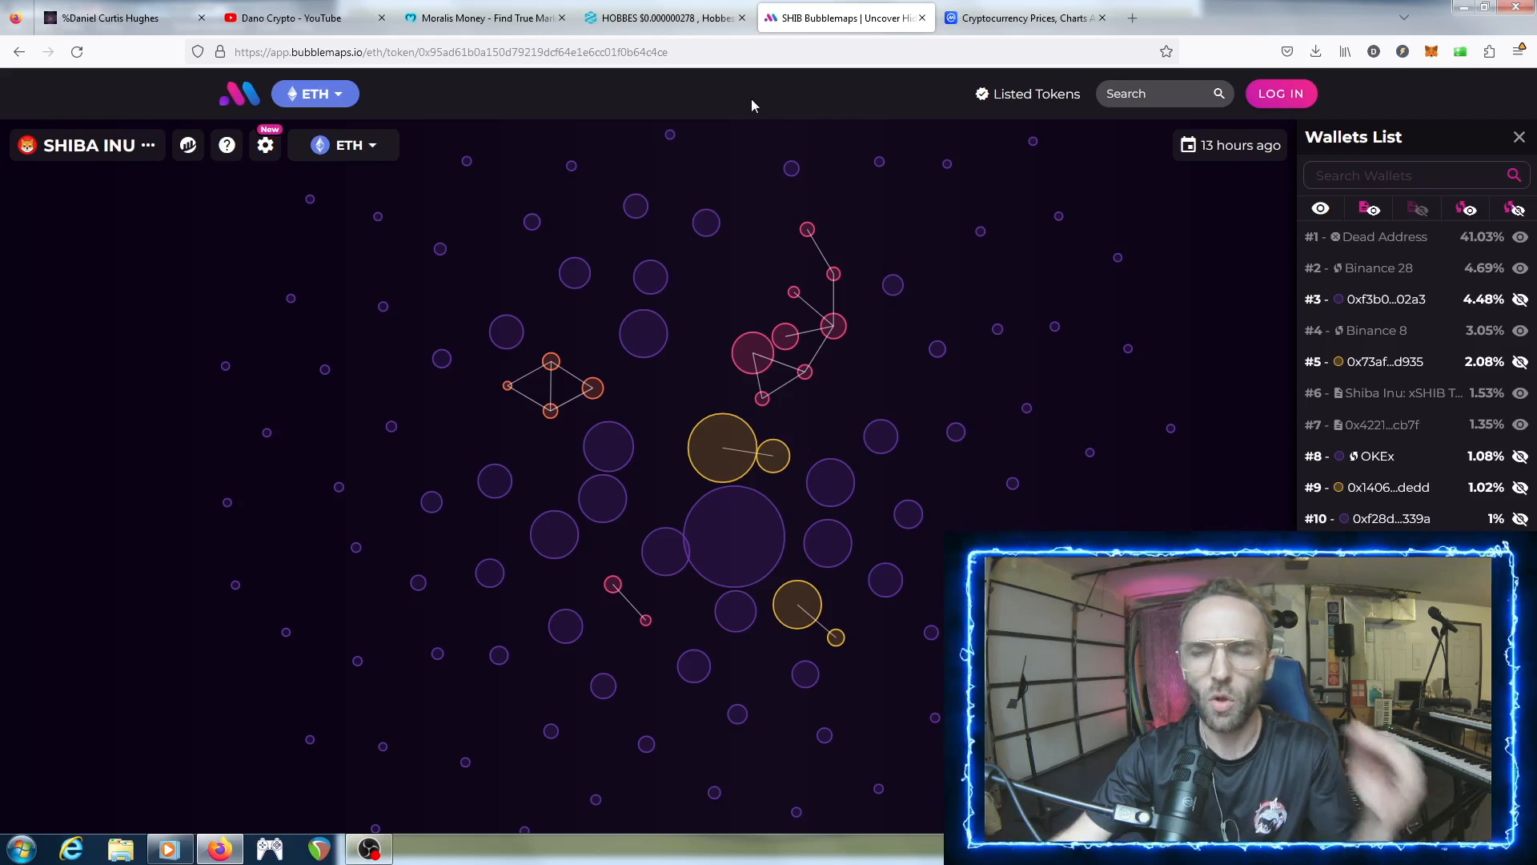
{"action": "mouse_move", "coordinate": [750, 106]}
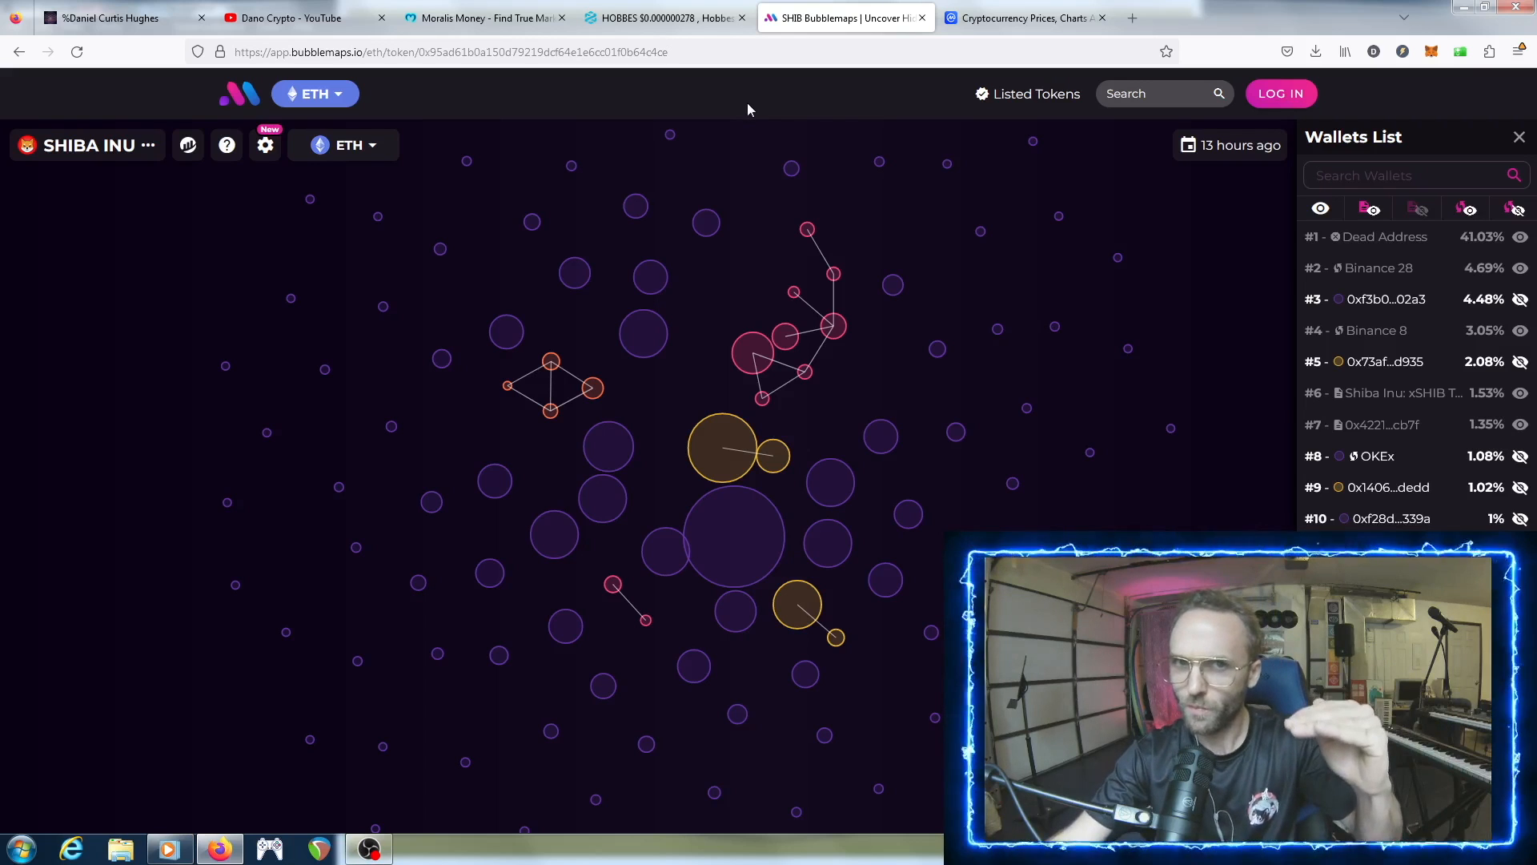
{"action": "mouse_move", "coordinate": [755, 106]}
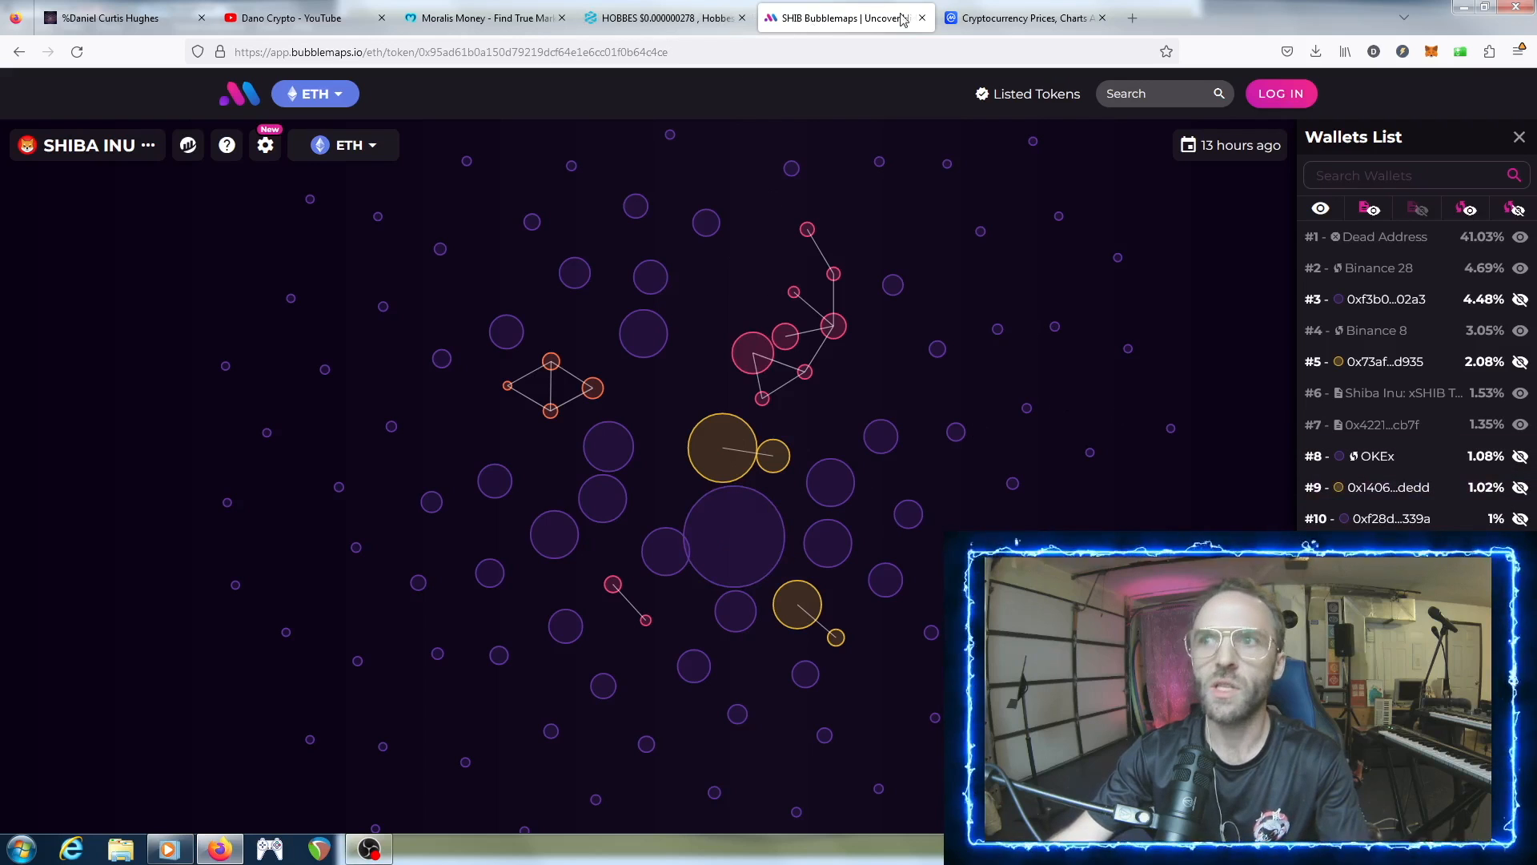
- Switch back to the Moralis Money home page tab
{"action": "left_click", "coordinate": [481, 18]}
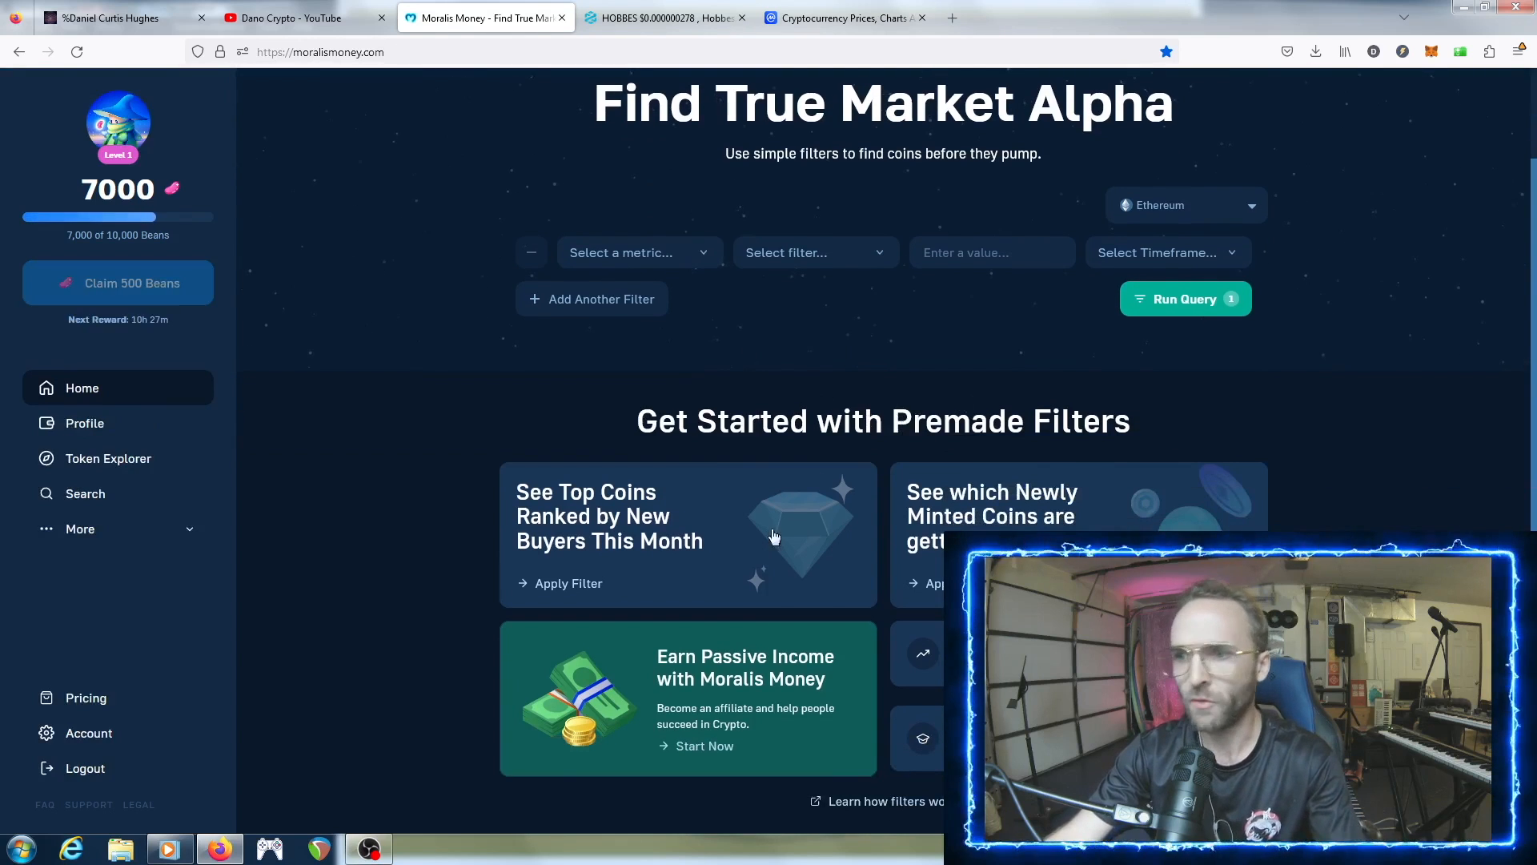
{"action": "mouse_move", "coordinate": [692, 549]}
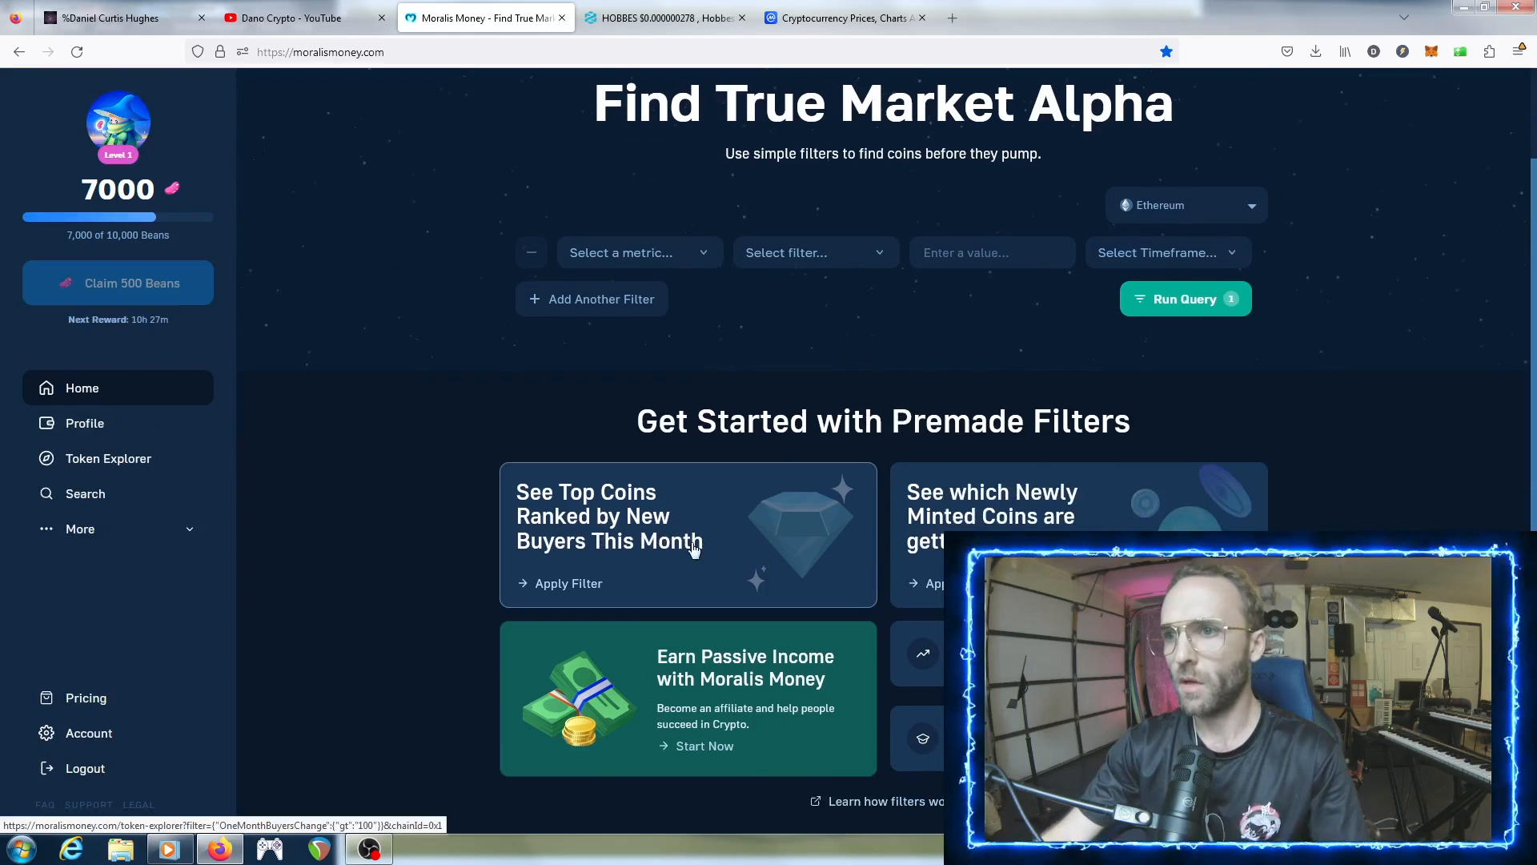
{"action": "mouse_move", "coordinate": [719, 540]}
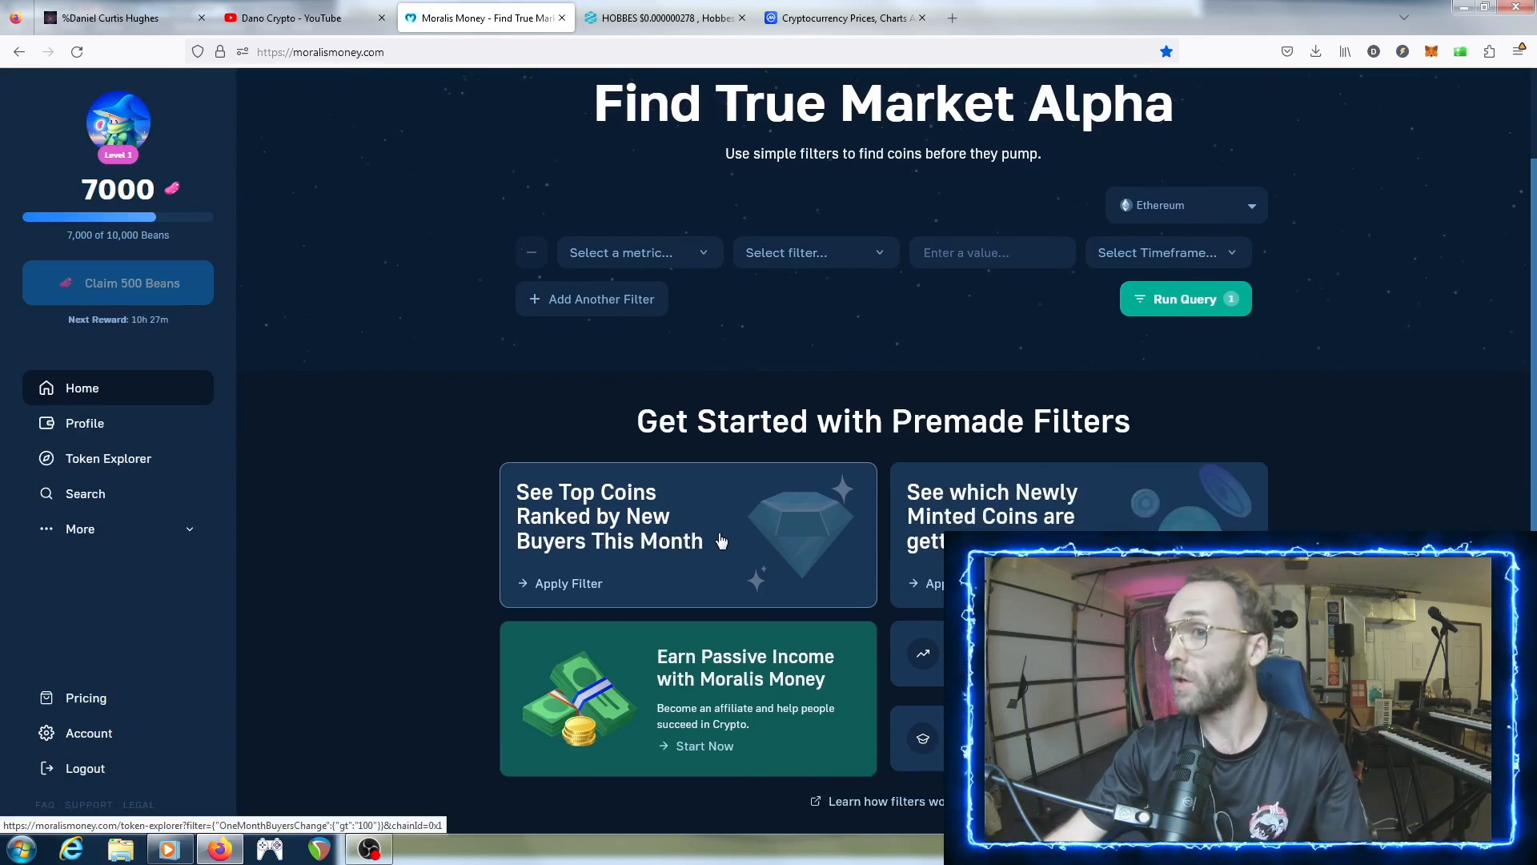
- Run the top coins by new buyers query and review the Ethereum results down to the Uniswap row
{"action": "left_click", "coordinate": [569, 583]}
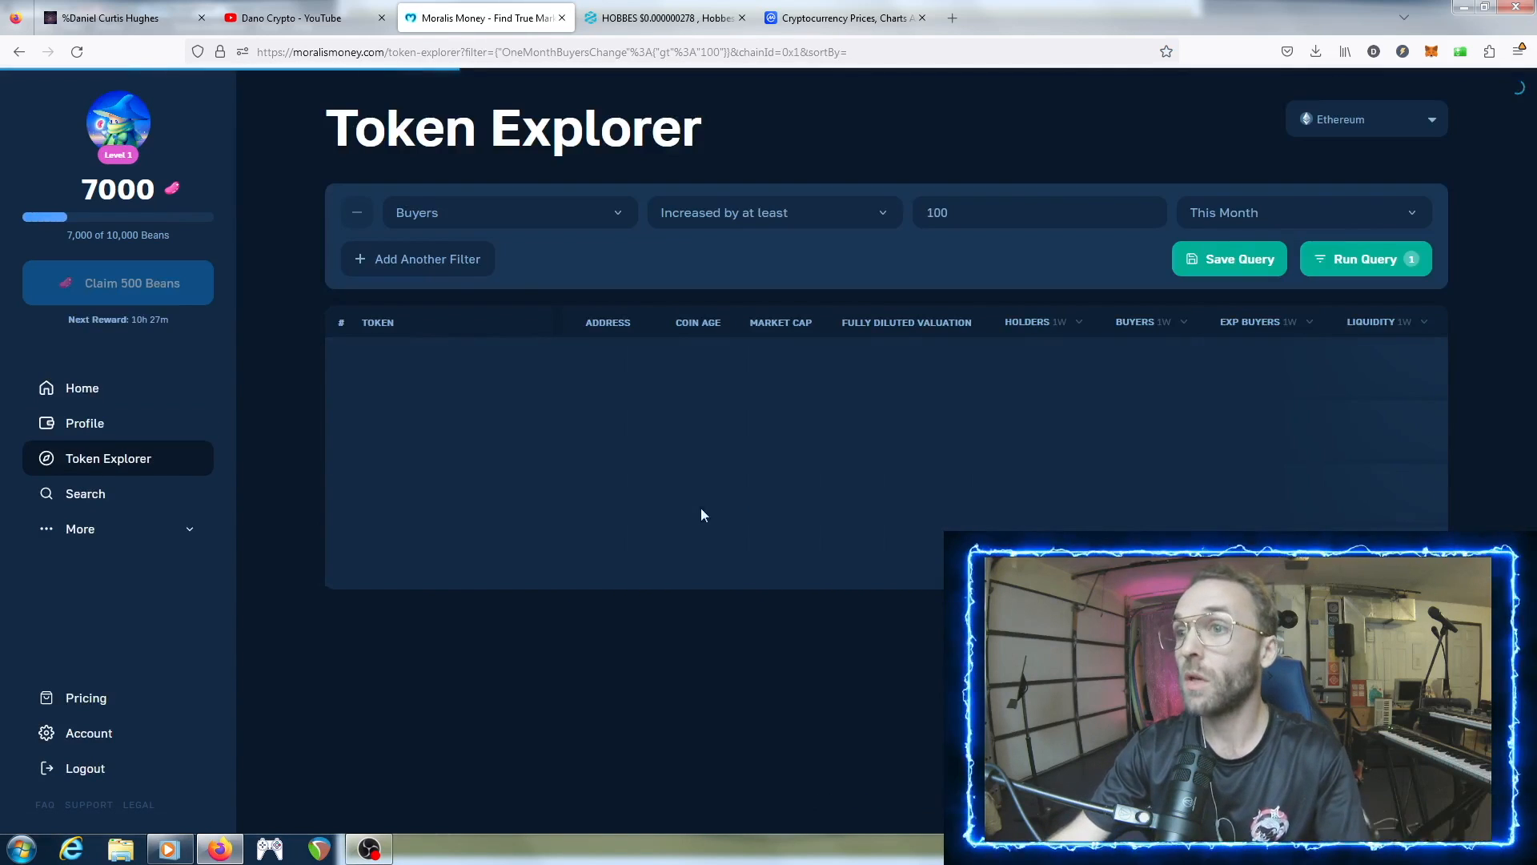
{"action": "left_click", "coordinate": [1360, 258]}
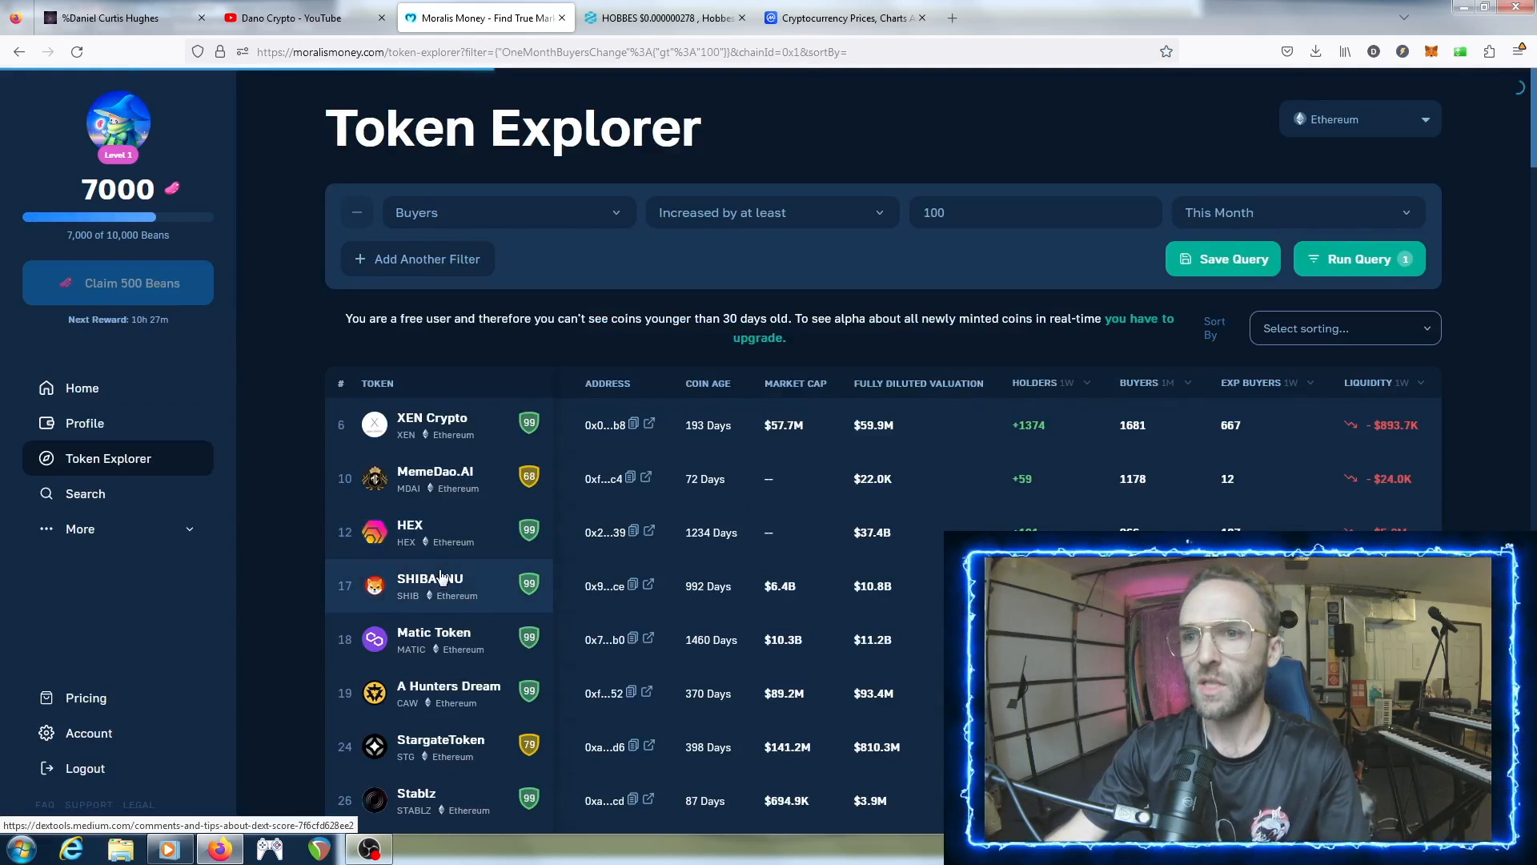
{"action": "scroll", "scroll_direction": "down", "scroll_amount": 3}
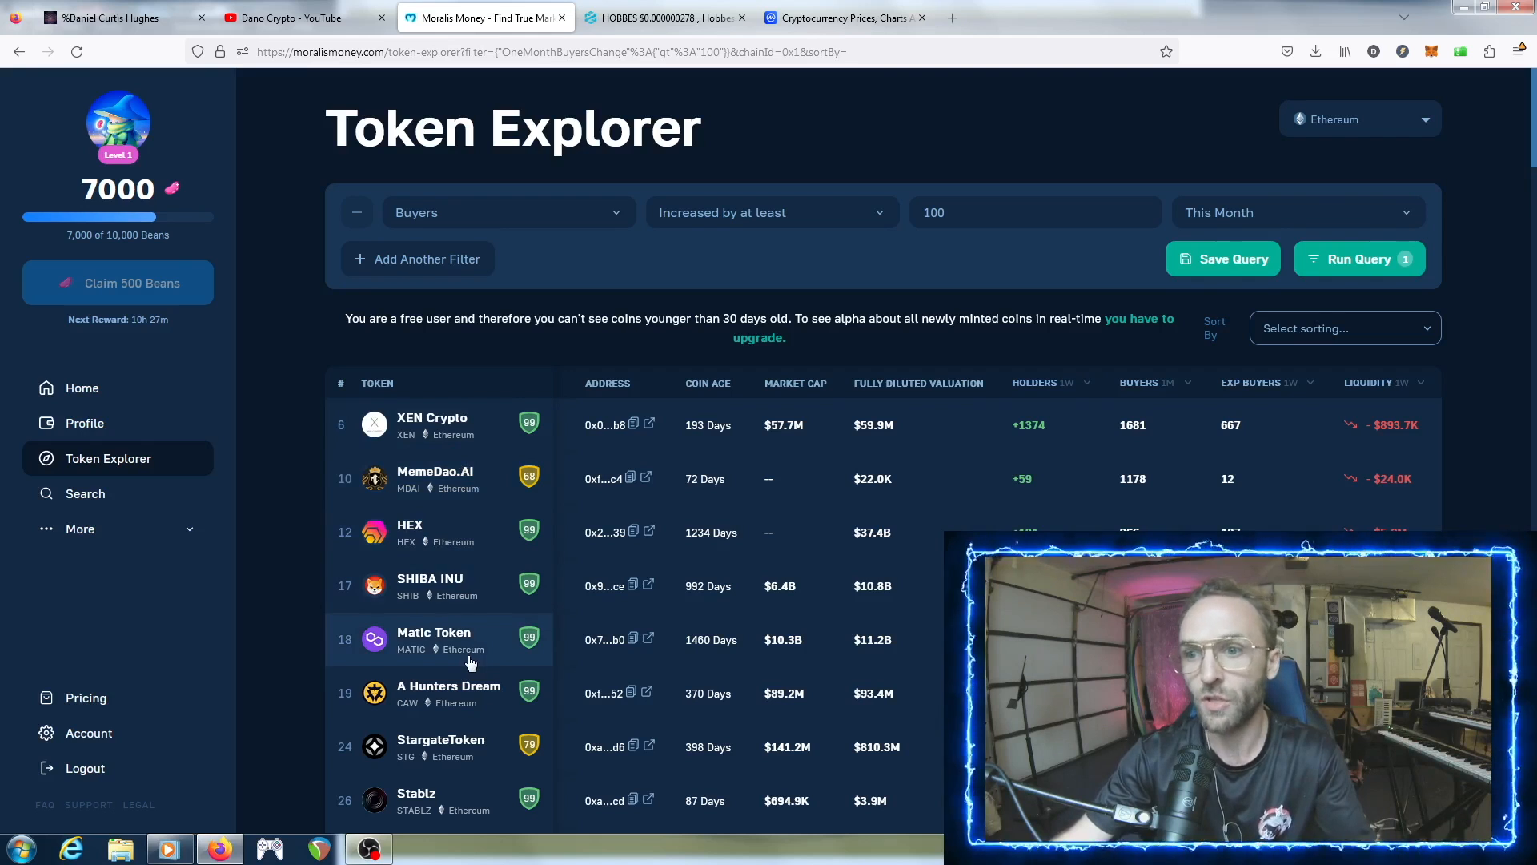
{"action": "scroll", "scroll_direction": "down", "scroll_amount": 3}
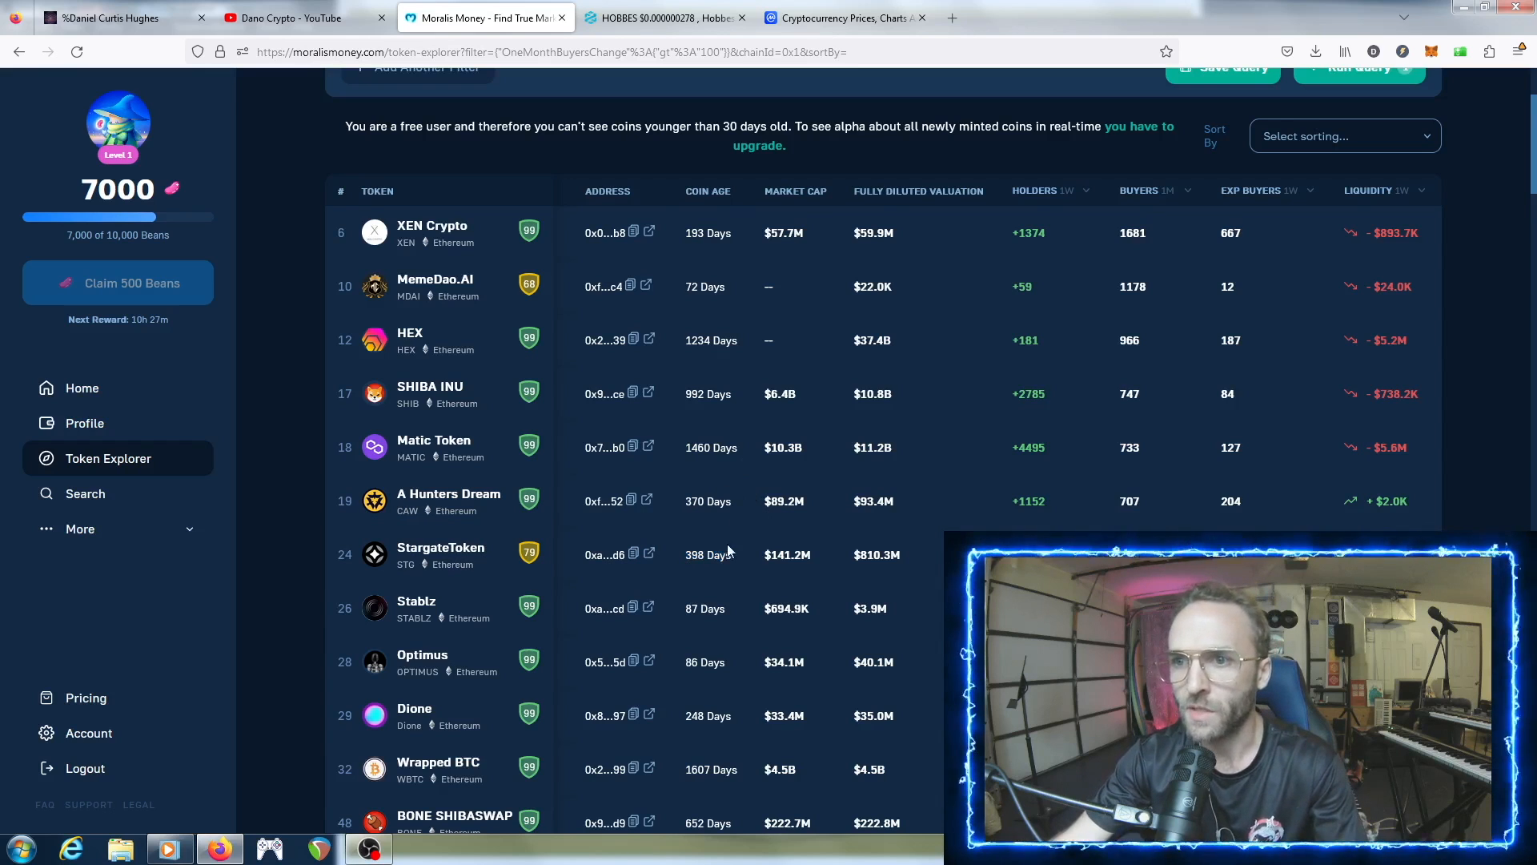
{"action": "scroll", "scroll_direction": "down", "scroll_amount": 3}
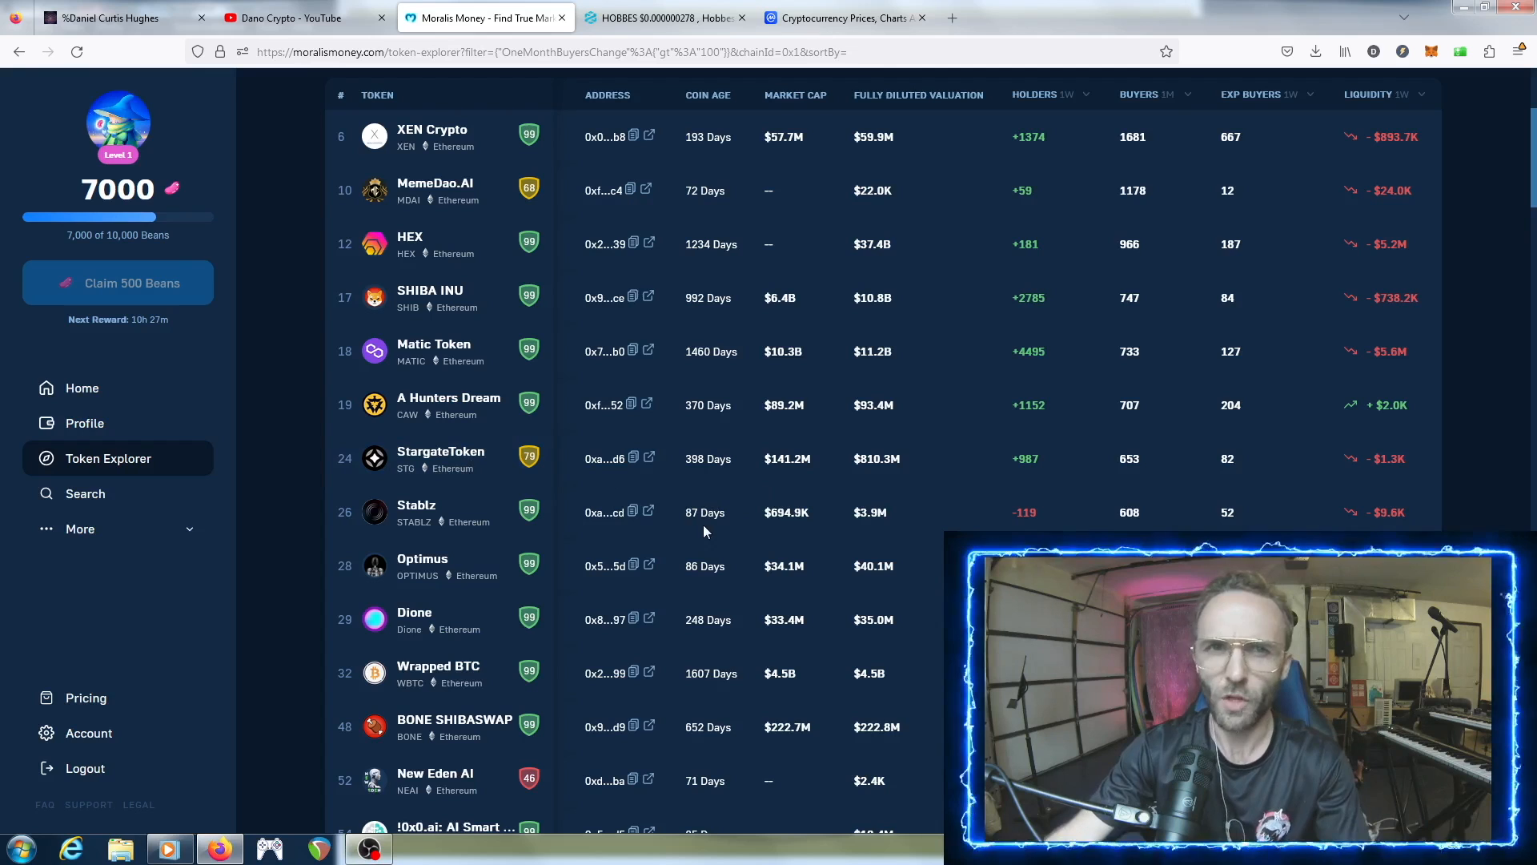
{"action": "mouse_move", "coordinate": [650, 549]}
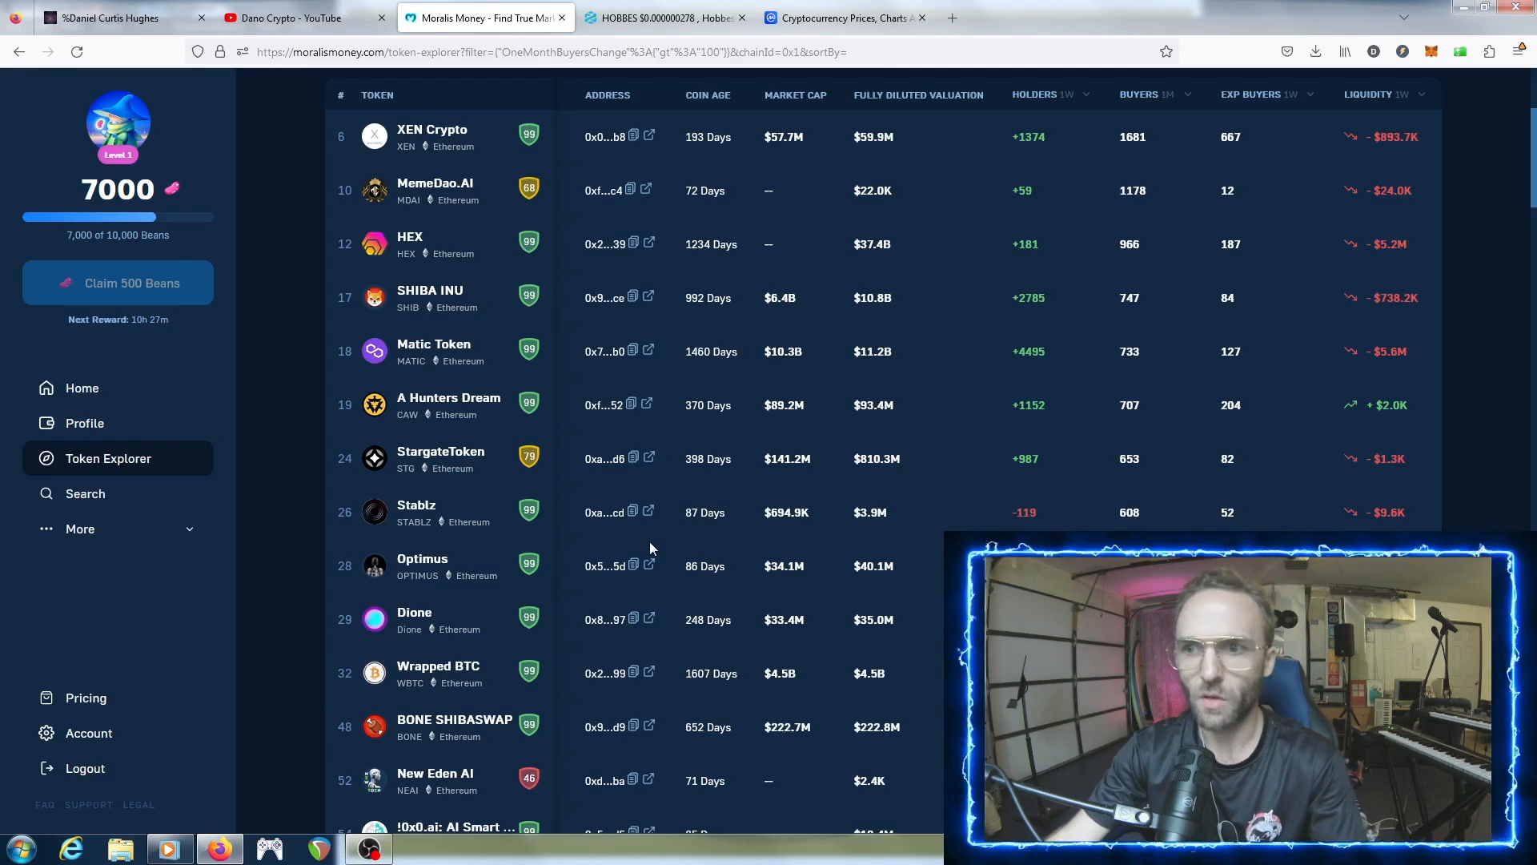
{"action": "scroll", "scroll_direction": "down", "scroll_amount": 3}
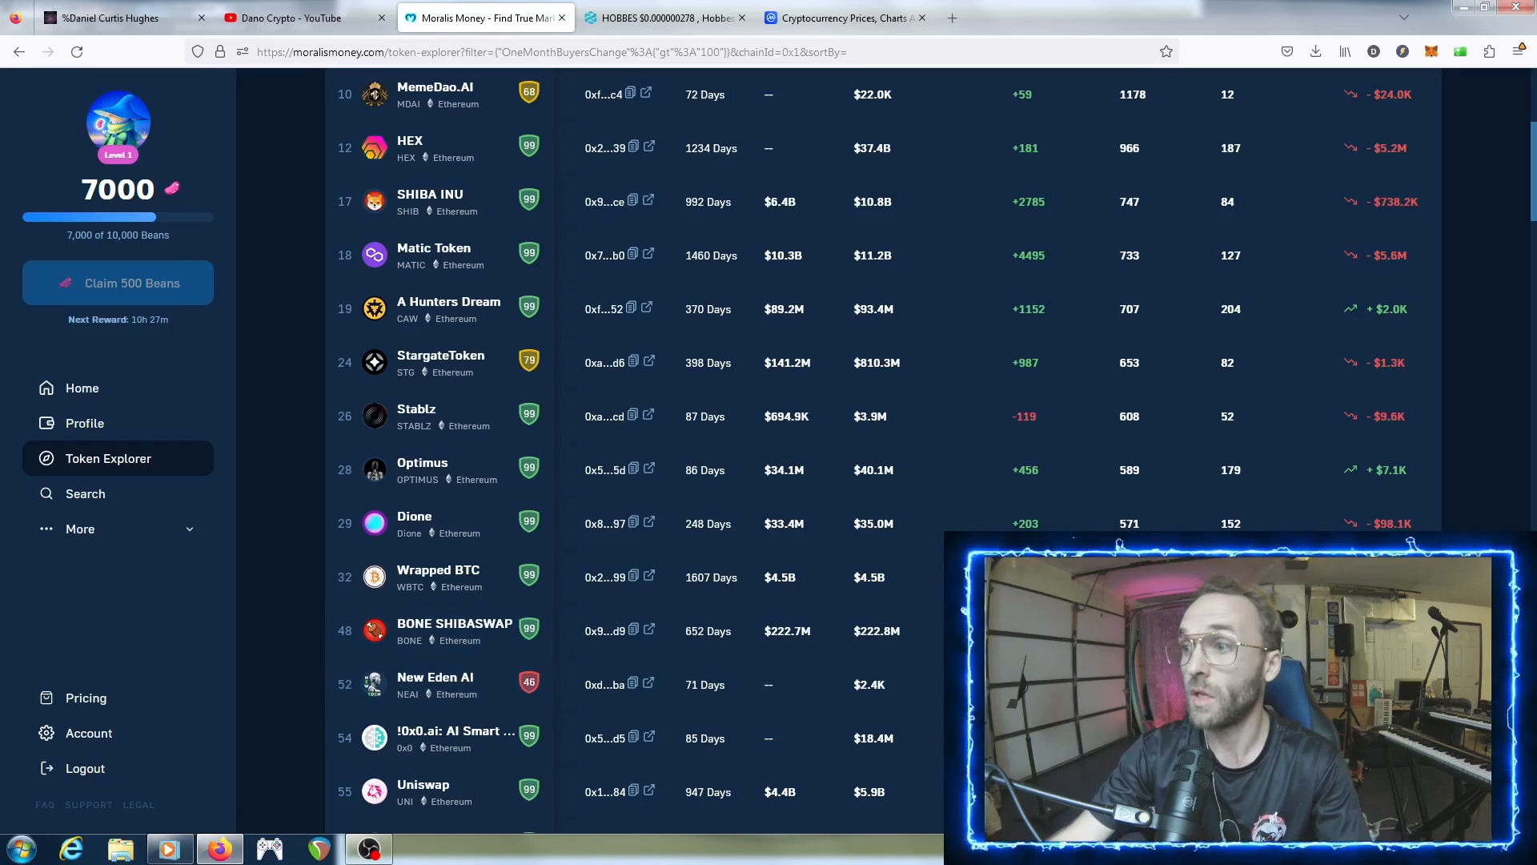
{"action": "scroll", "scroll_direction": "down", "scroll_amount": 3}
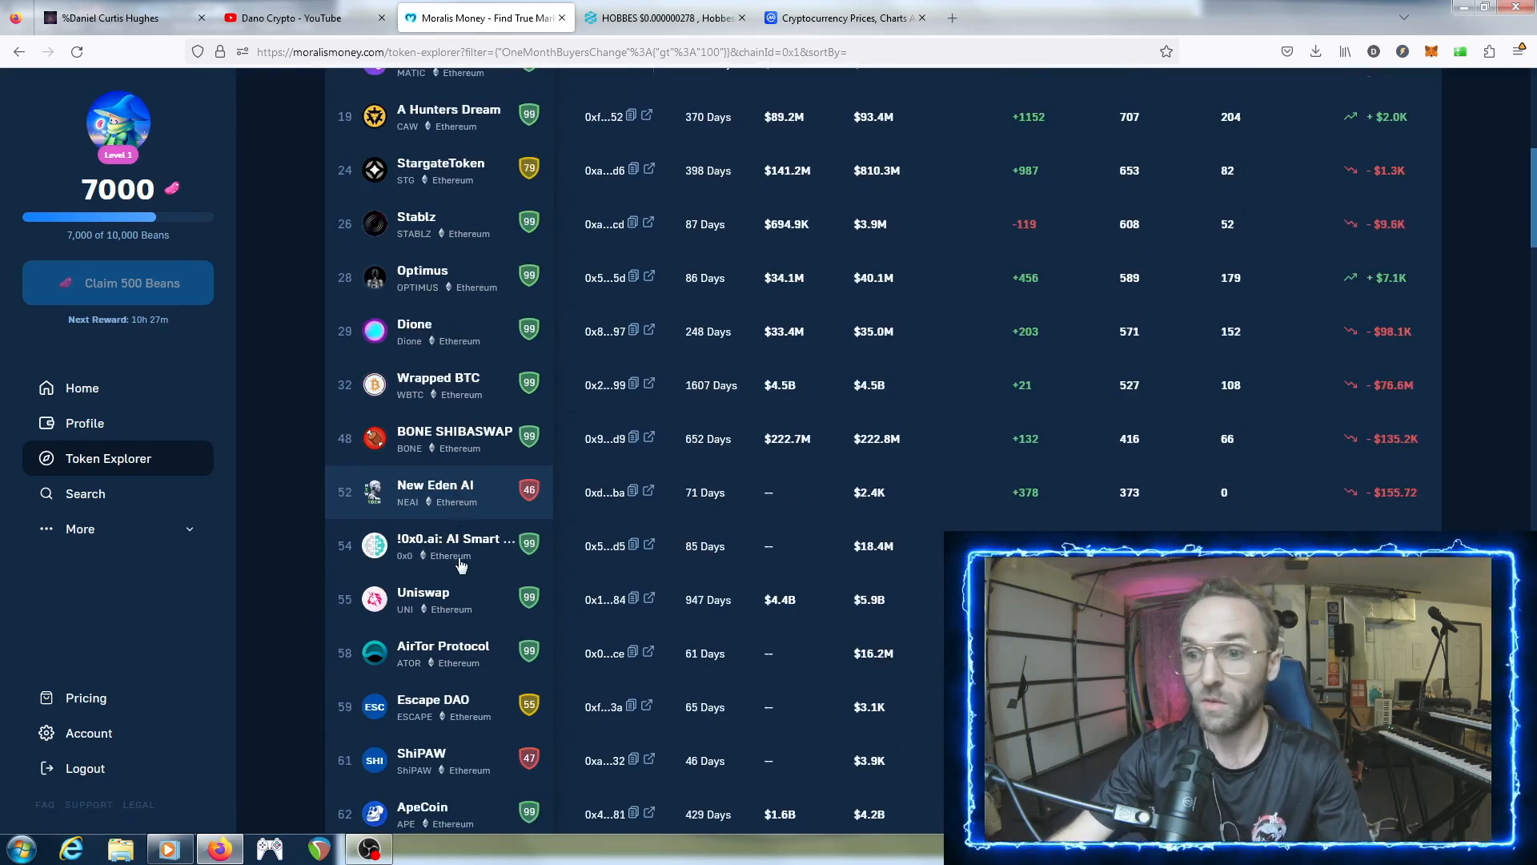
{"action": "scroll", "scroll_direction": "down", "scroll_amount": 3}
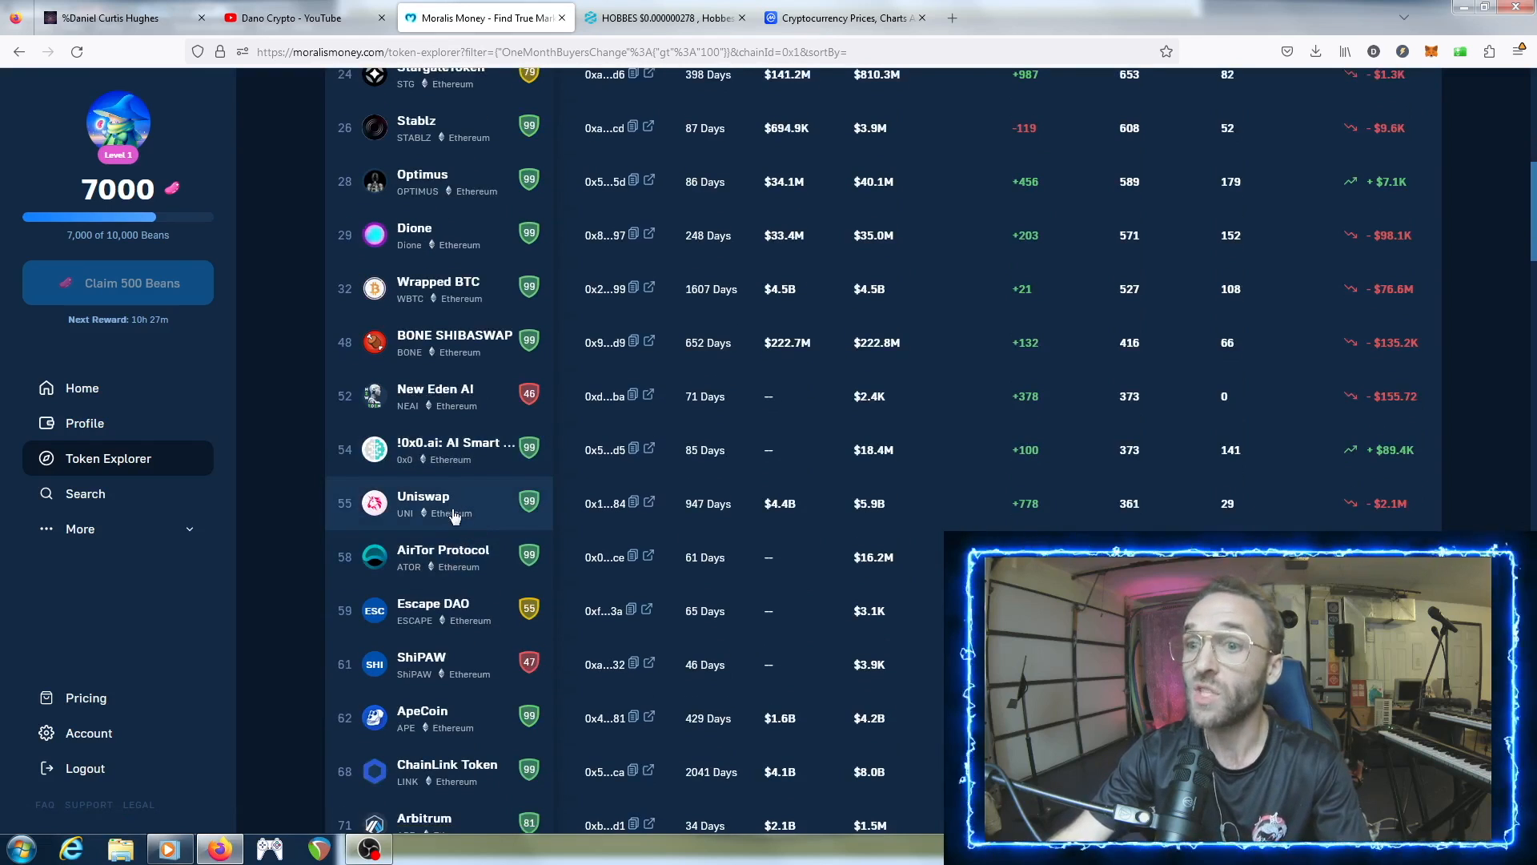
{"action": "mouse_move", "coordinate": [464, 519]}
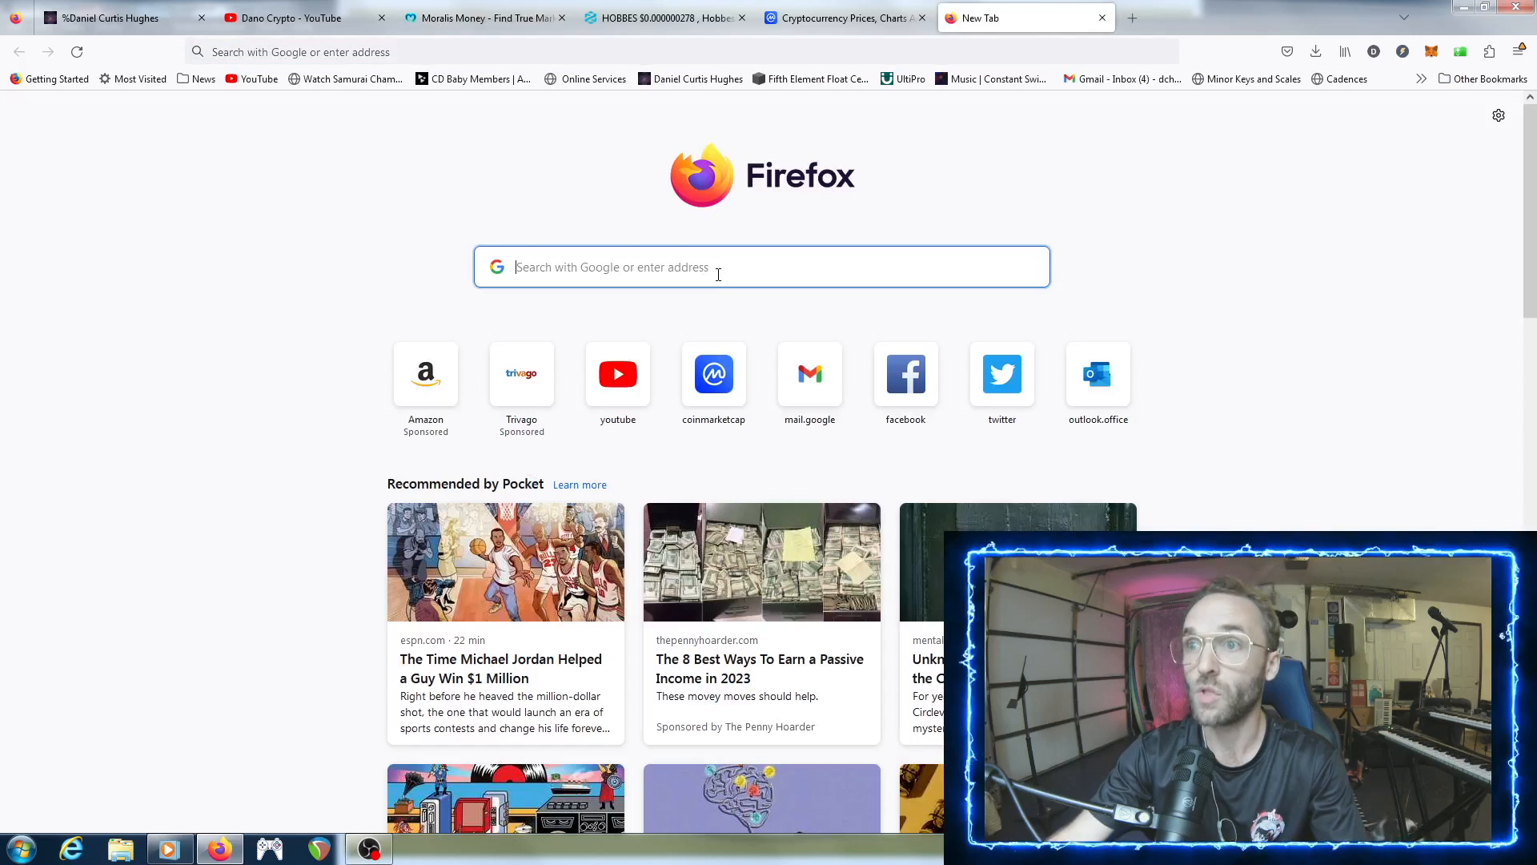
- Search Google for 'uniswap and apple' and open Decrypt's article on Uniswap Wallet going live on iOS
{"action": "type", "text": "us-east-2.turbotaxonline.intuit.com/"}
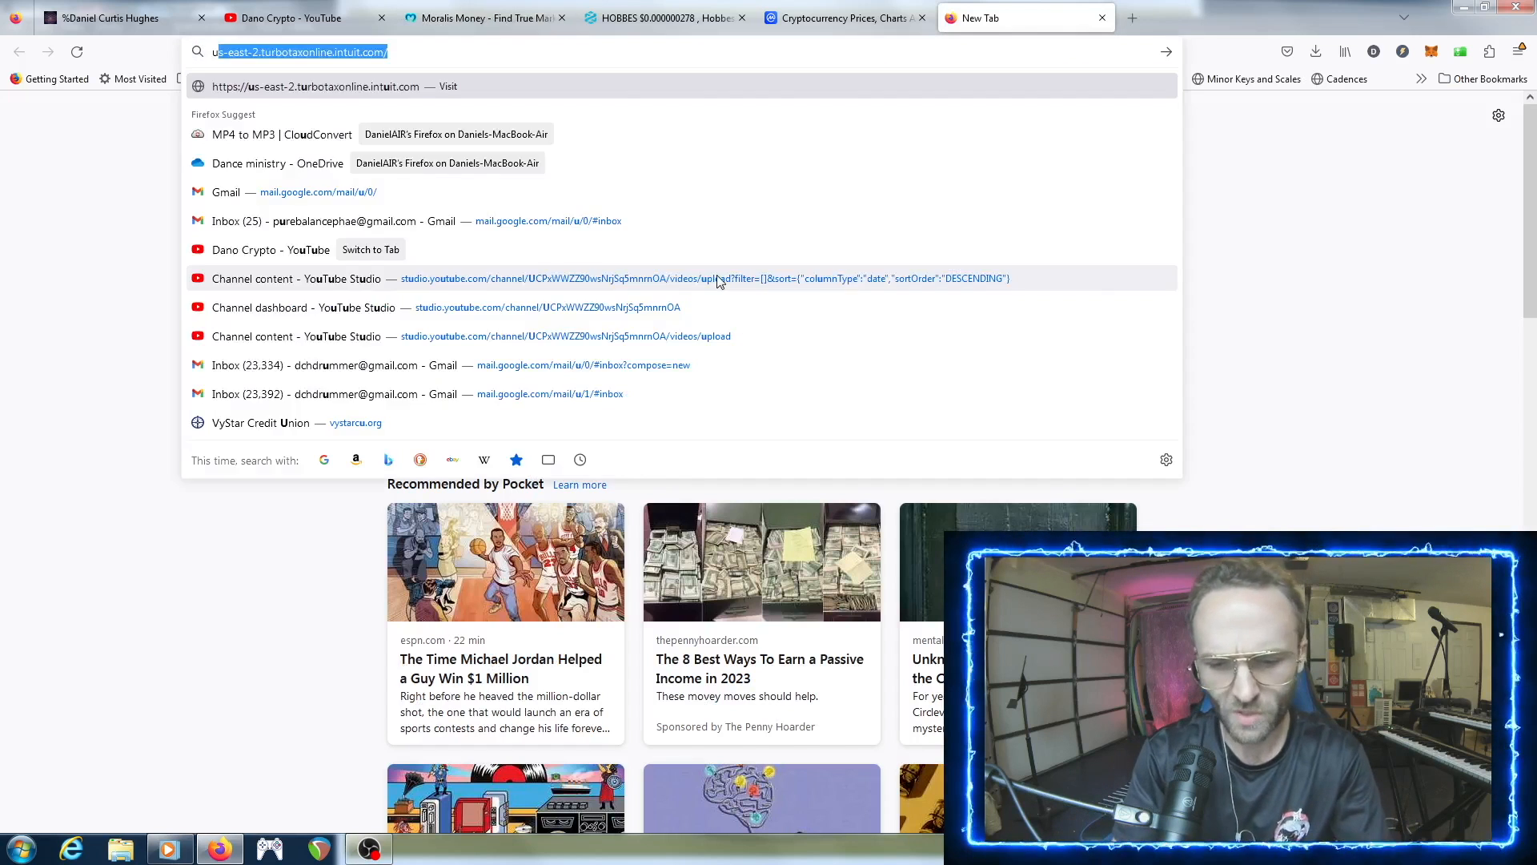
{"action": "type", "text": "uniswap+and+apple"}
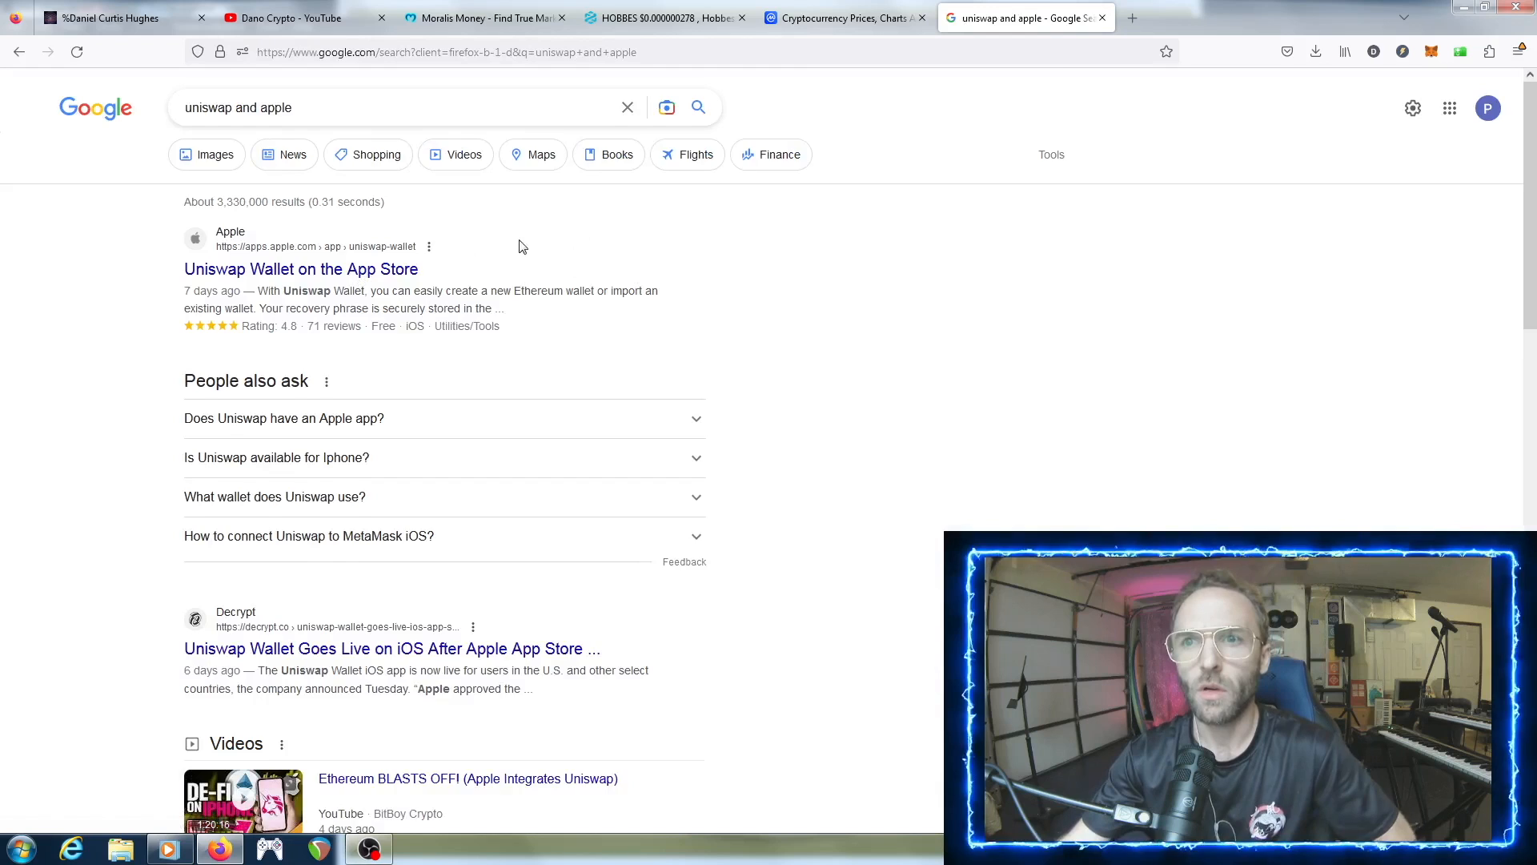
{"action": "scroll", "scroll_direction": "down", "scroll_amount": 3}
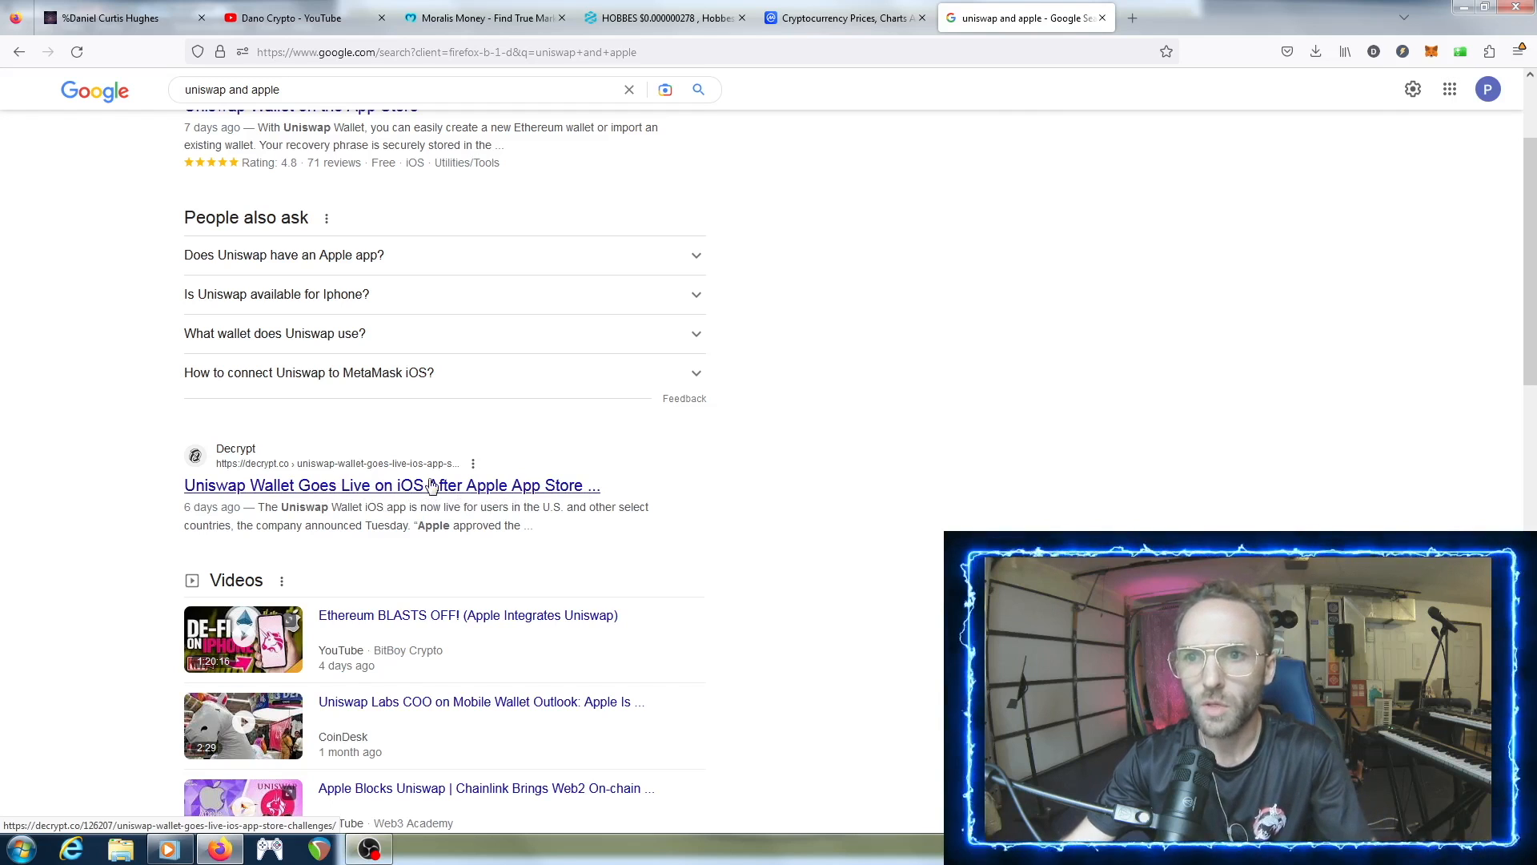
{"action": "mouse_move", "coordinate": [476, 490]}
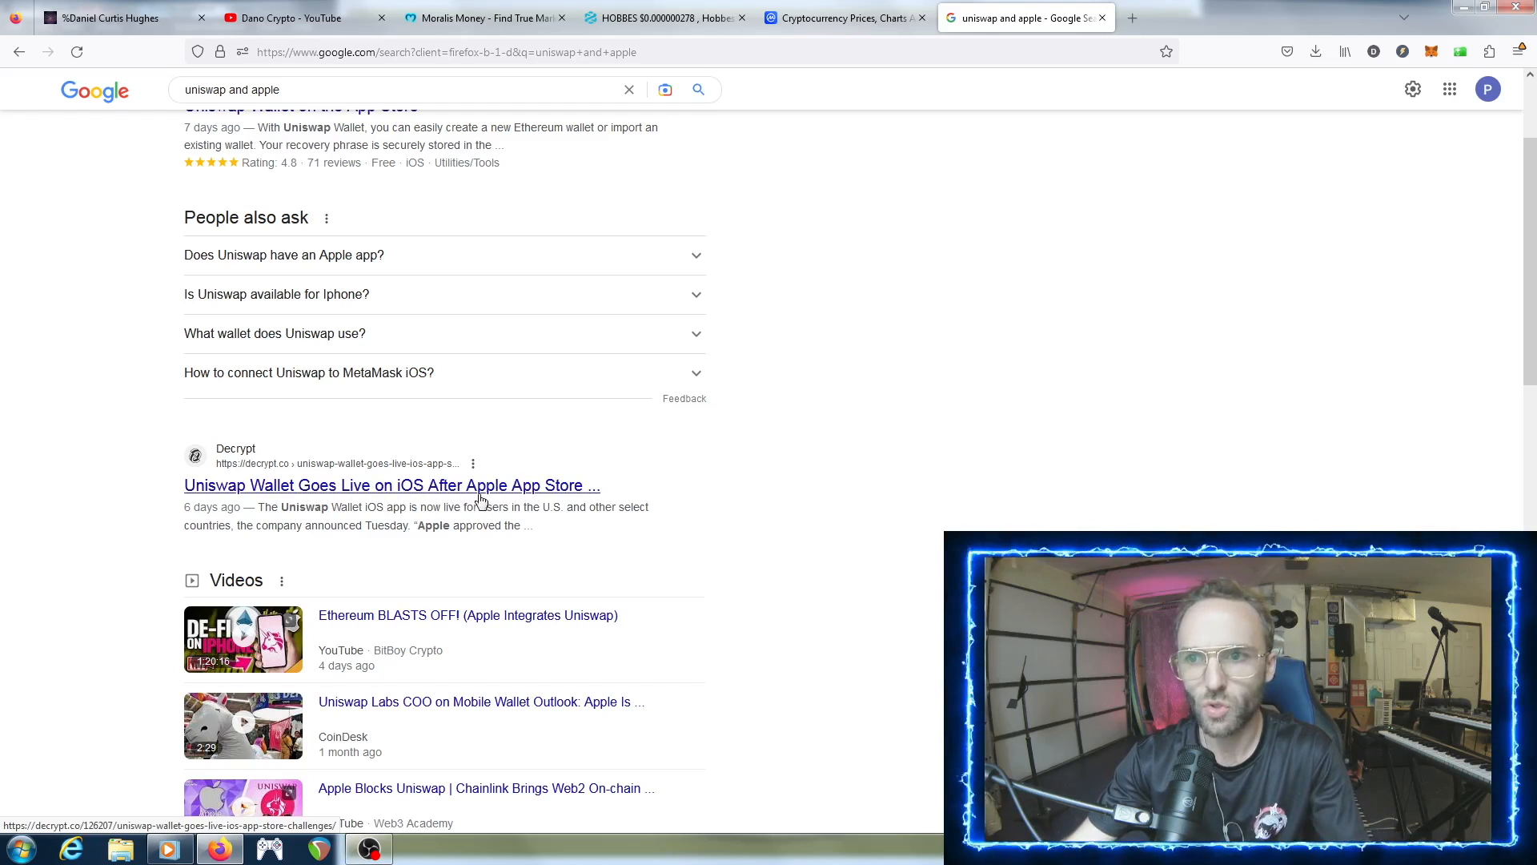
{"action": "left_click", "coordinate": [391, 486]}
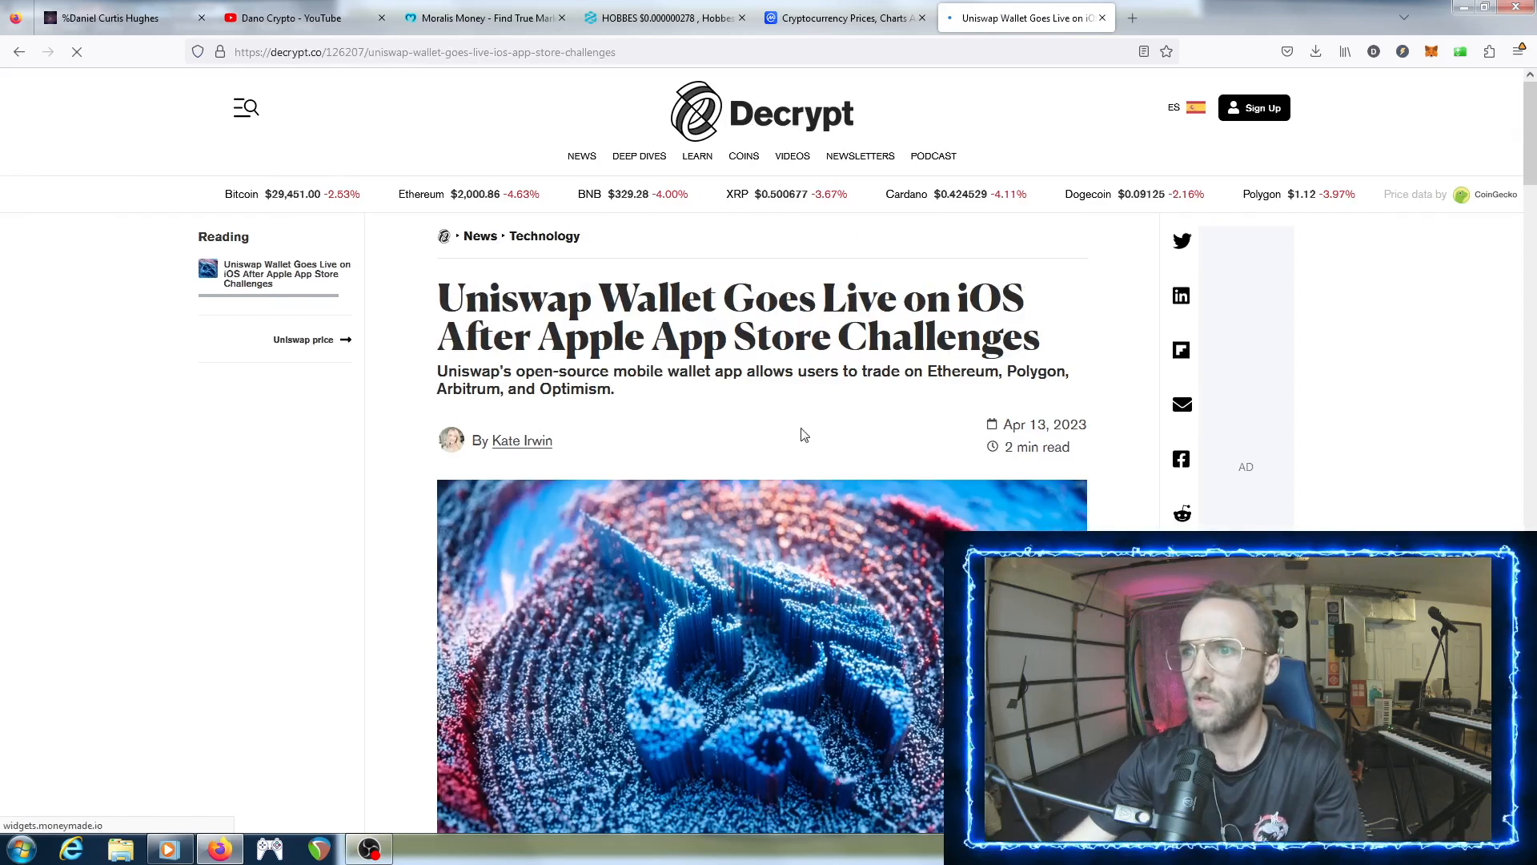
- Read through the Decrypt article down to the embedded Uniswap Labs tweet leading to its Twitter profile
{"action": "scroll", "scroll_direction": "down", "scroll_amount": 3}
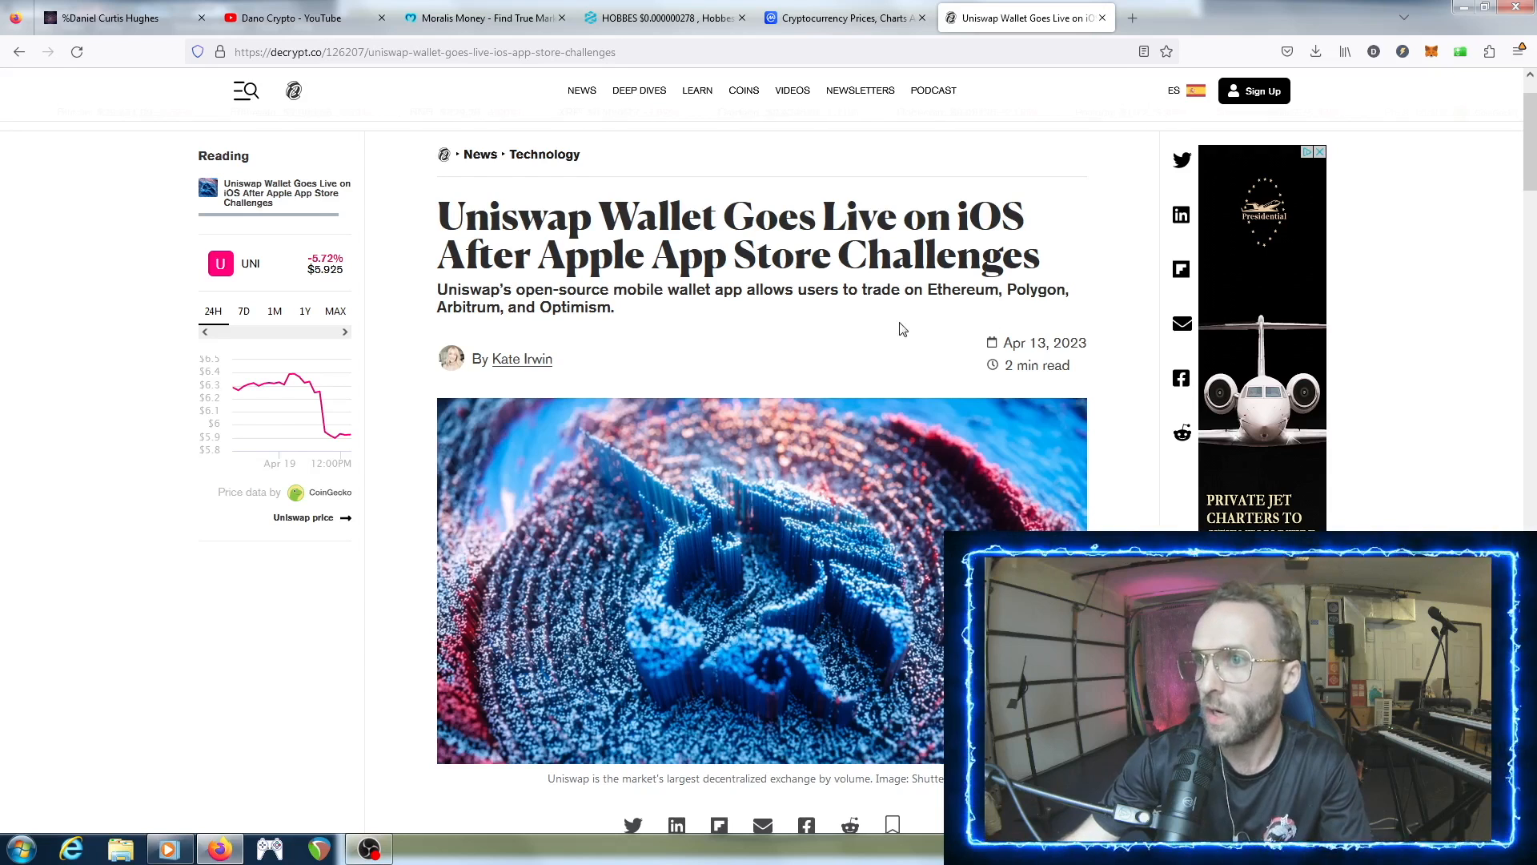
{"action": "scroll", "scroll_direction": "down", "scroll_amount": 3}
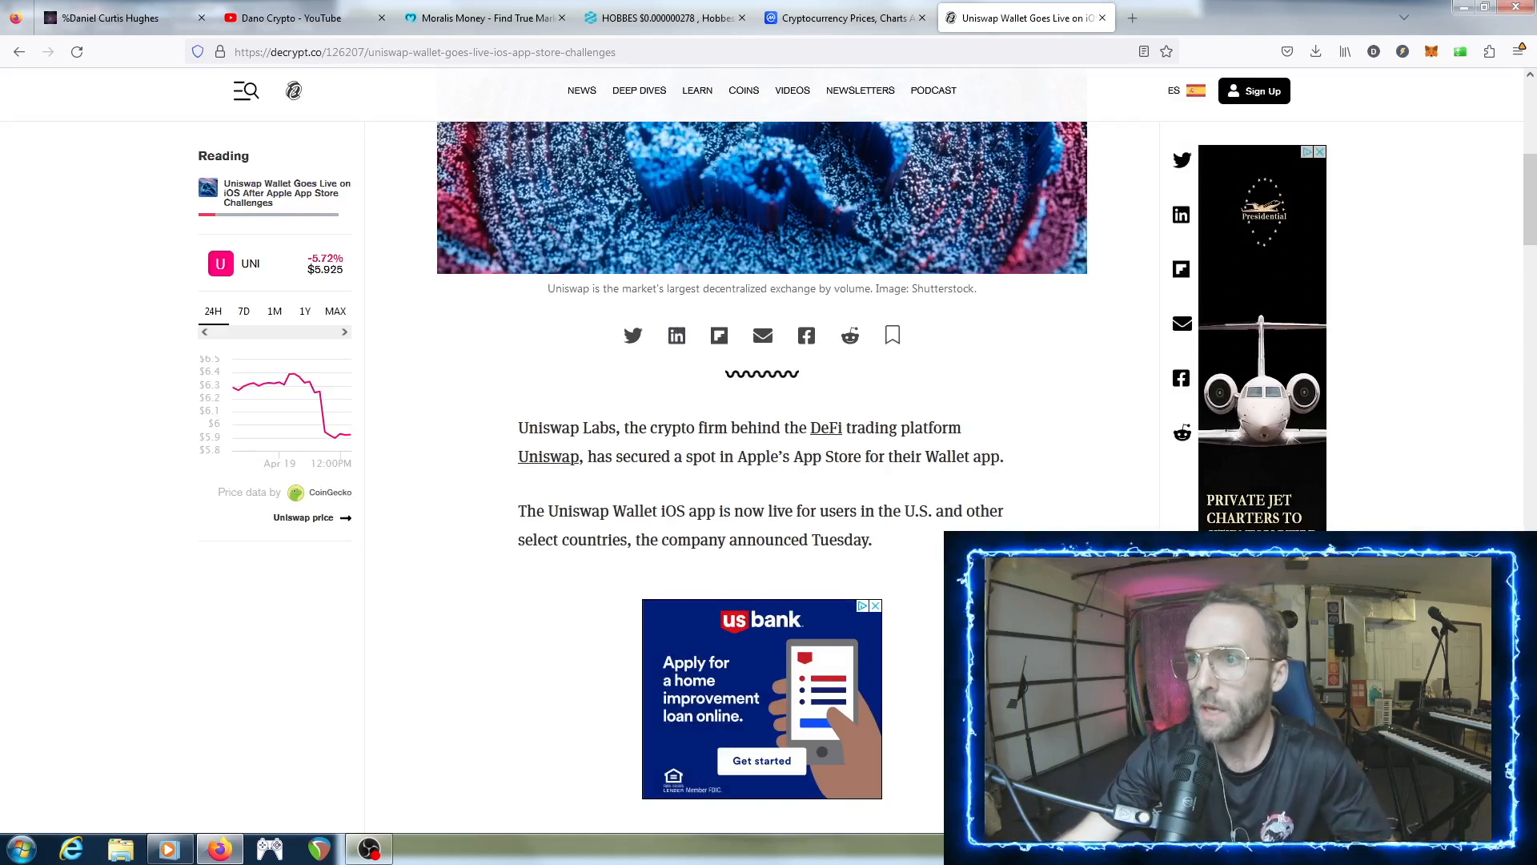
{"action": "scroll", "scroll_direction": "down", "scroll_amount": 3}
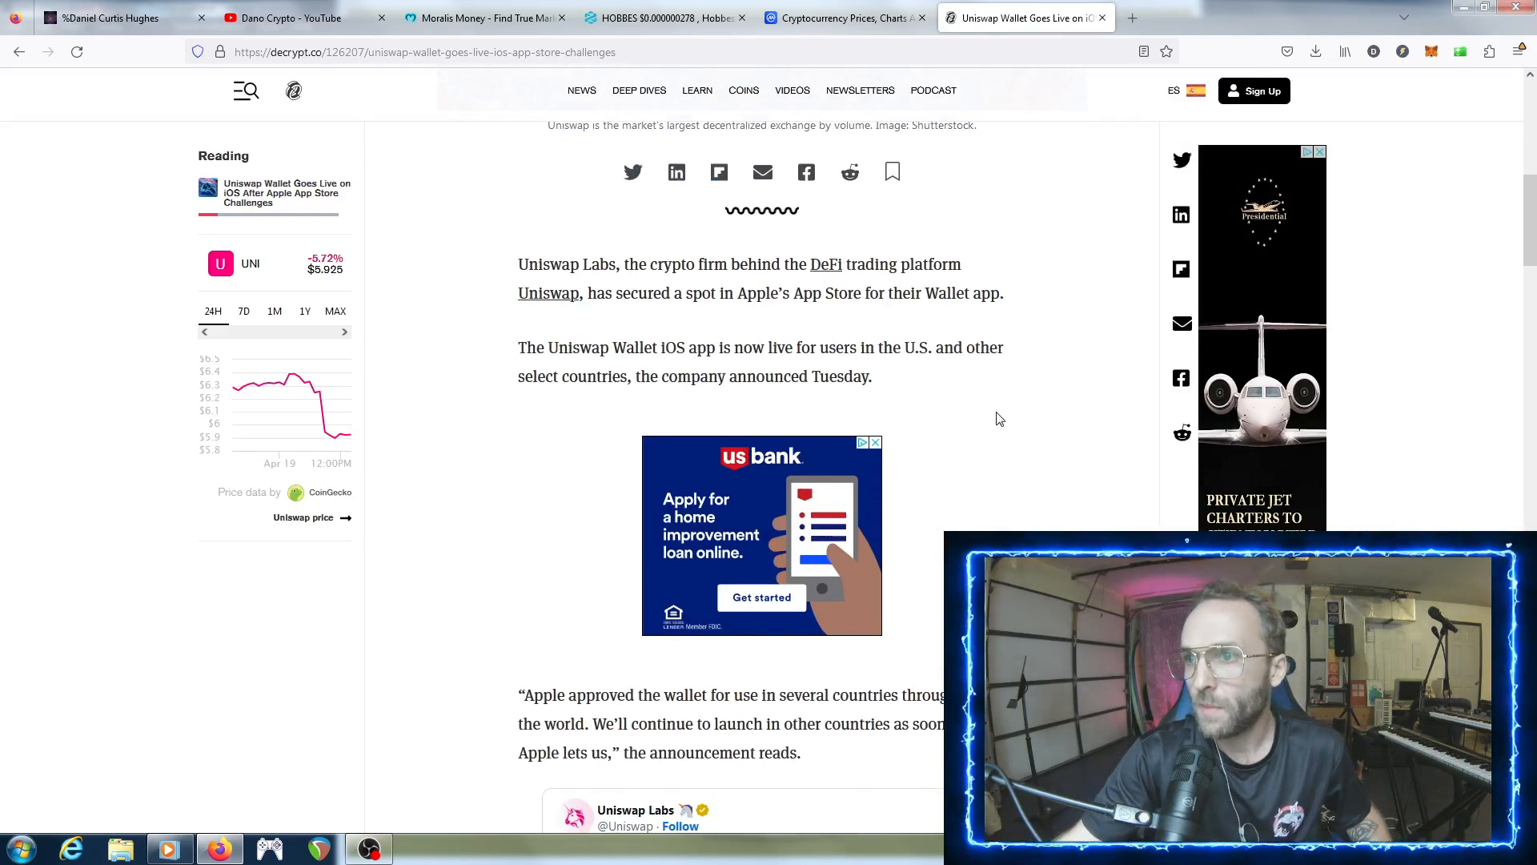
{"action": "mouse_move", "coordinate": [977, 409]}
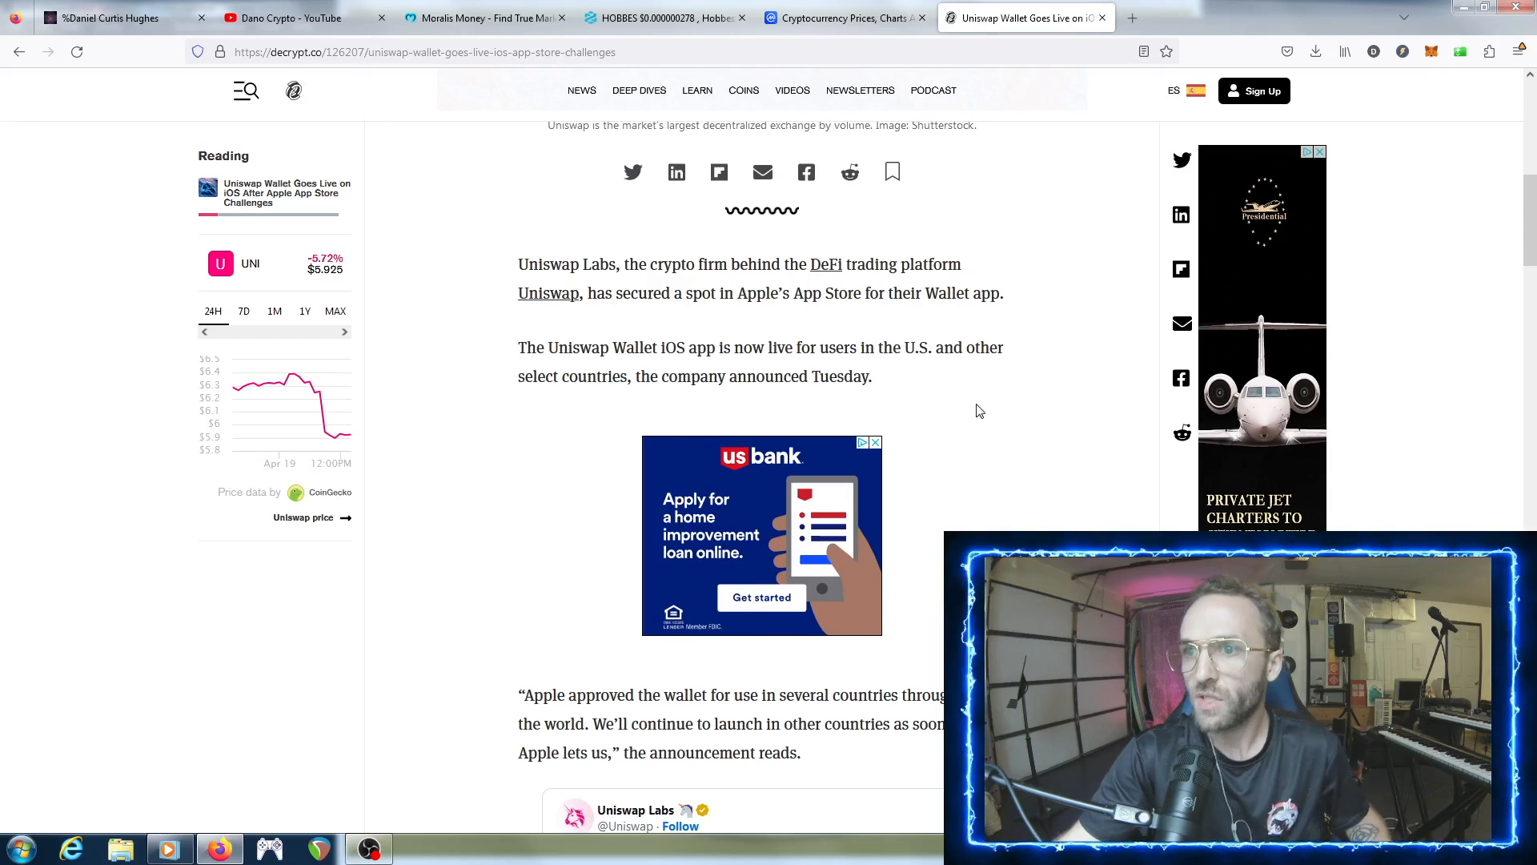
{"action": "scroll", "scroll_direction": "down", "scroll_amount": 3}
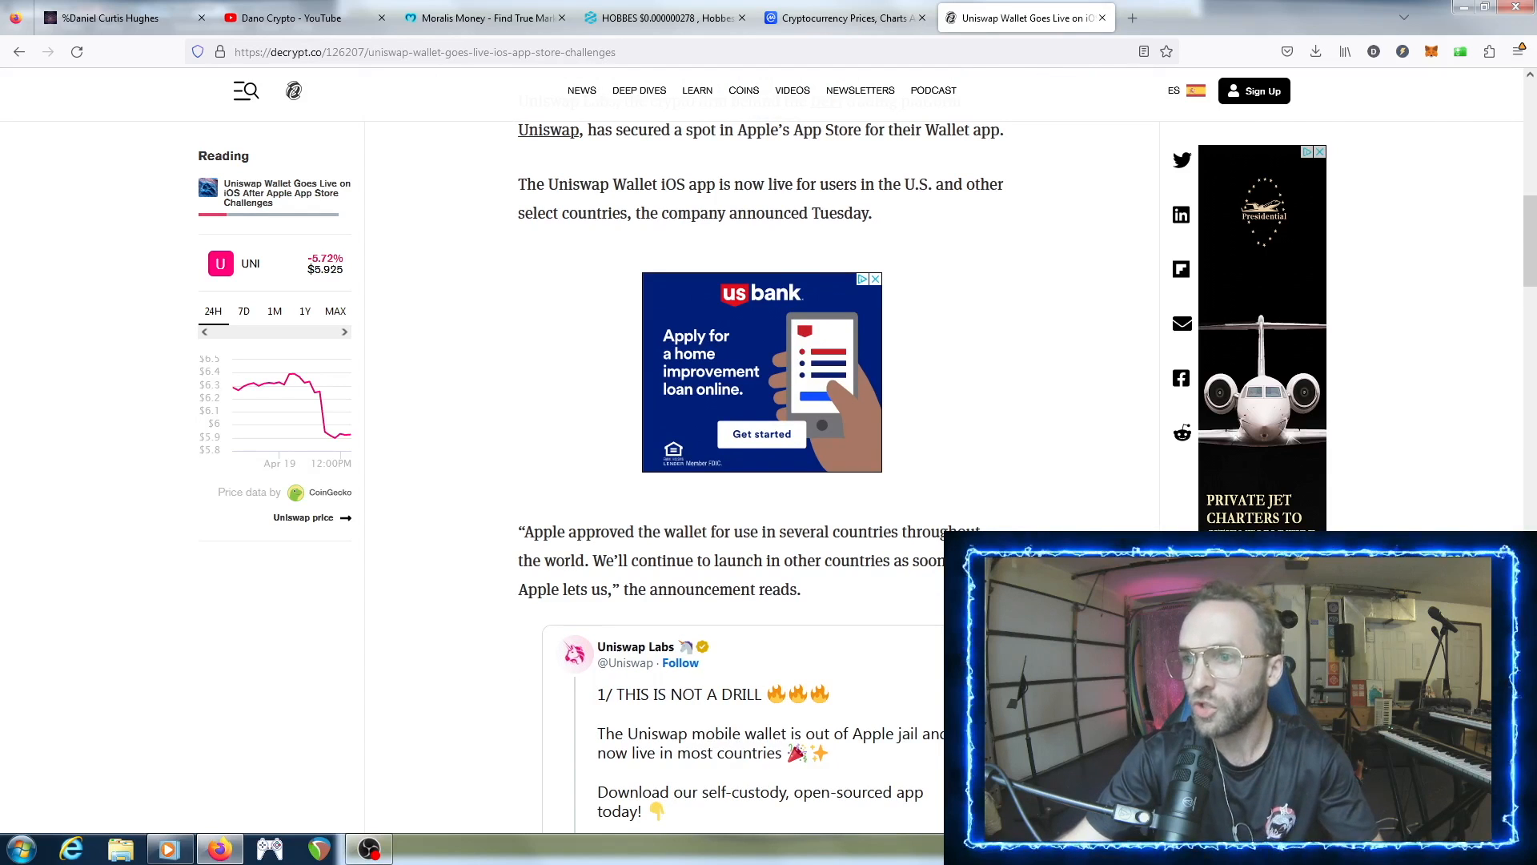
{"action": "scroll", "scroll_direction": "down", "scroll_amount": 3}
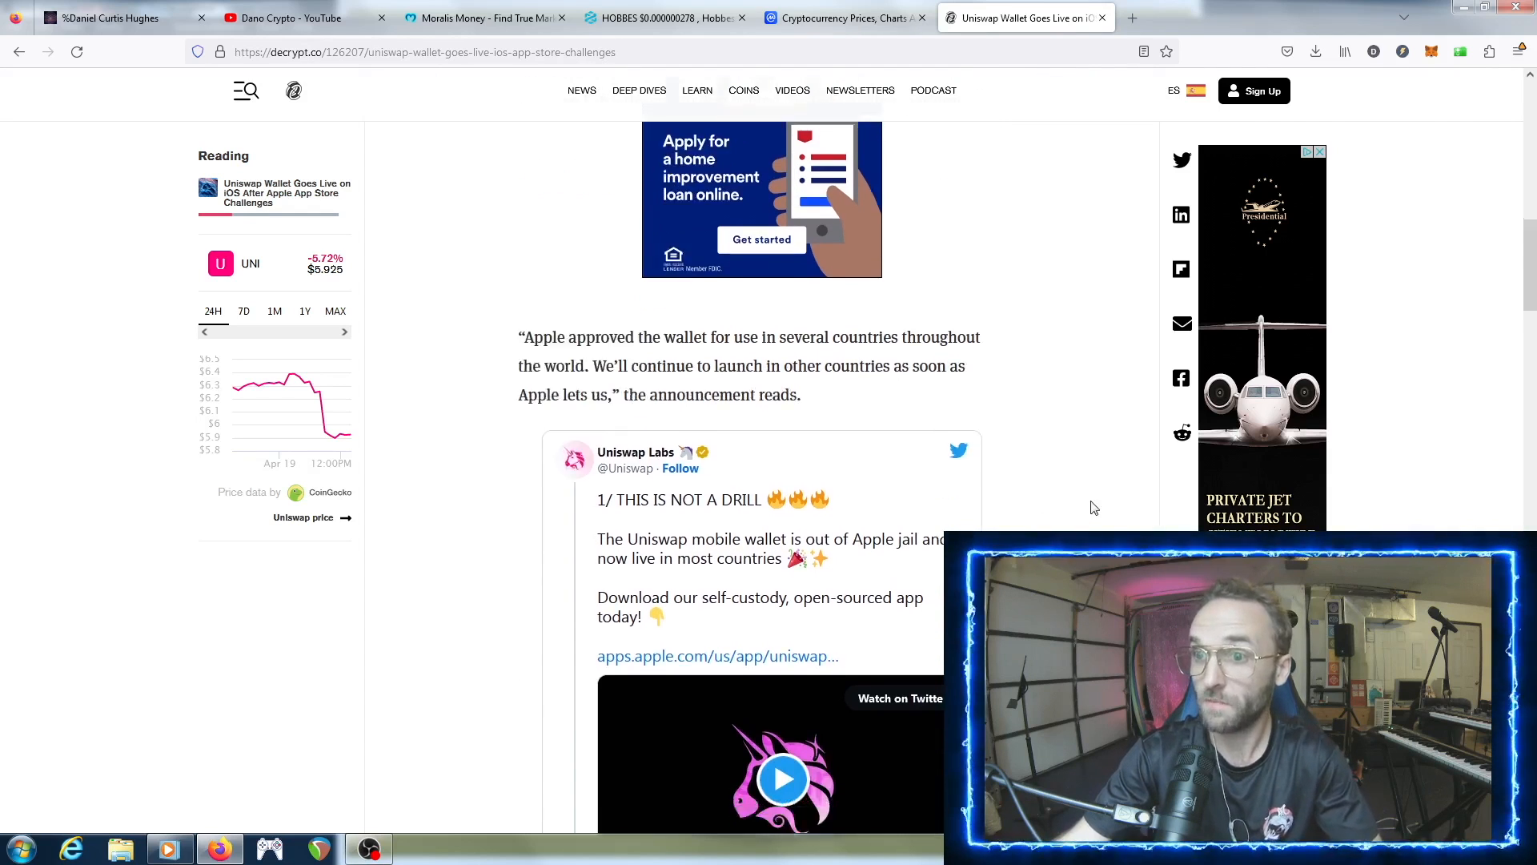
{"action": "scroll", "scroll_direction": "down", "scroll_amount": 3}
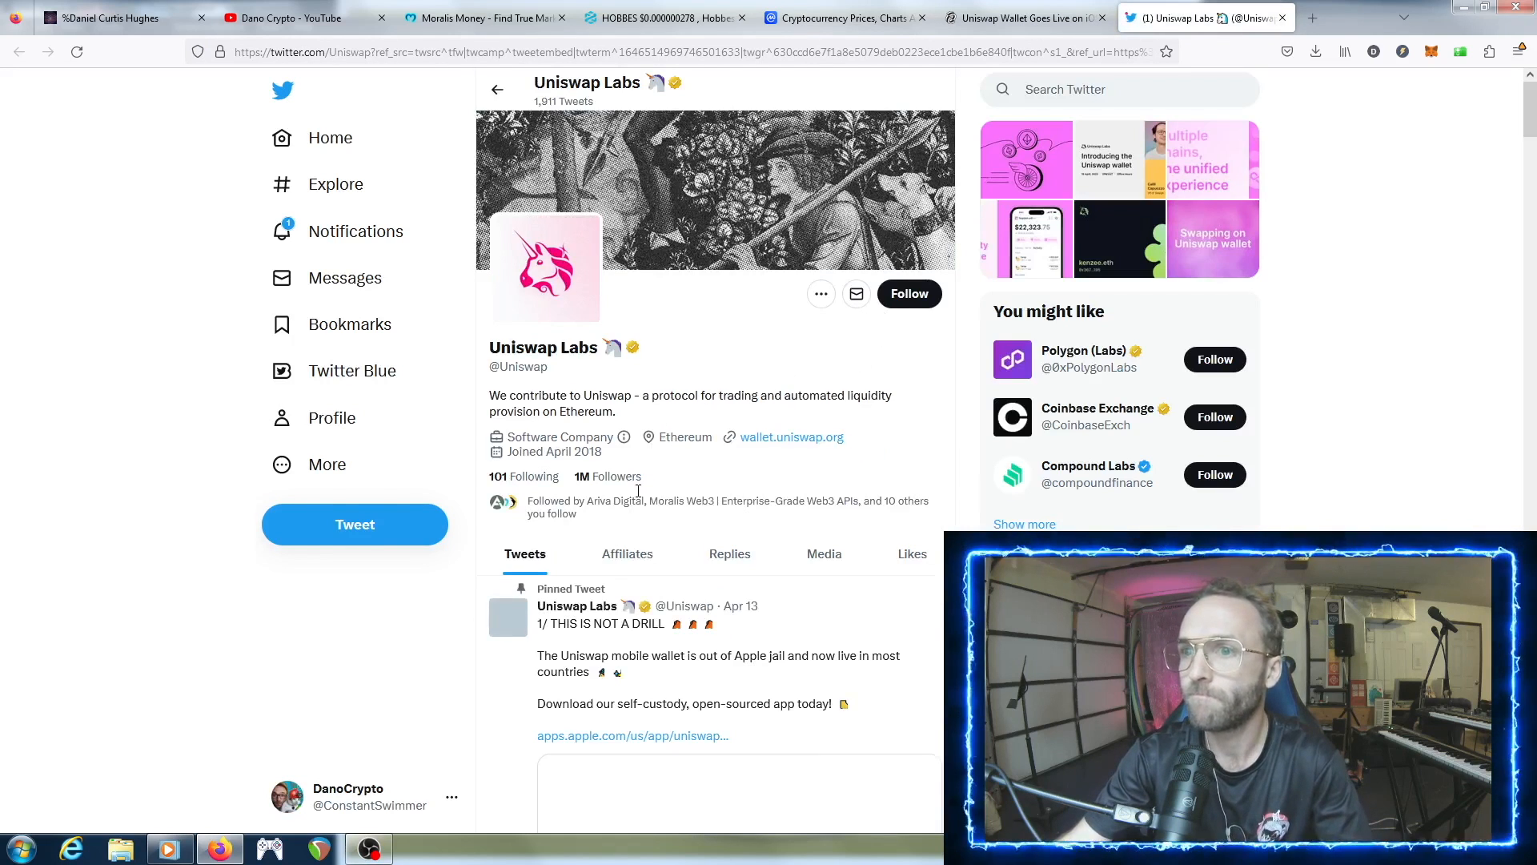
- Follow Uniswap Labs, play the pinned wallet launch video, and return to the Moralis Money token results
{"action": "left_click", "coordinate": [908, 293]}
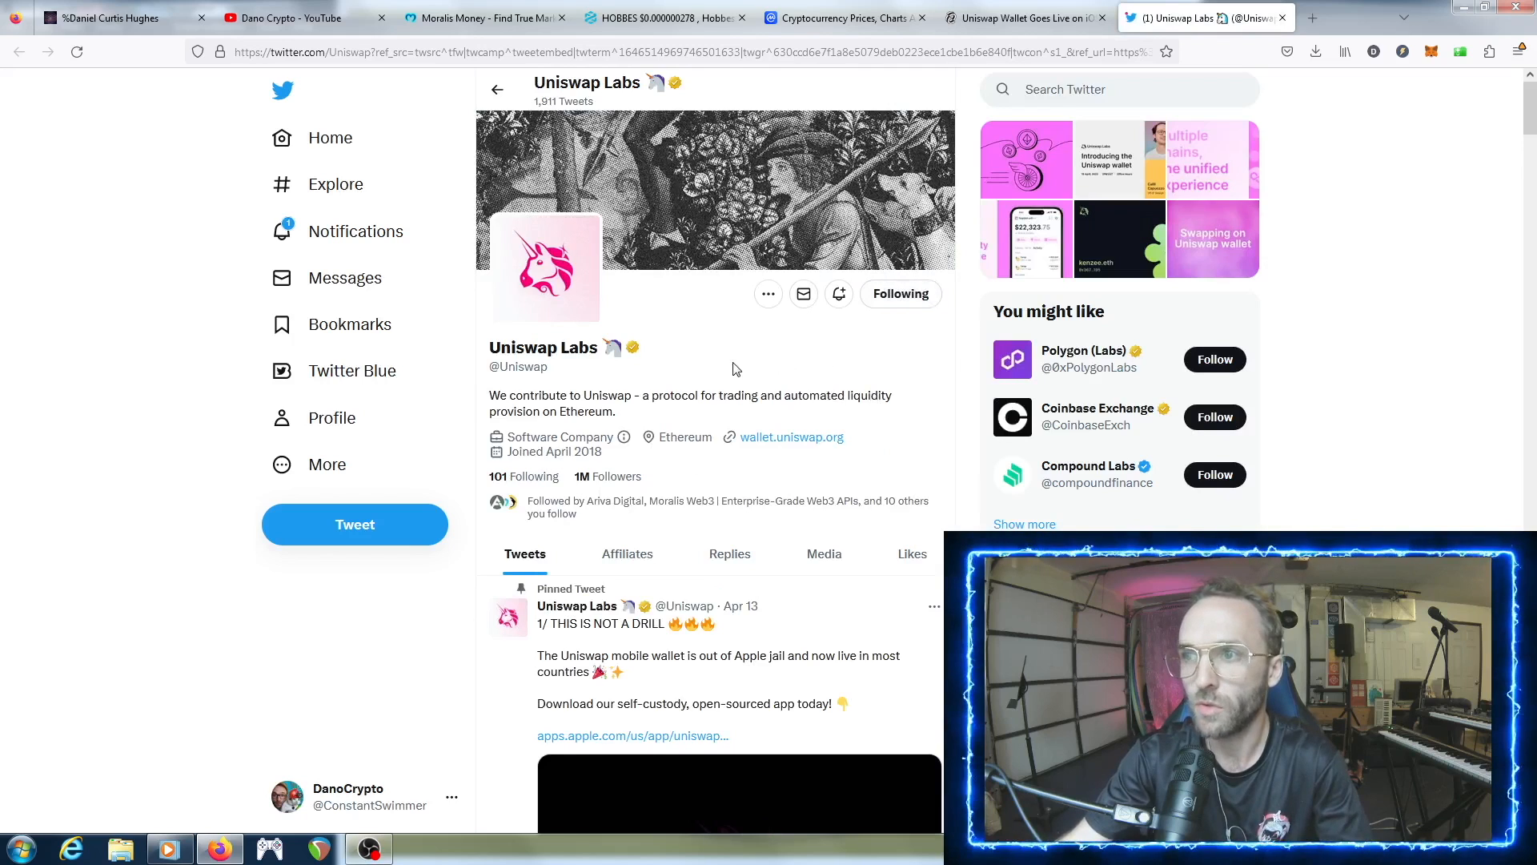
{"action": "scroll", "scroll_direction": "down", "scroll_amount": 3}
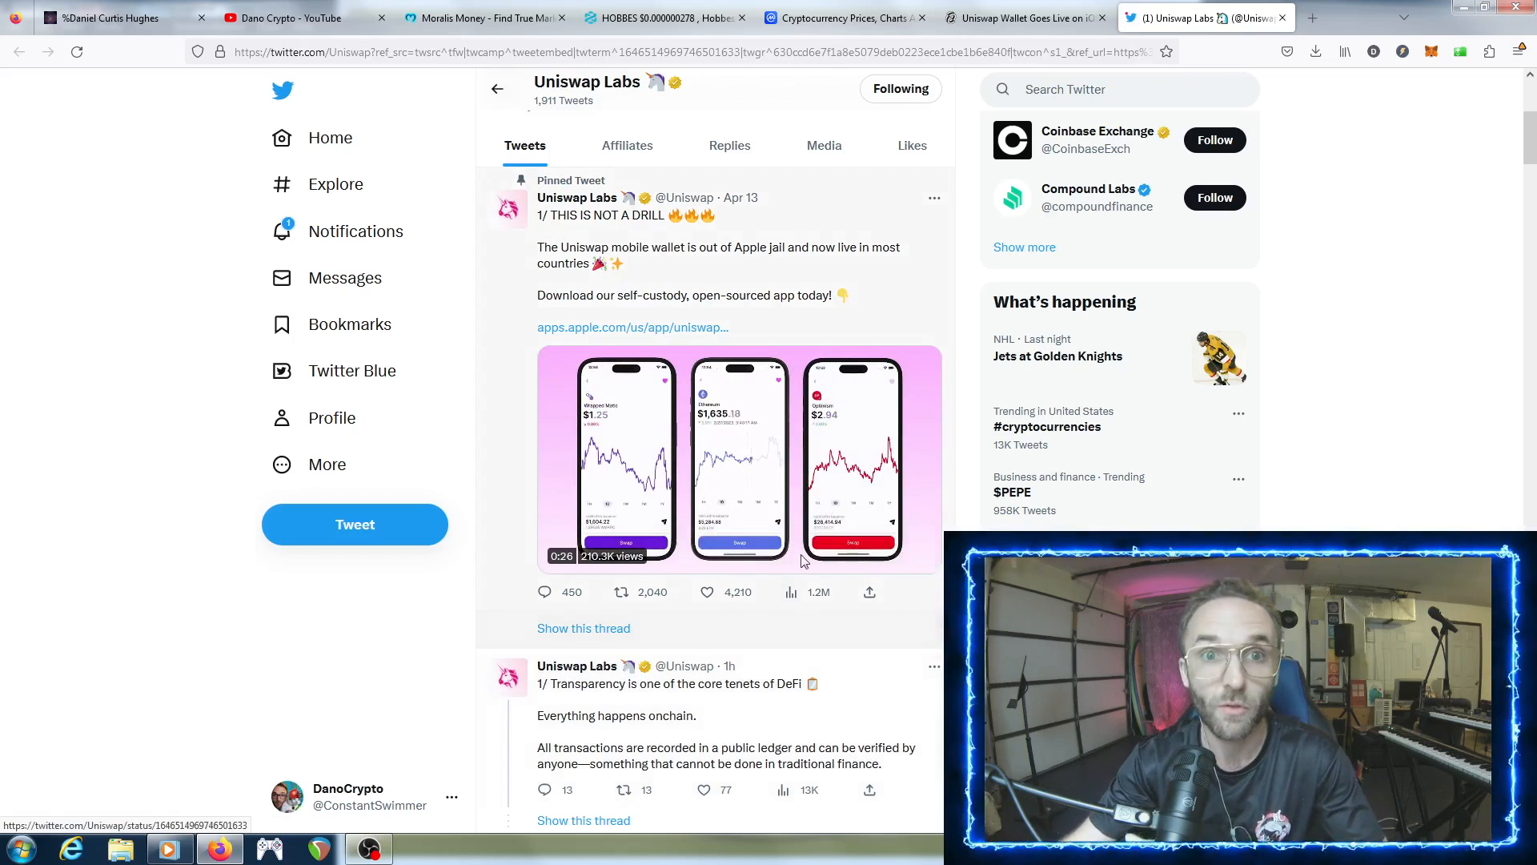
{"action": "left_click", "coordinate": [736, 458]}
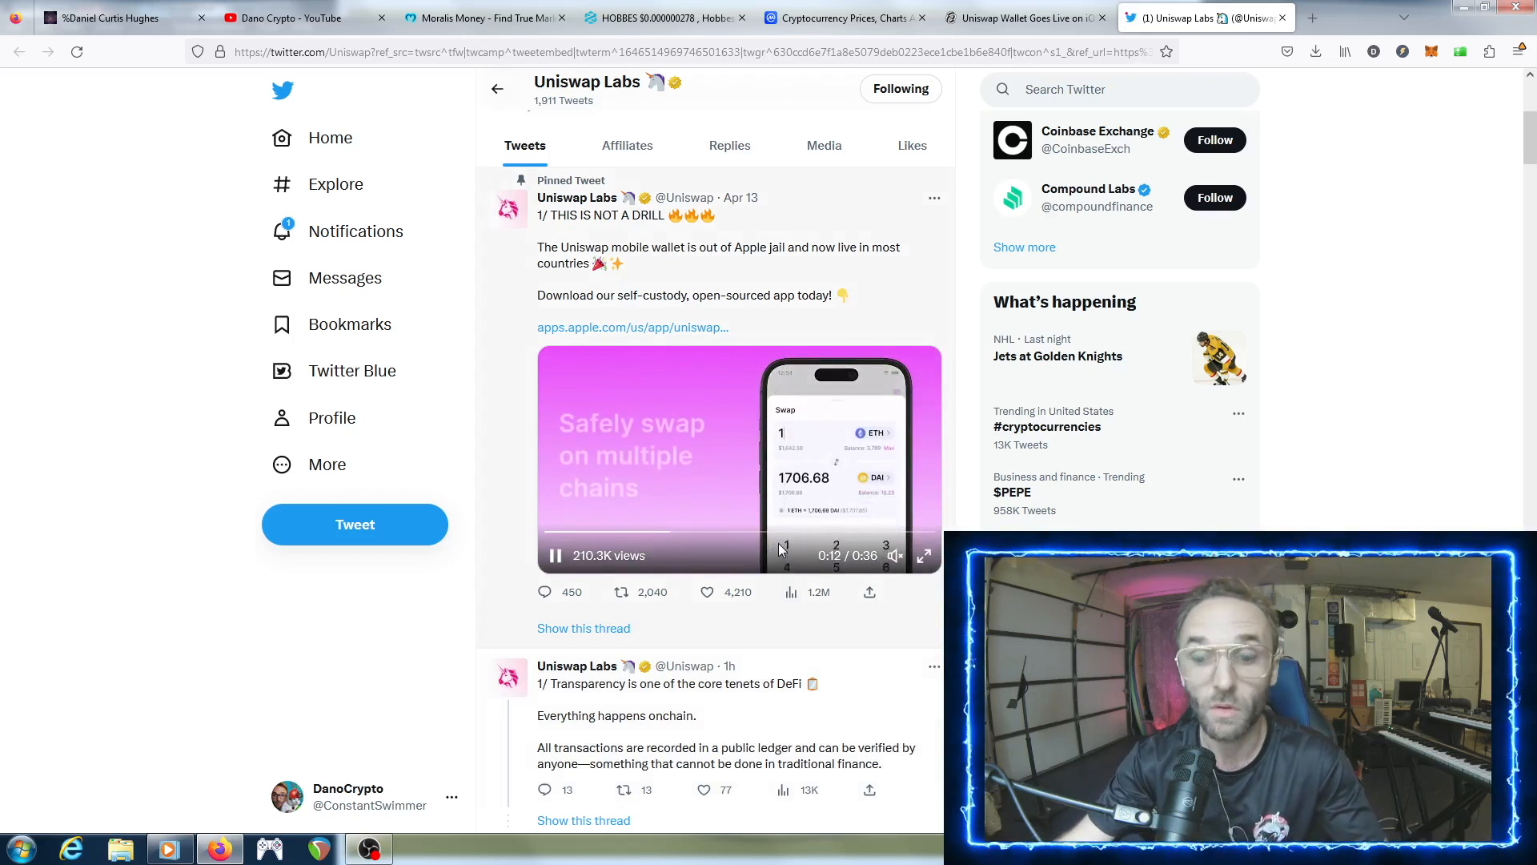
{"action": "mouse_move", "coordinate": [676, 24]}
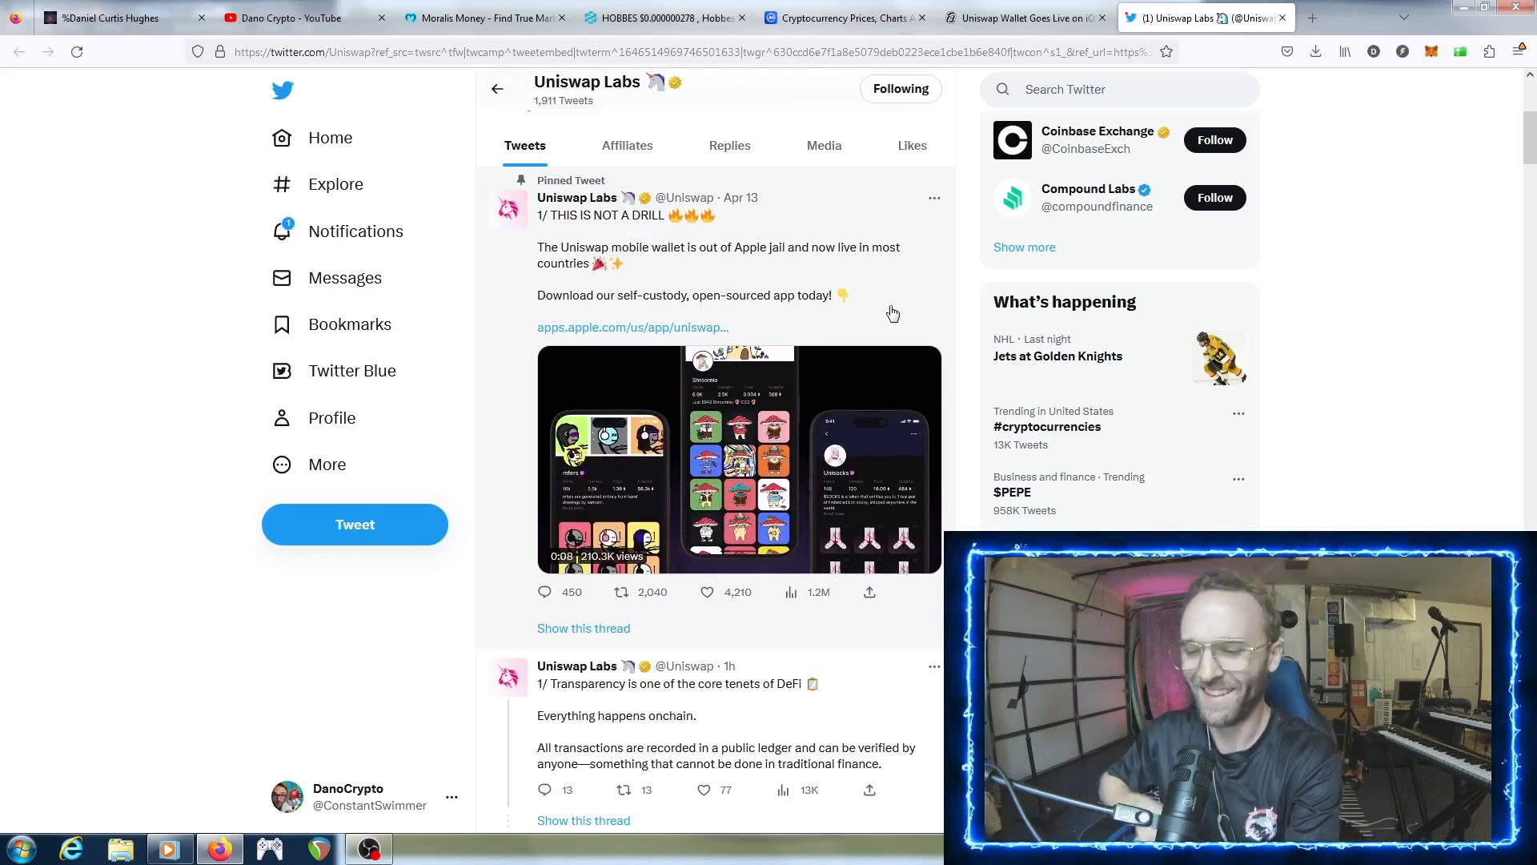
{"action": "left_click", "coordinate": [461, 17]}
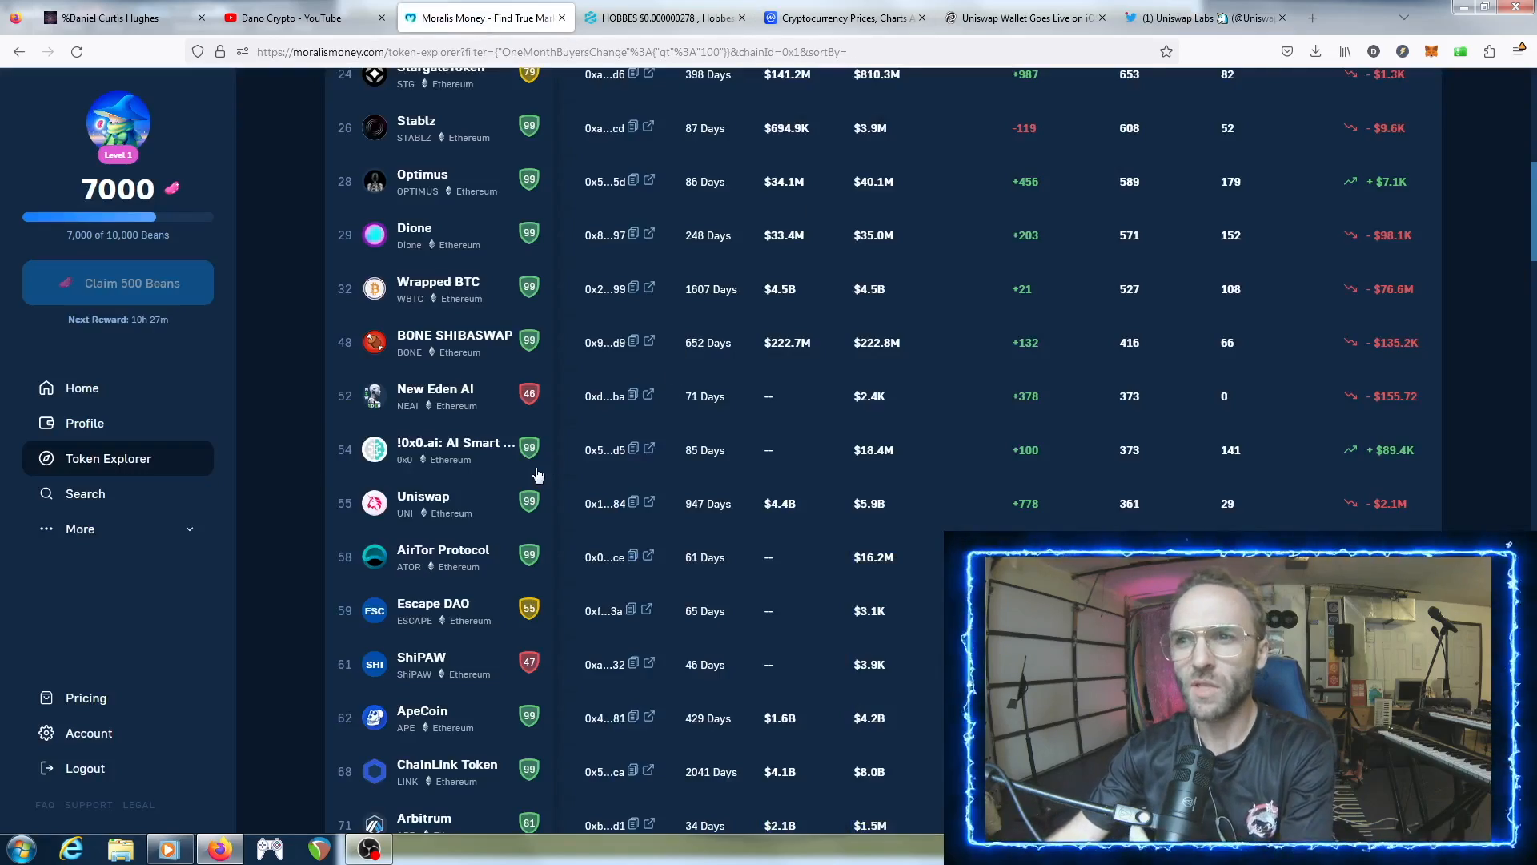
{"action": "scroll", "scroll_direction": "down", "scroll_amount": 3}
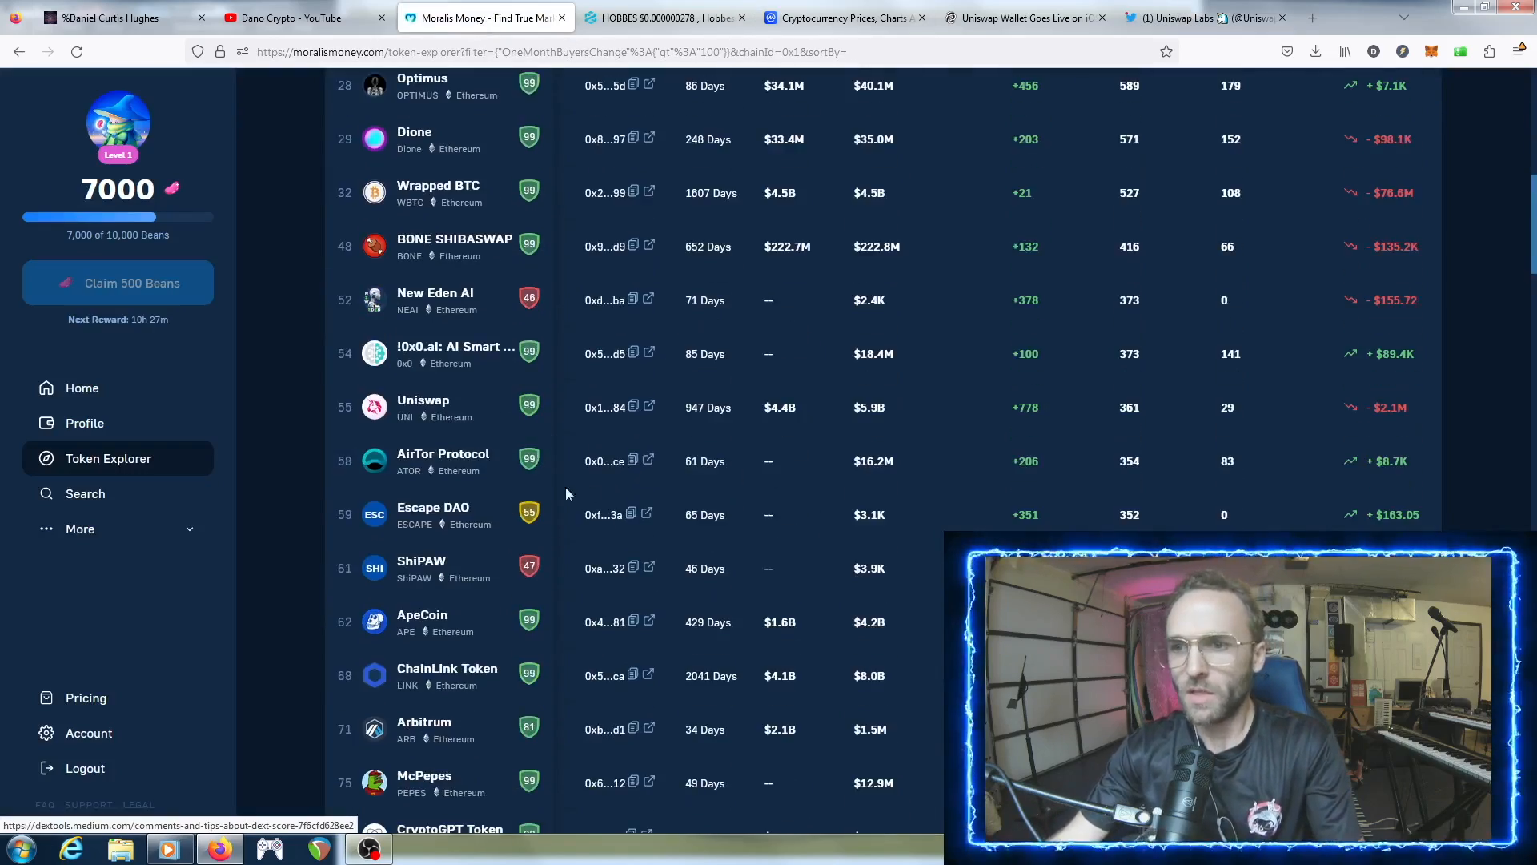
{"action": "scroll", "scroll_direction": "down", "scroll_amount": 3}
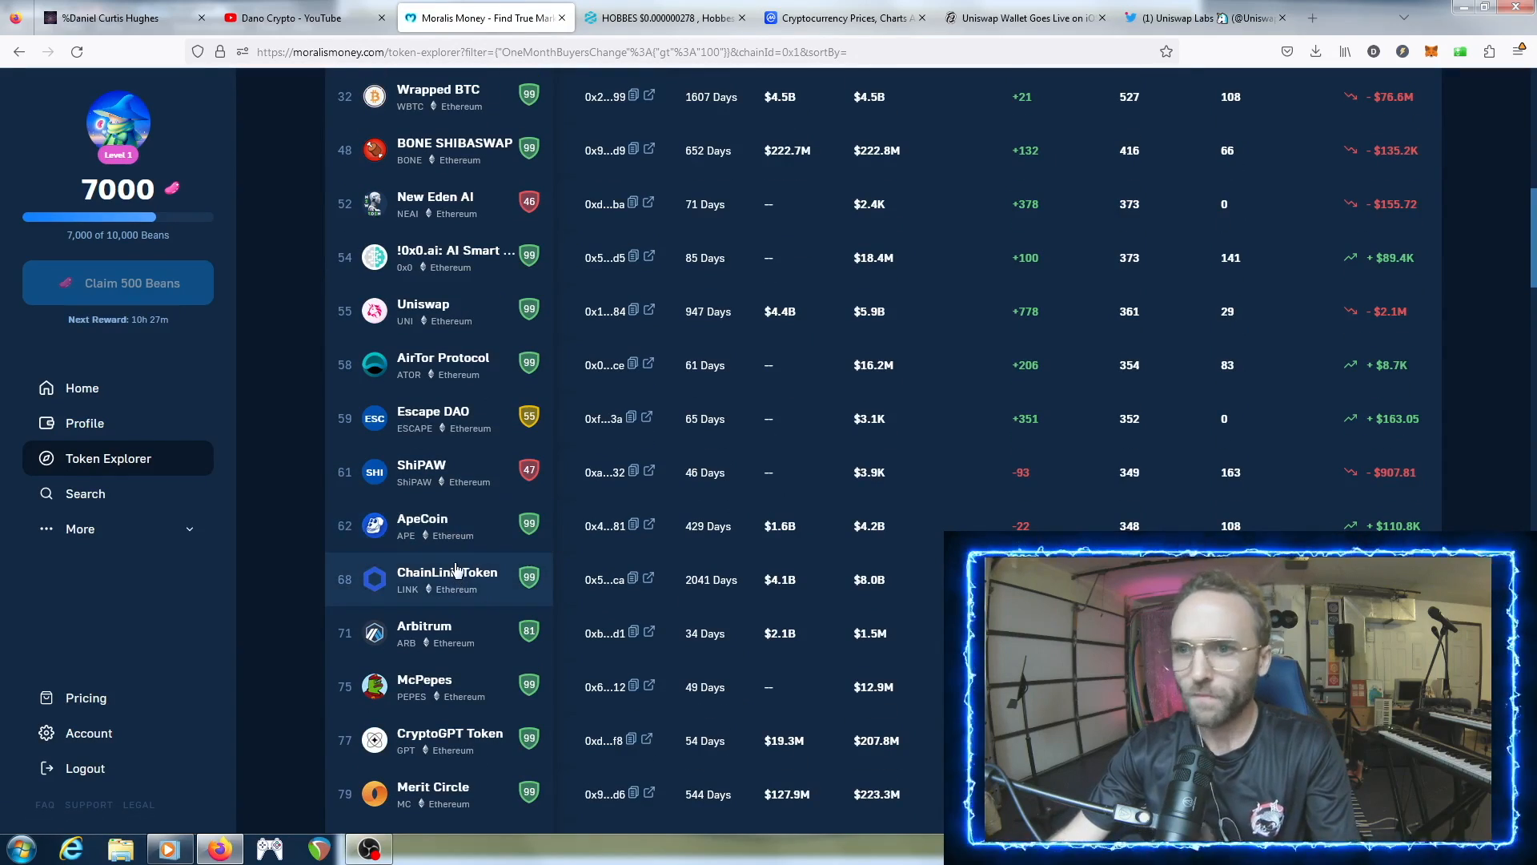
{"action": "scroll", "scroll_direction": "up", "scroll_amount": 3}
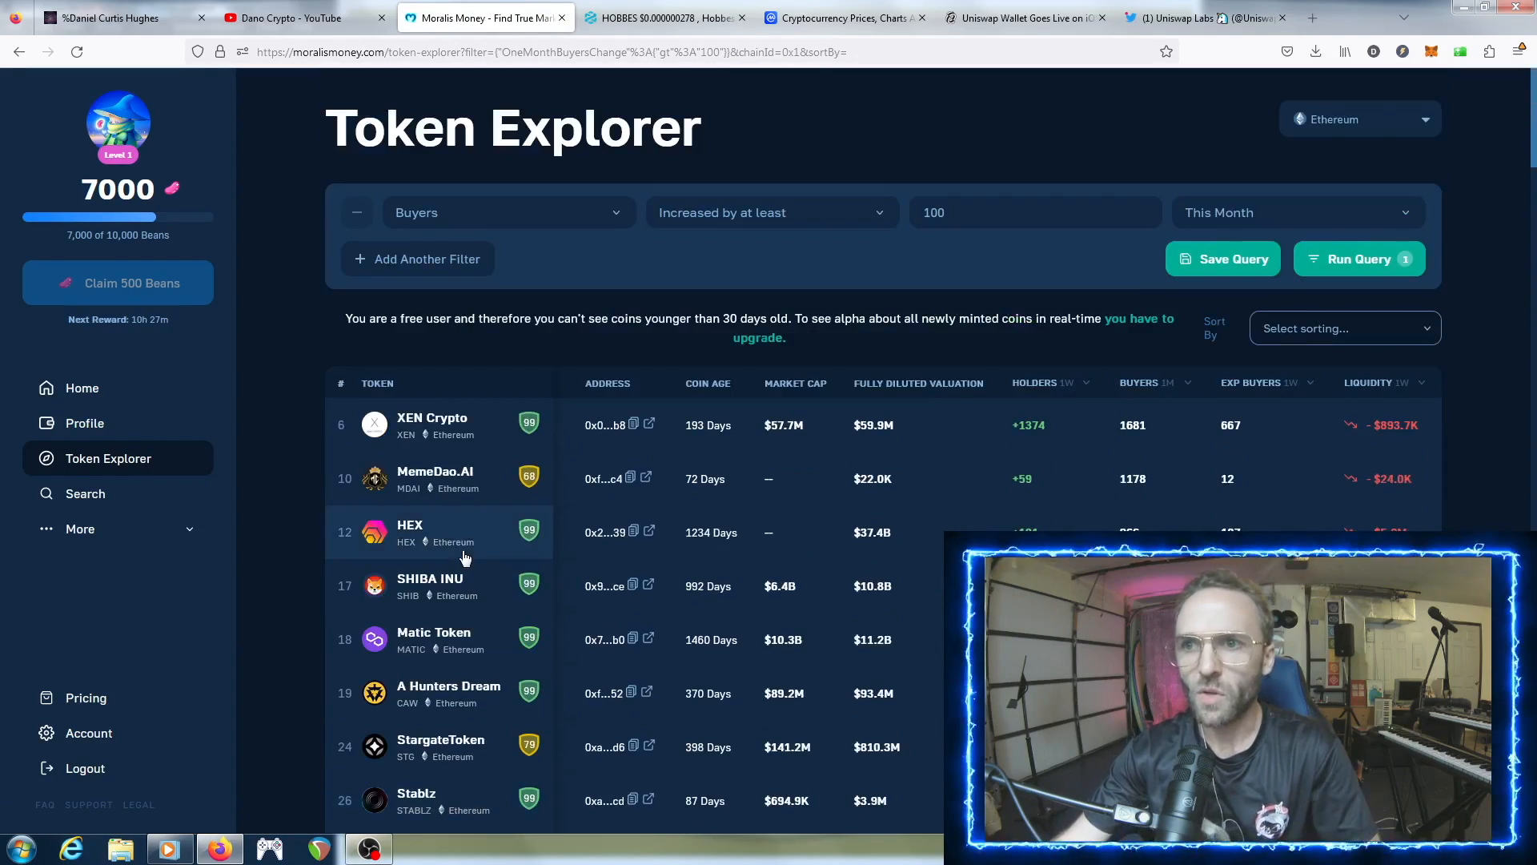
{"action": "scroll", "scroll_direction": "down", "scroll_amount": 3}
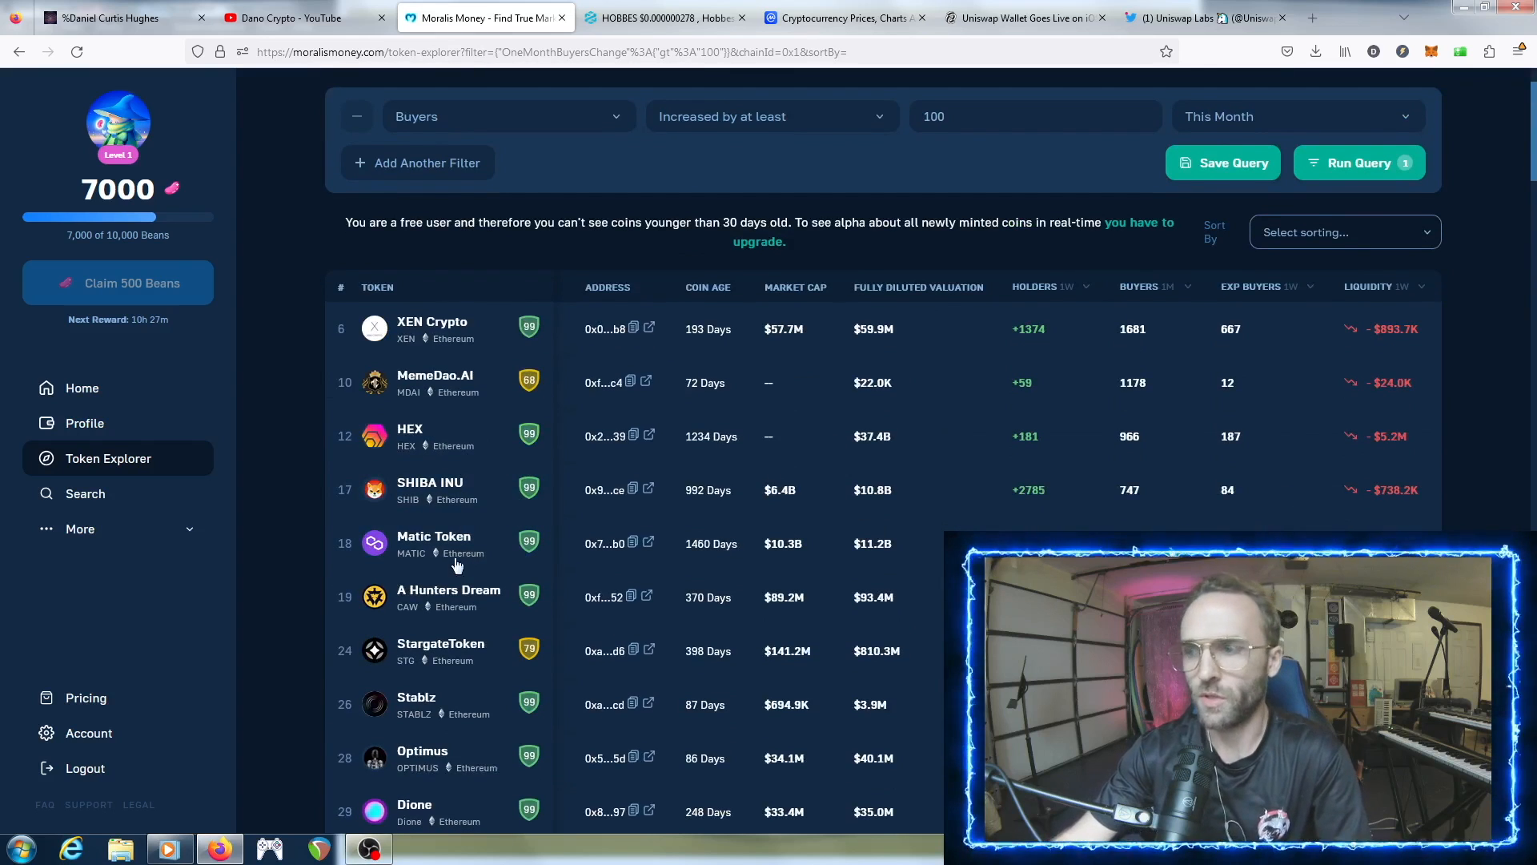
{"action": "mouse_move", "coordinate": [535, 490]}
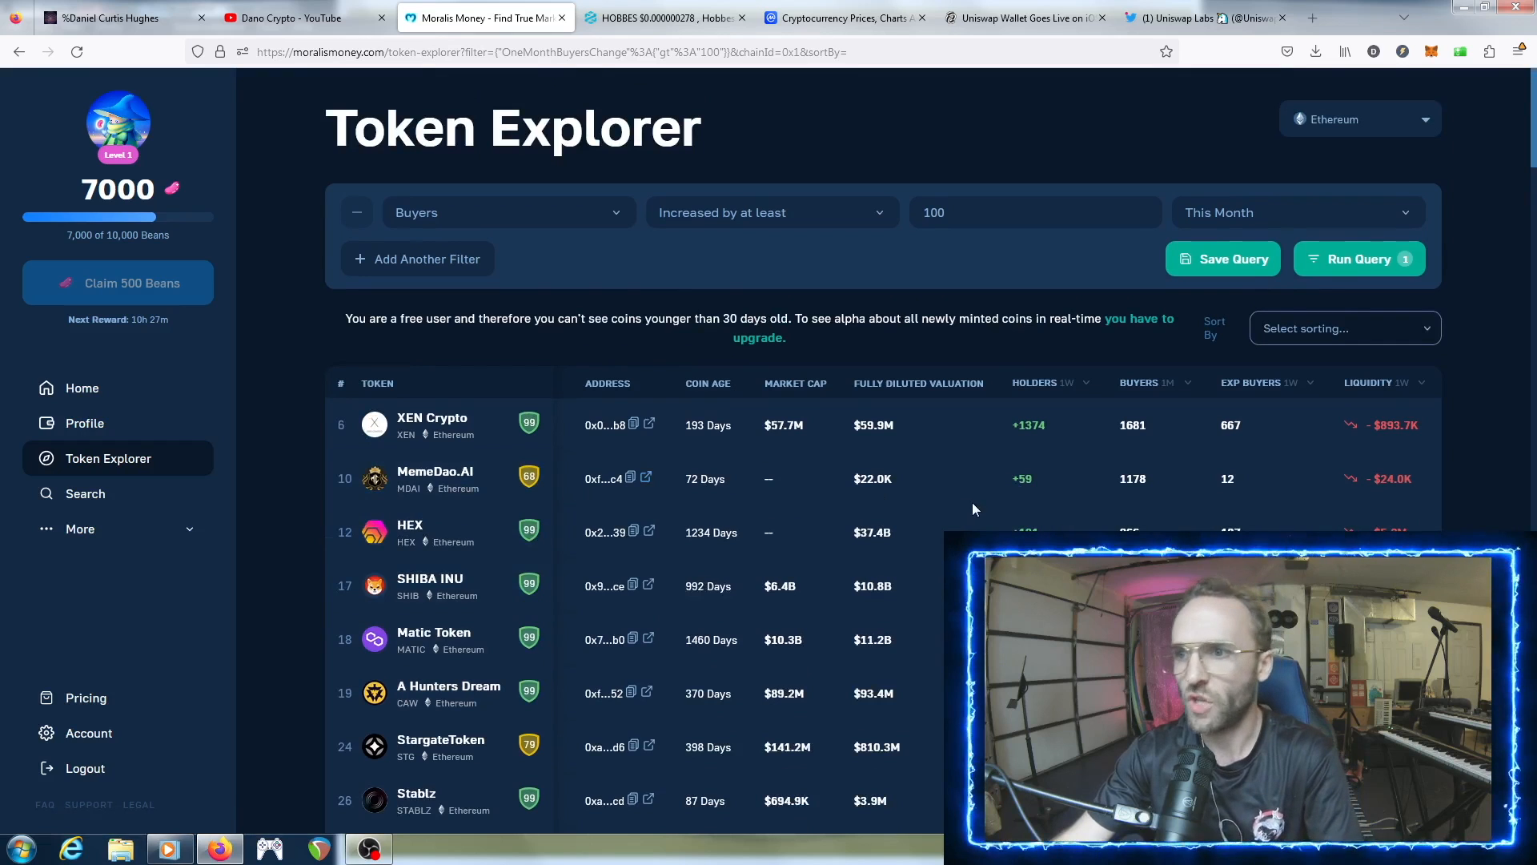
{"action": "mouse_move", "coordinate": [873, 357]}
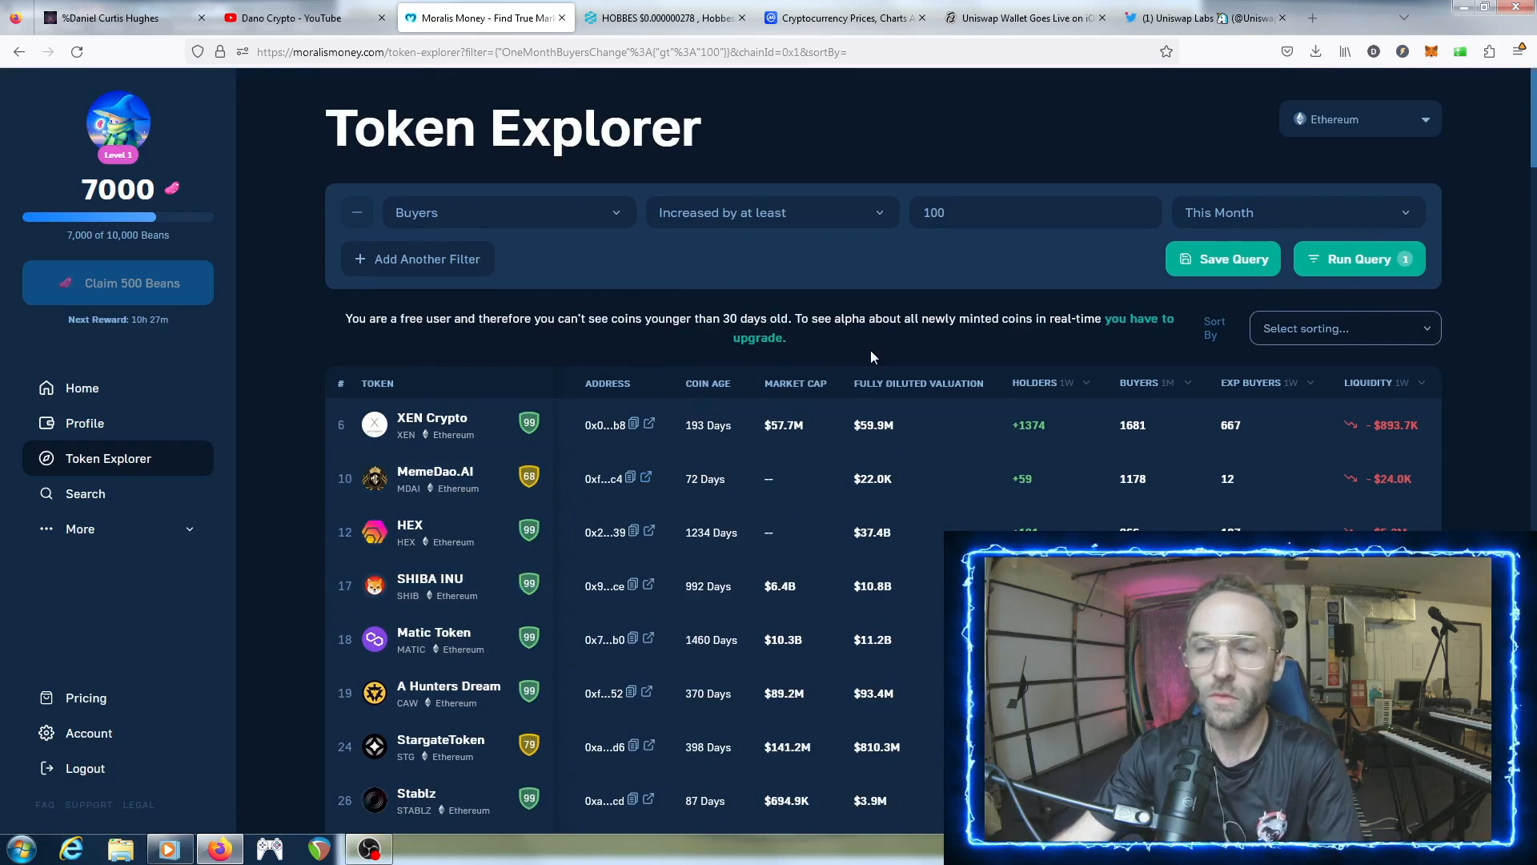